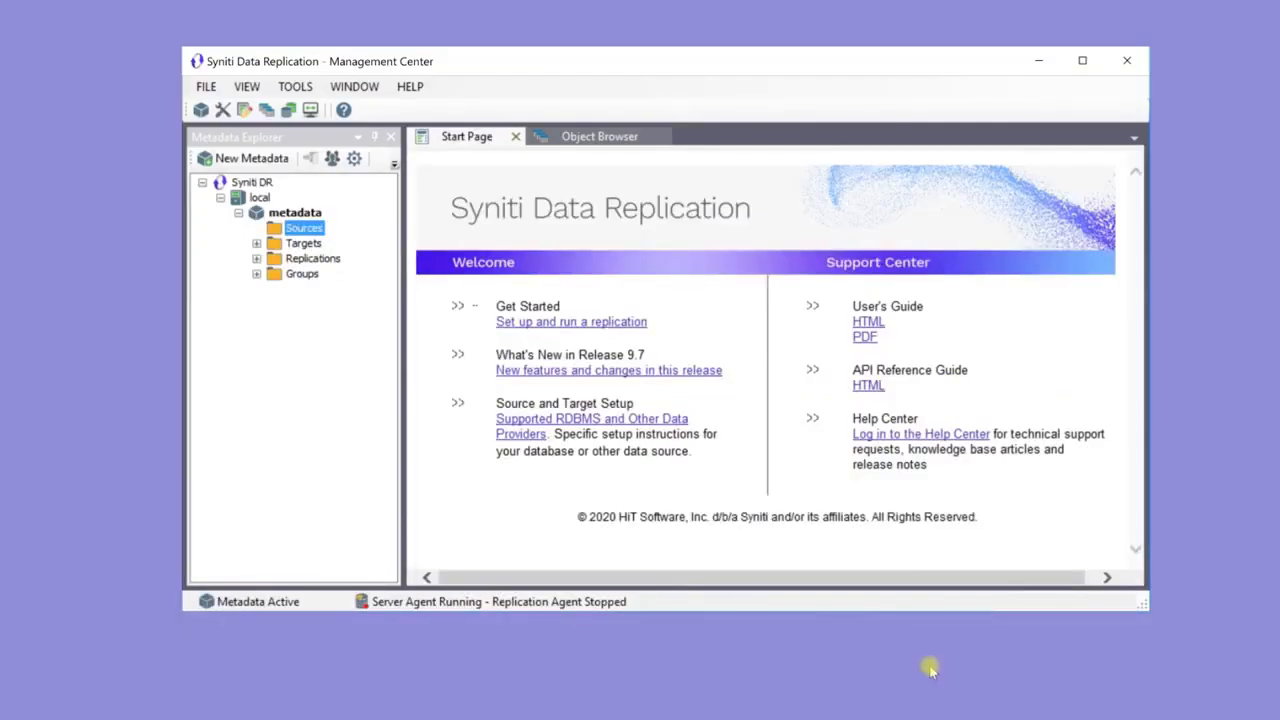
{"action": "mouse_move", "coordinate": [590, 395]}
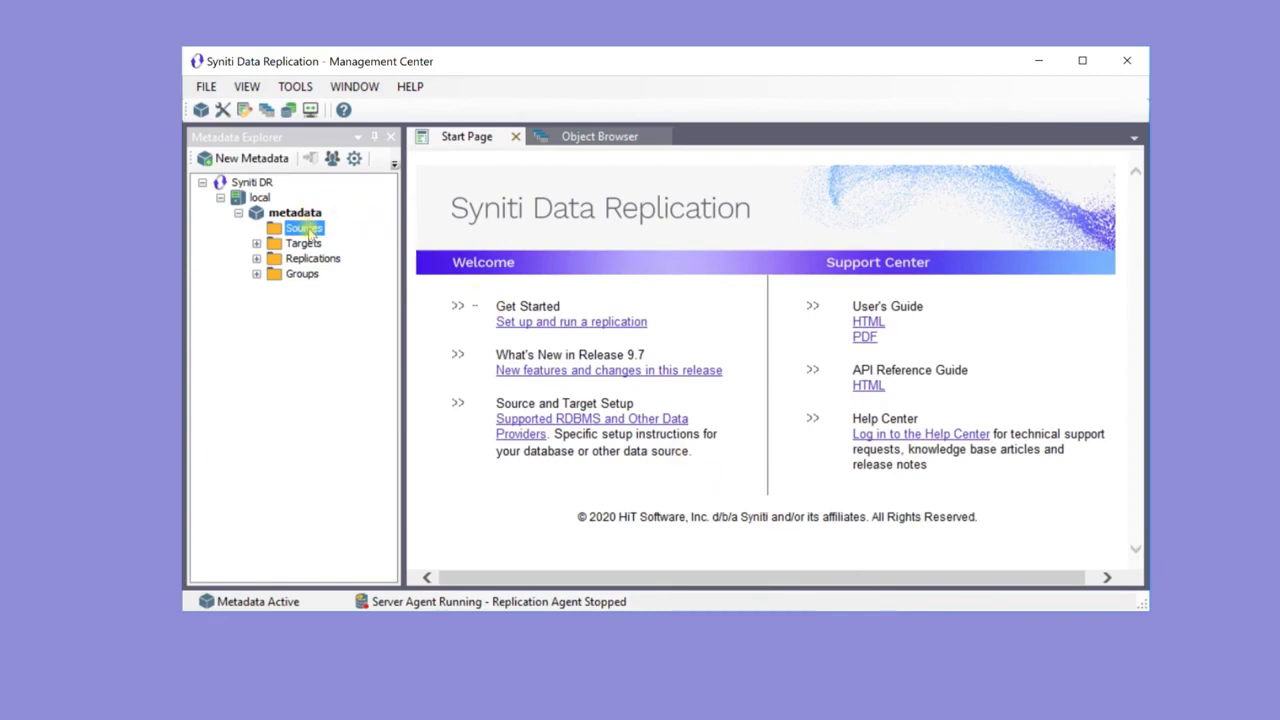
Bring up the Sources folder's context menu to add a new source connection.
{"action": "right_click", "coordinate": [303, 227]}
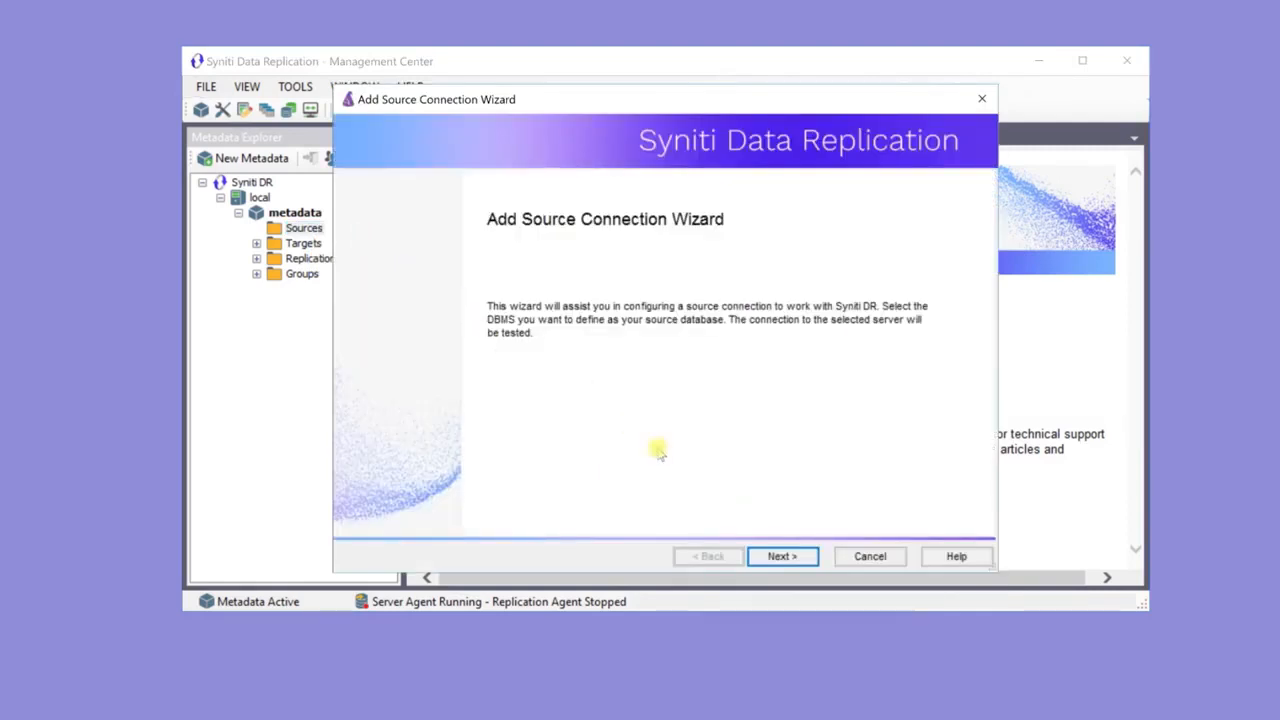
Name the source Oracle-ERP with database Oracle and continue to connection properties.
{"action": "left_click", "coordinate": [782, 556]}
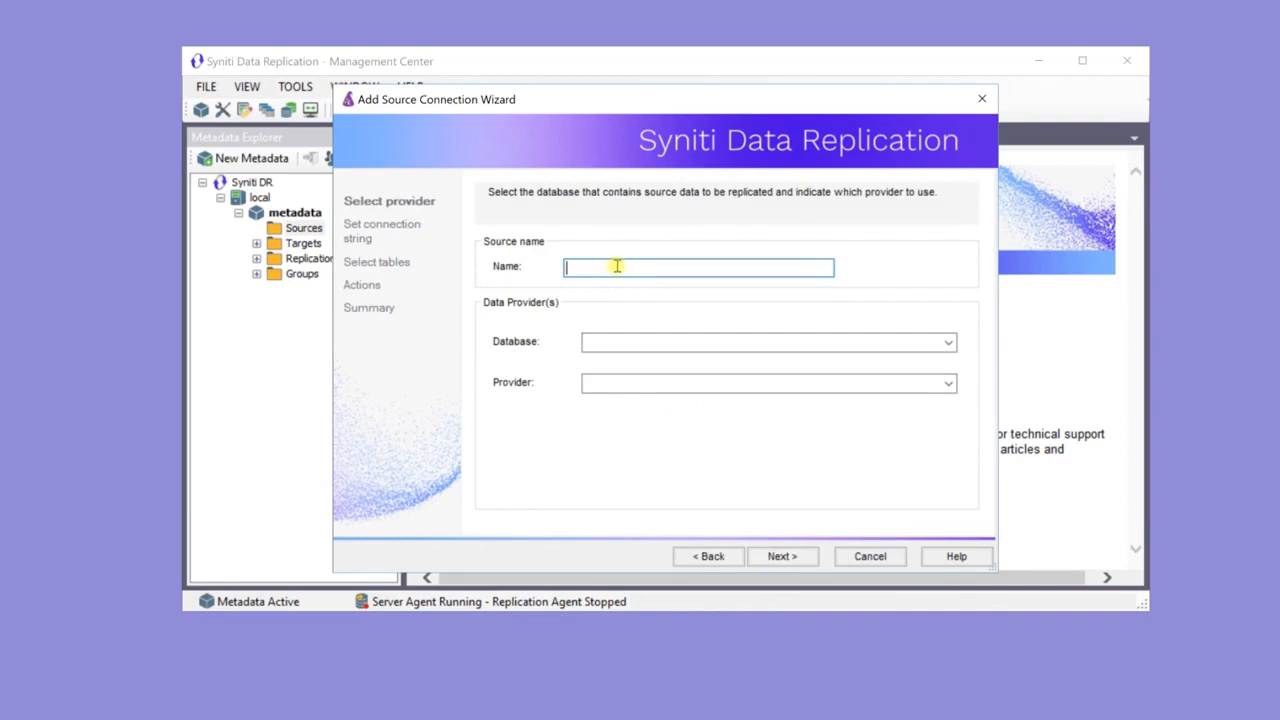
{"action": "type", "text": "Oracle-"}
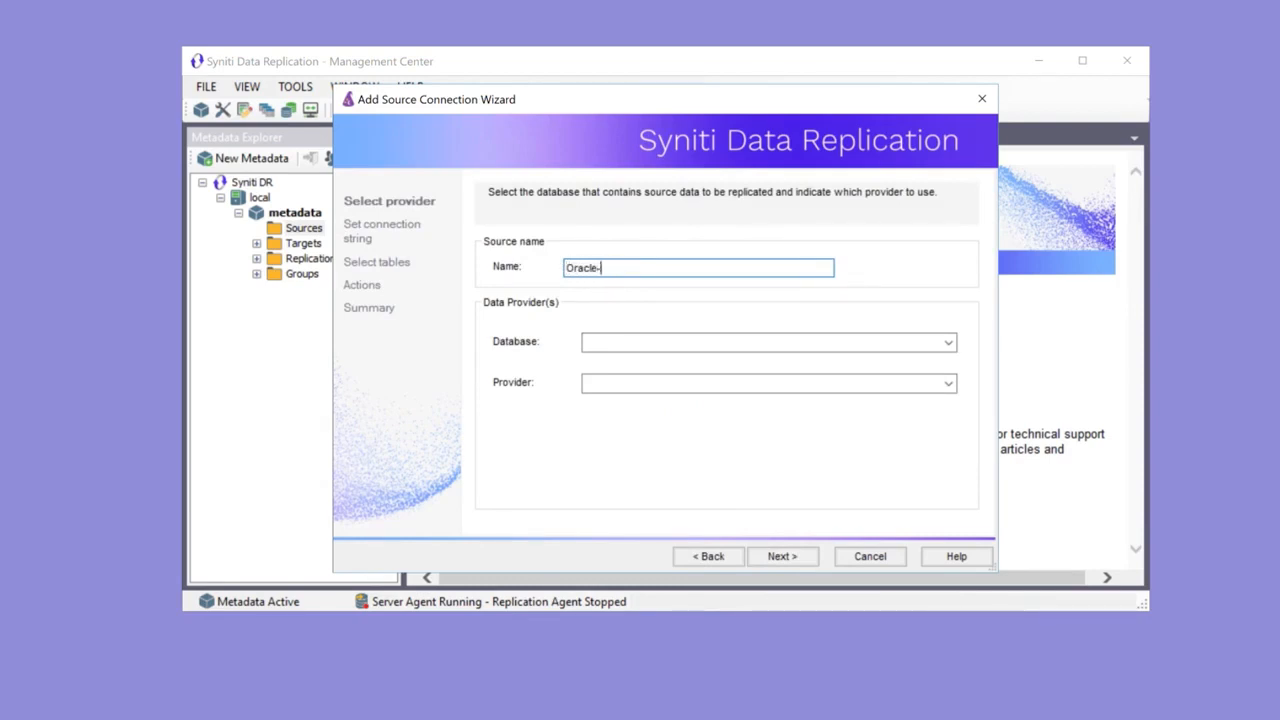
{"action": "type", "text": "ERP"}
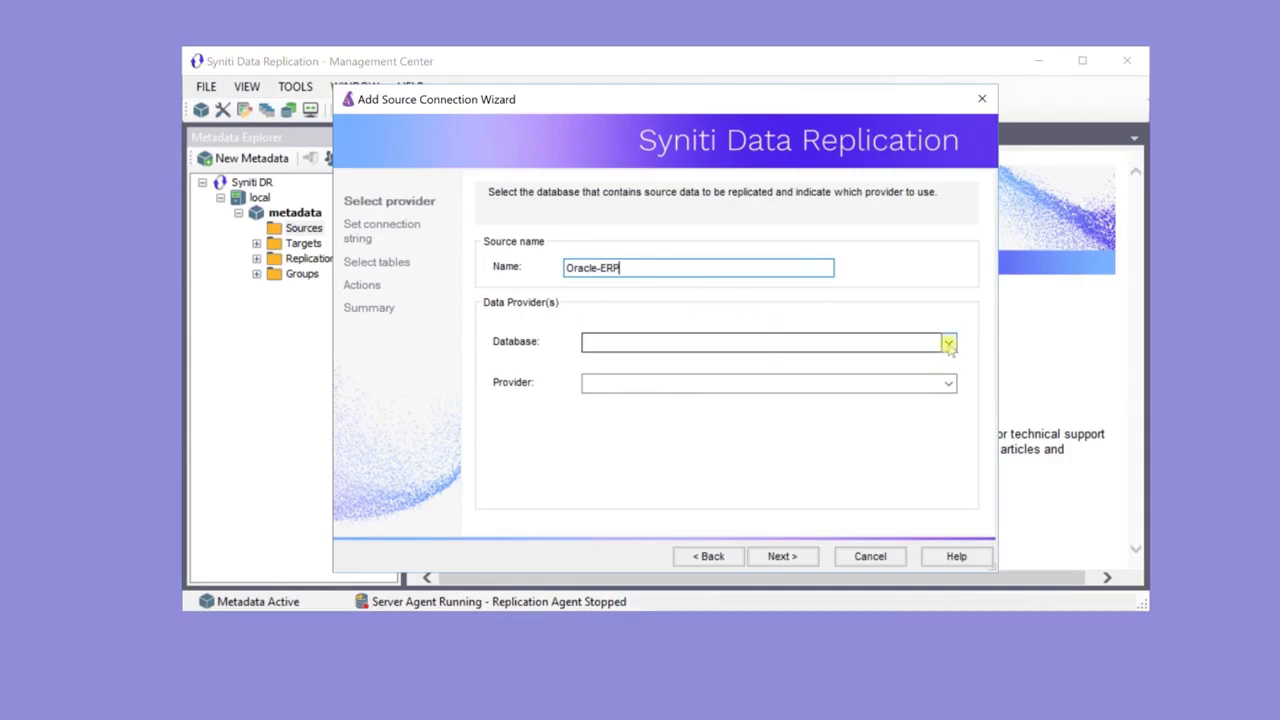
{"action": "left_click", "coordinate": [947, 341]}
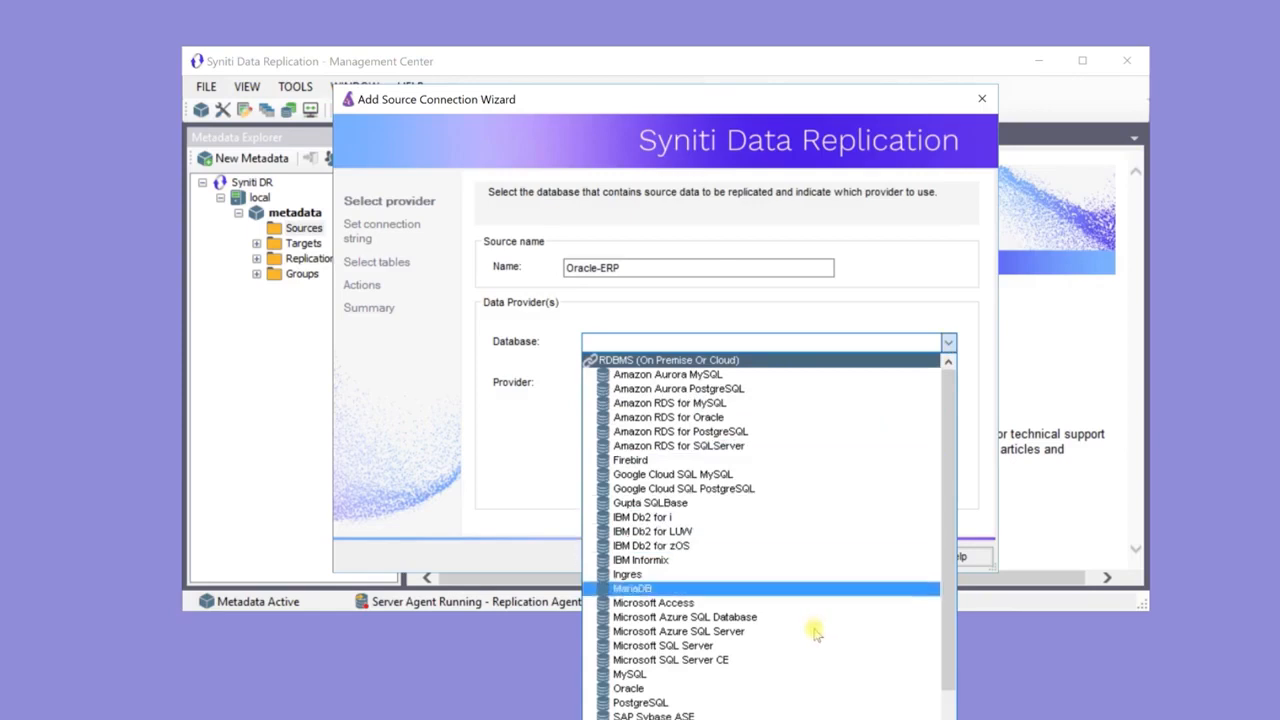
{"action": "left_click", "coordinate": [628, 688]}
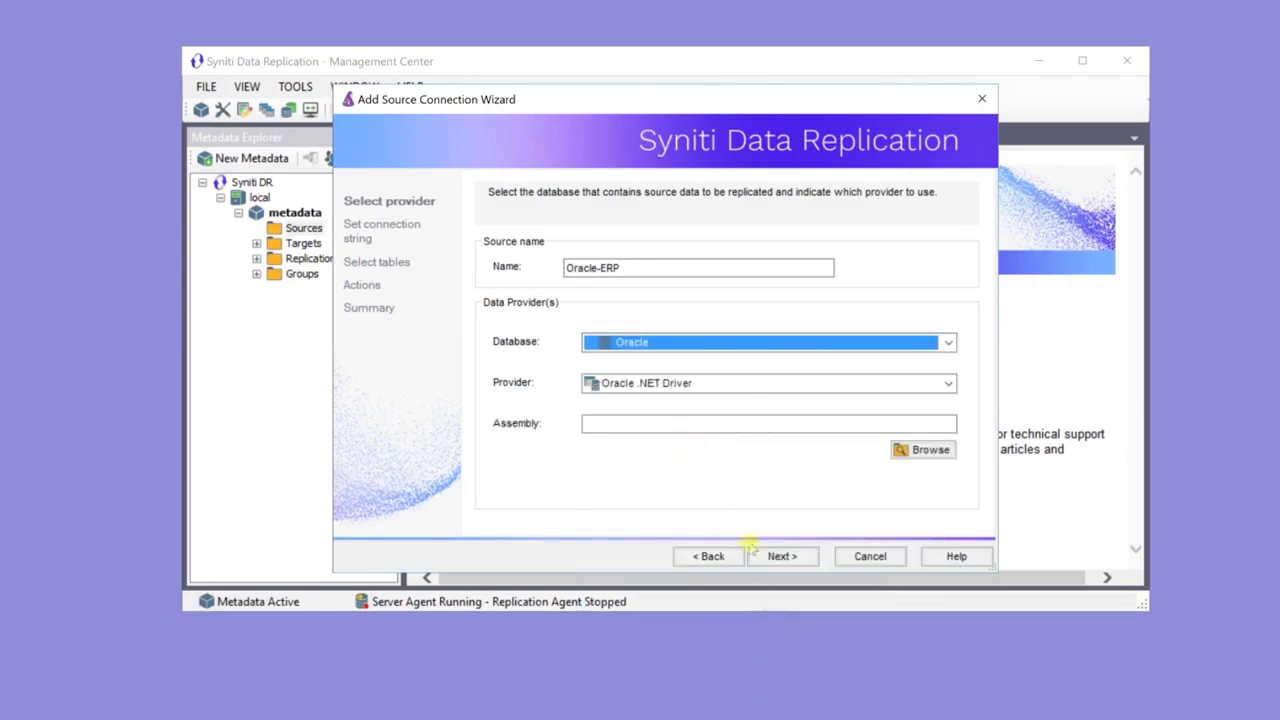
{"action": "left_click", "coordinate": [781, 556]}
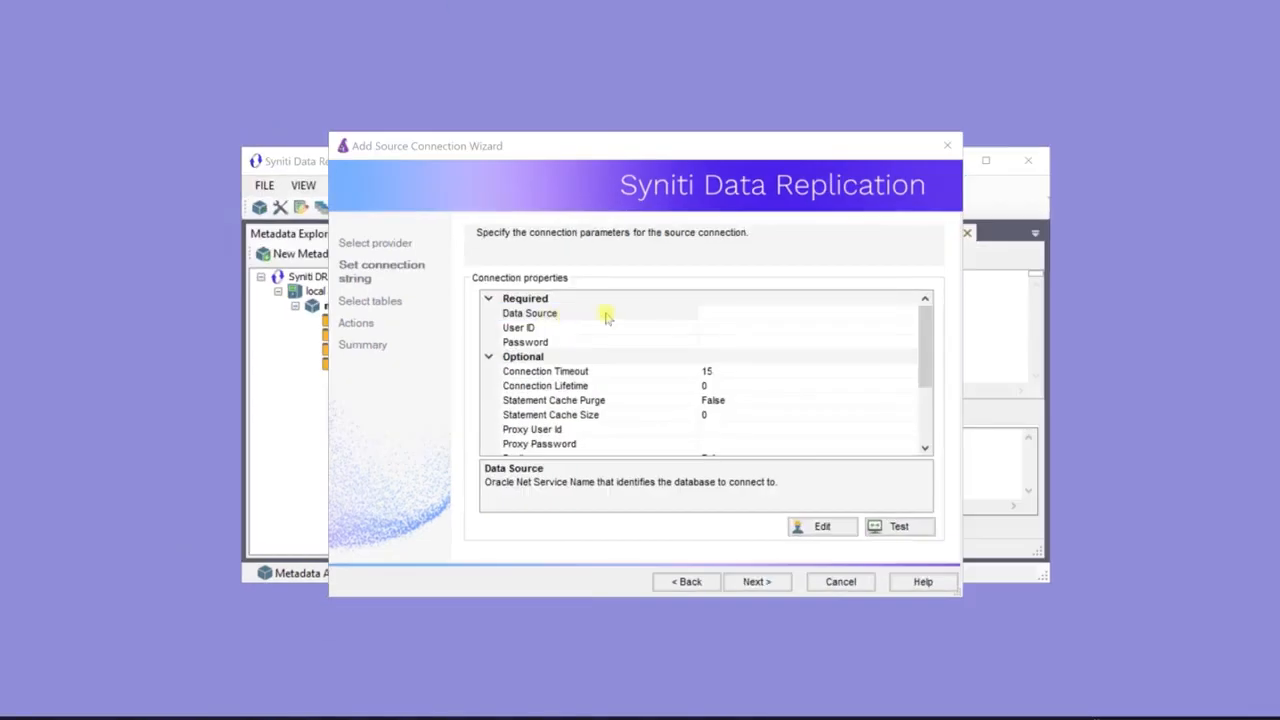
Set Data Source 123.45.45.1/ORADB1 with credentials and confirm a successful connection test.
{"action": "left_click", "coordinate": [600, 313]}
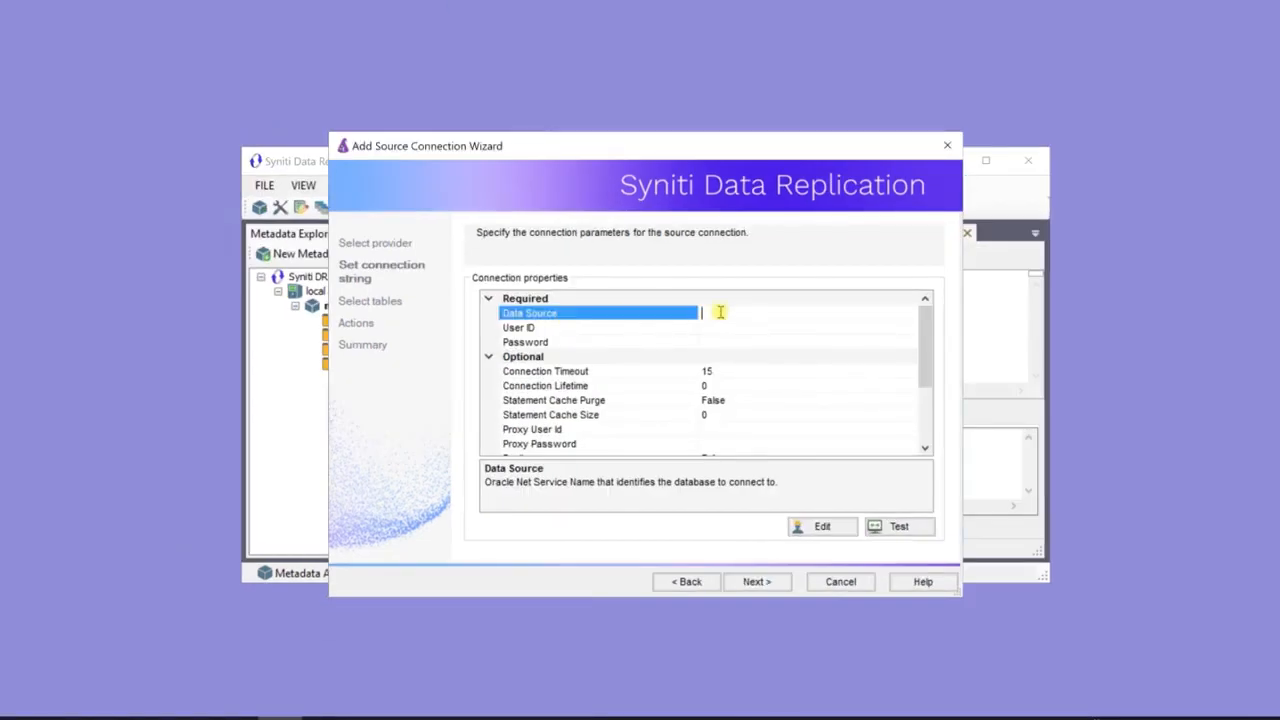
{"action": "type", "text": "123"}
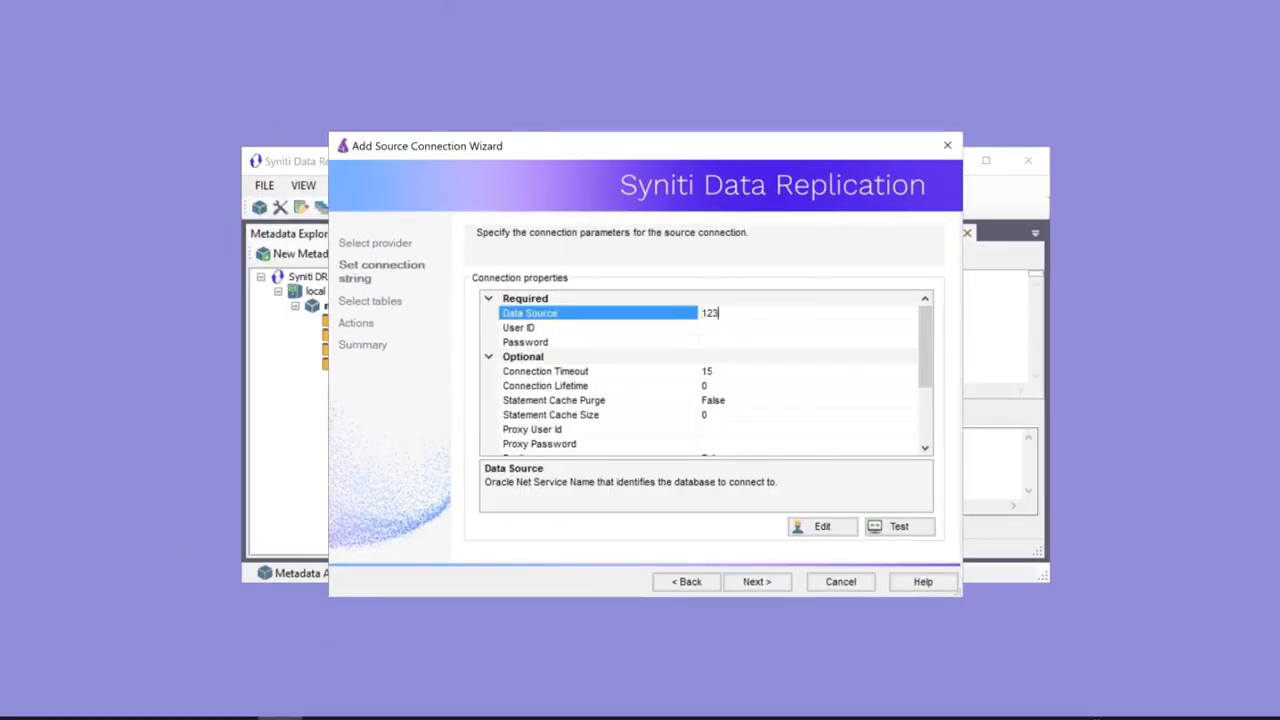
{"action": "type", "text": ".45.45.1/ORADB1"}
{"action": "left_click", "coordinate": [808, 328]}
{"action": "type", "text": "SDR_USR"}
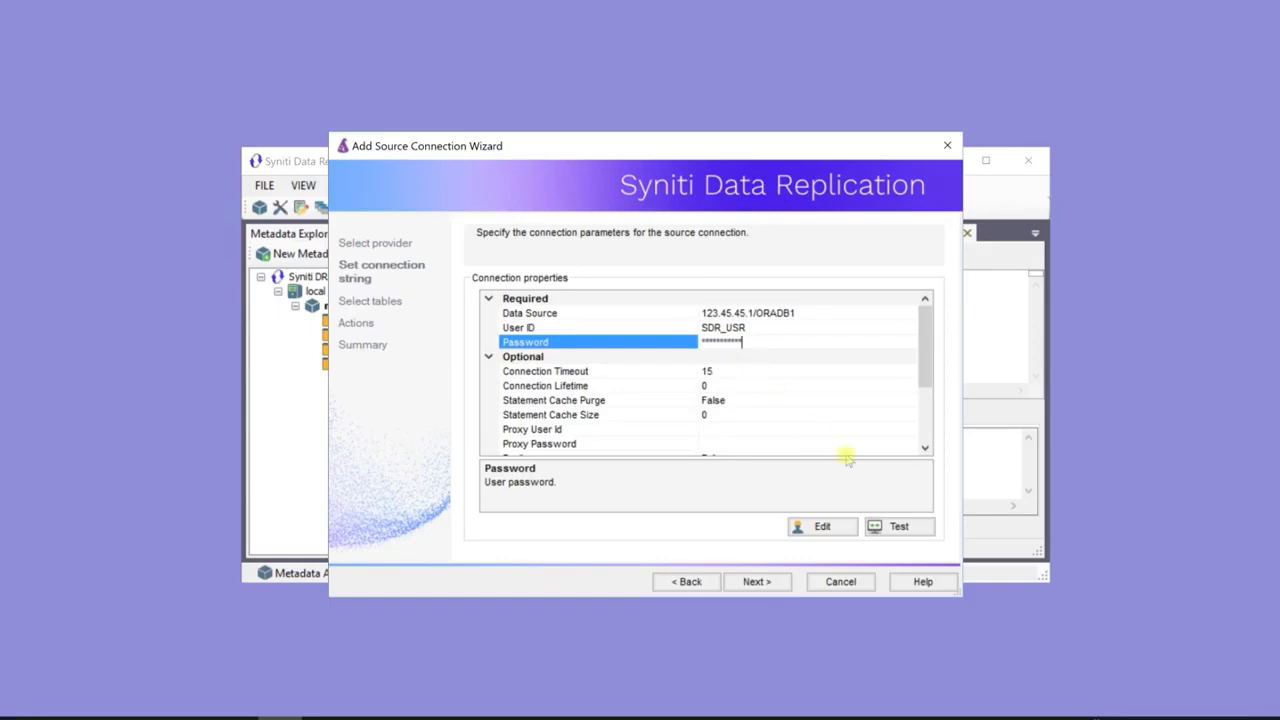
{"action": "left_click", "coordinate": [898, 526]}
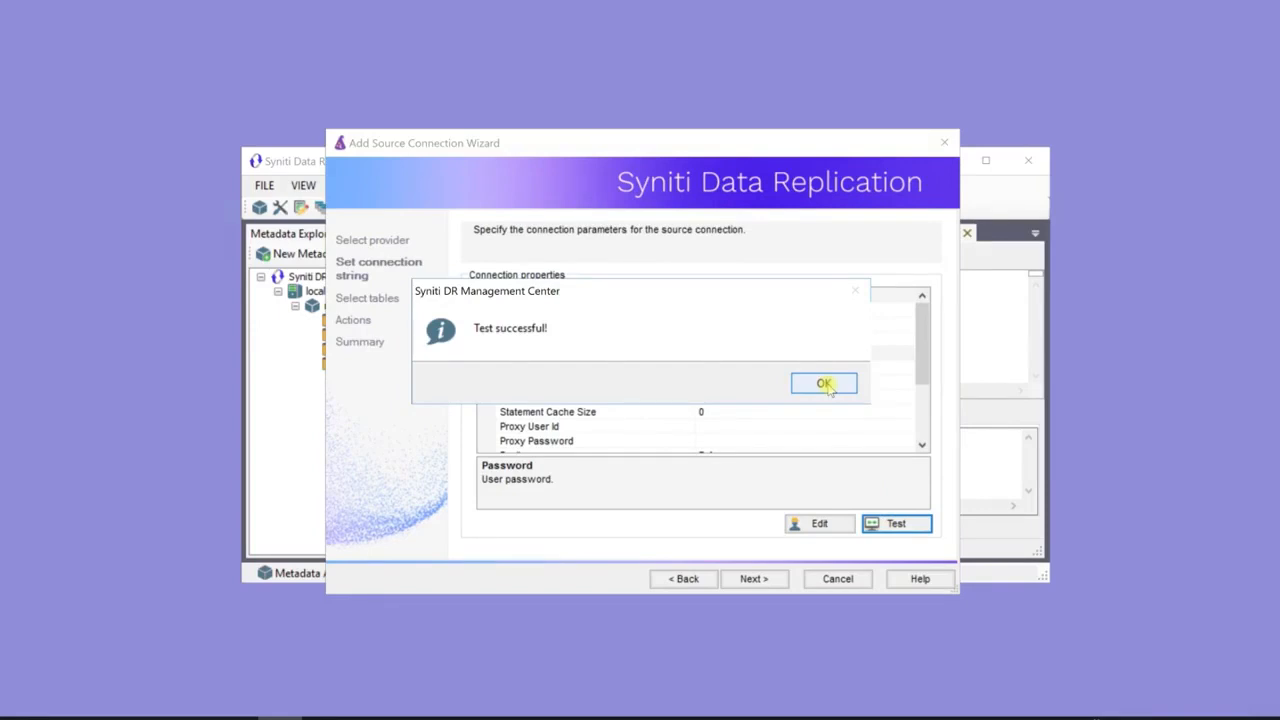
{"action": "left_click", "coordinate": [823, 383]}
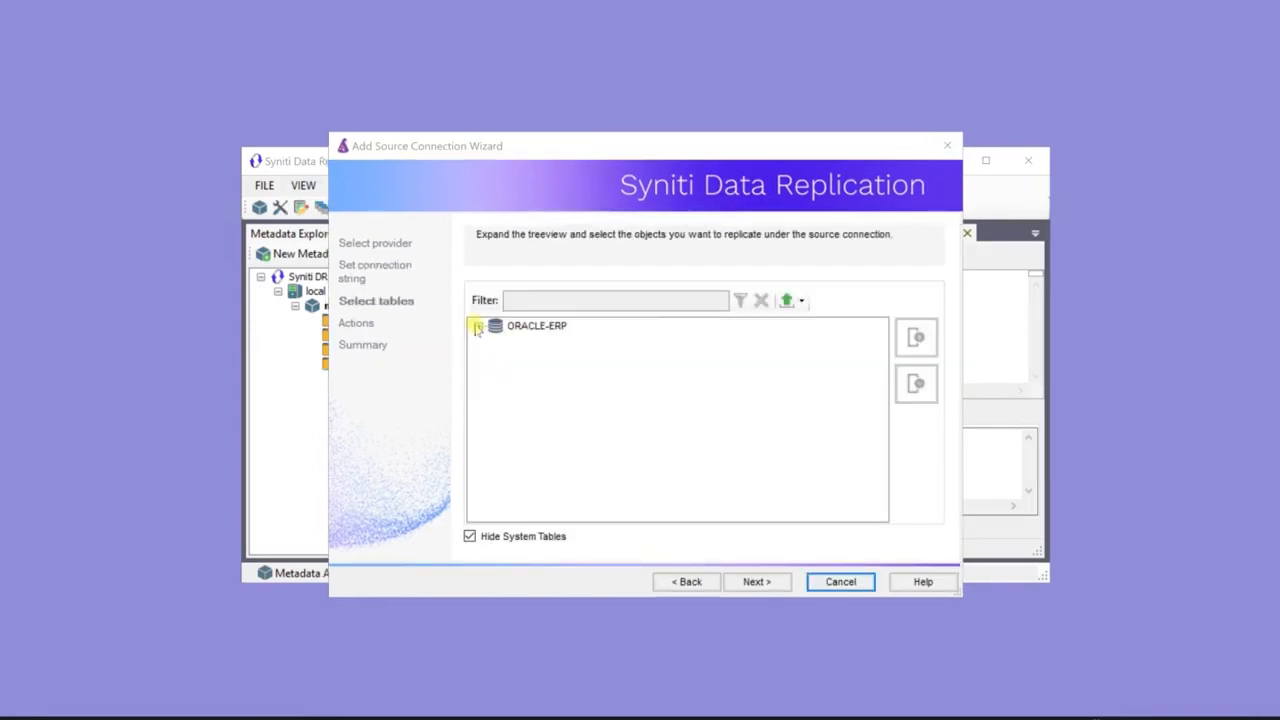
Select the DEMO tables CUSTOMERS, ORDERDETAILS, ORDERS, PRODUCTS and SHIPPERS under ORACLE-ERP and continue.
{"action": "left_click", "coordinate": [478, 325]}
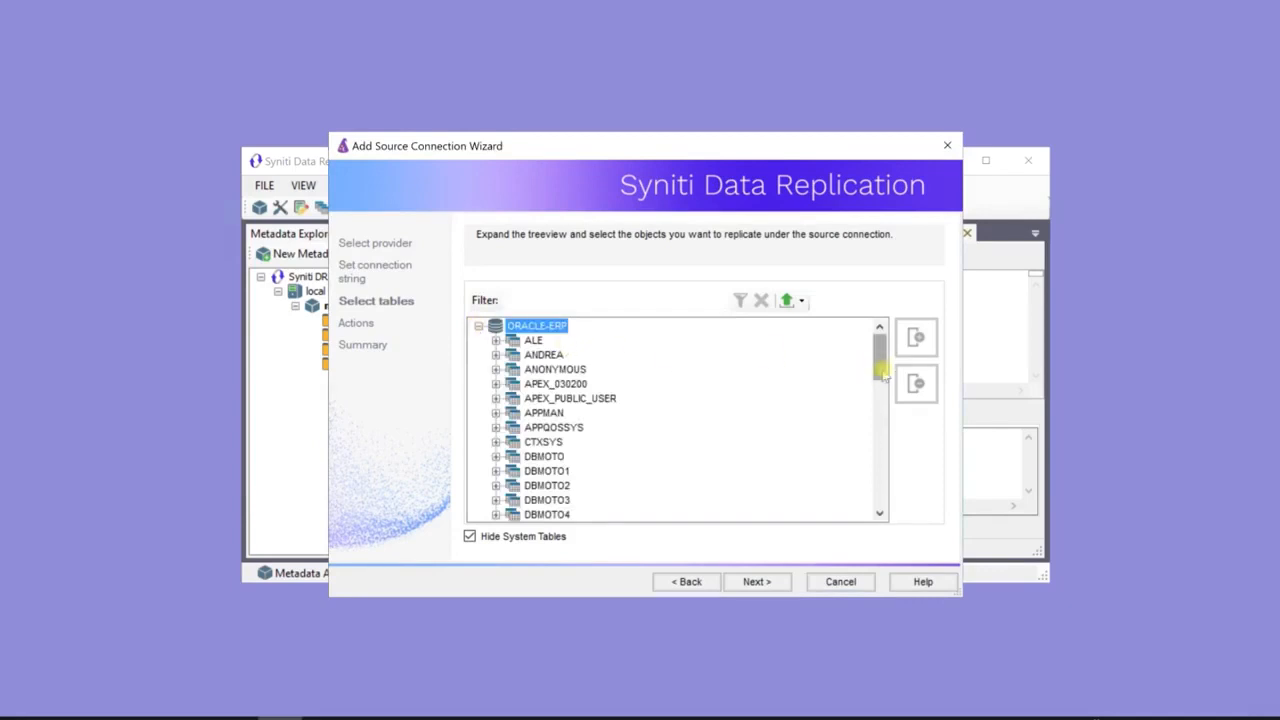
{"action": "scroll", "scroll_direction": "down", "scroll_amount": 3}
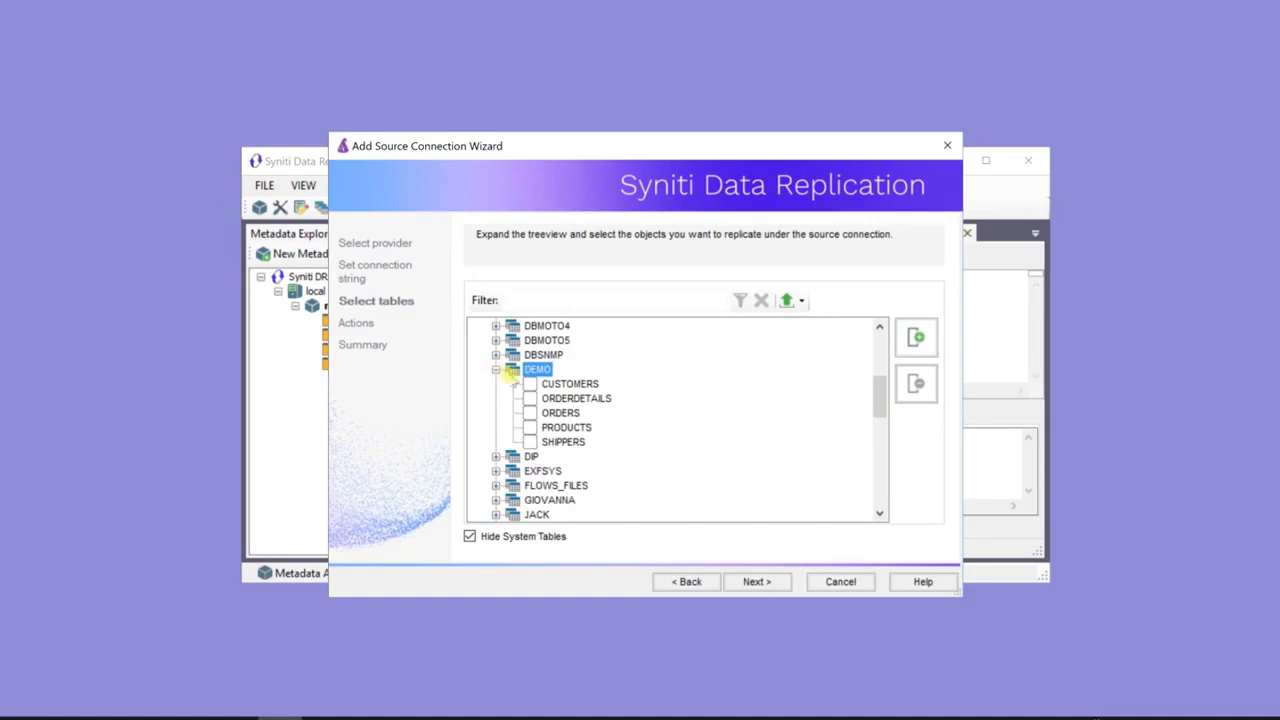
{"action": "left_click", "coordinate": [530, 398]}
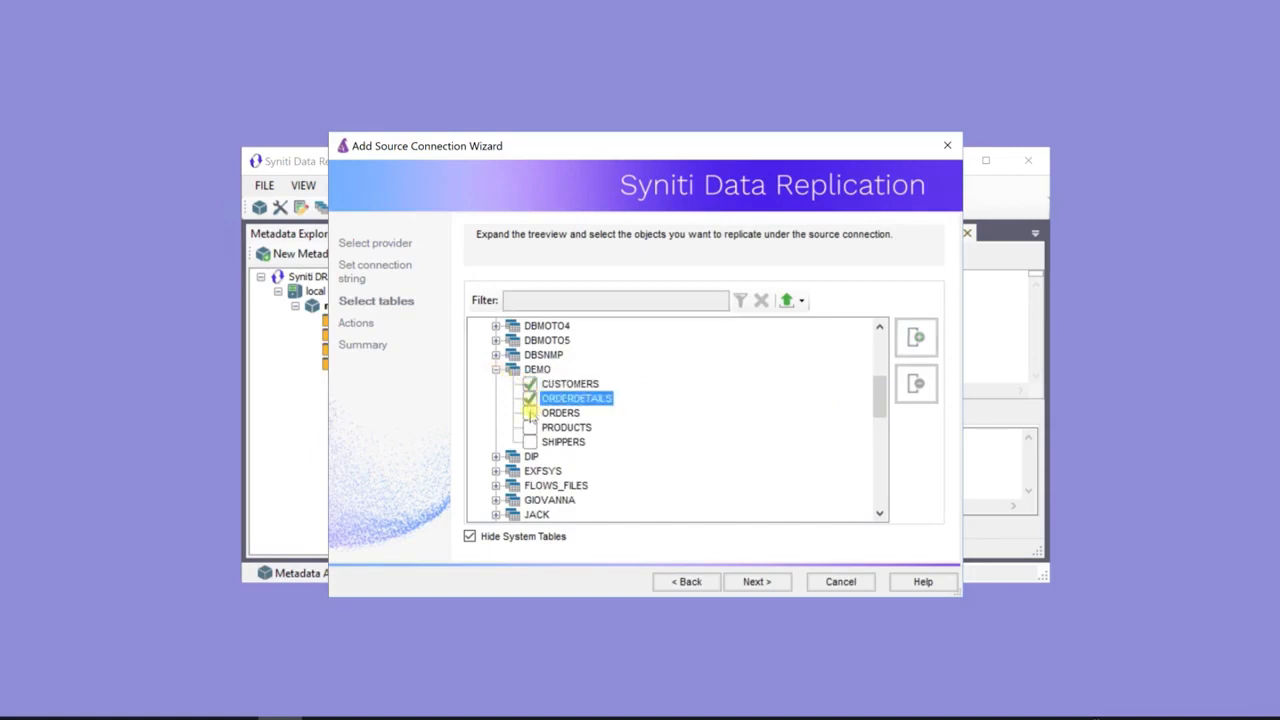
{"action": "left_click", "coordinate": [530, 427]}
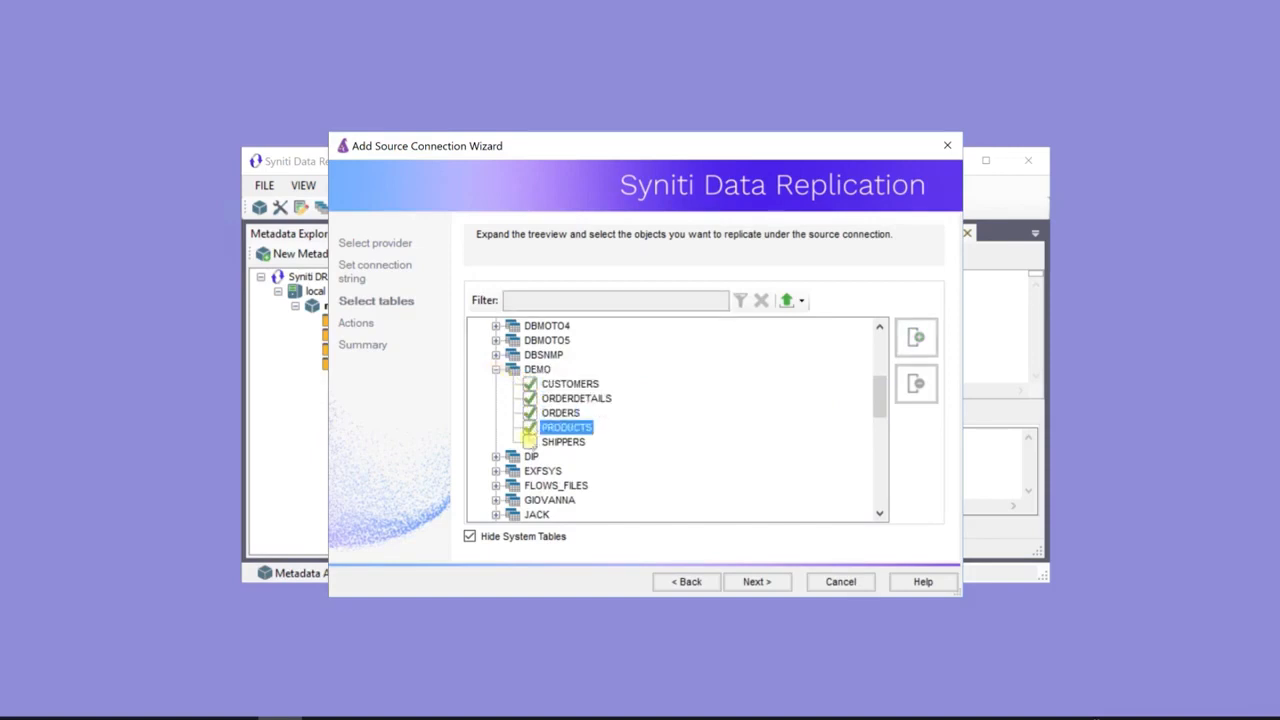
{"action": "left_click", "coordinate": [530, 442]}
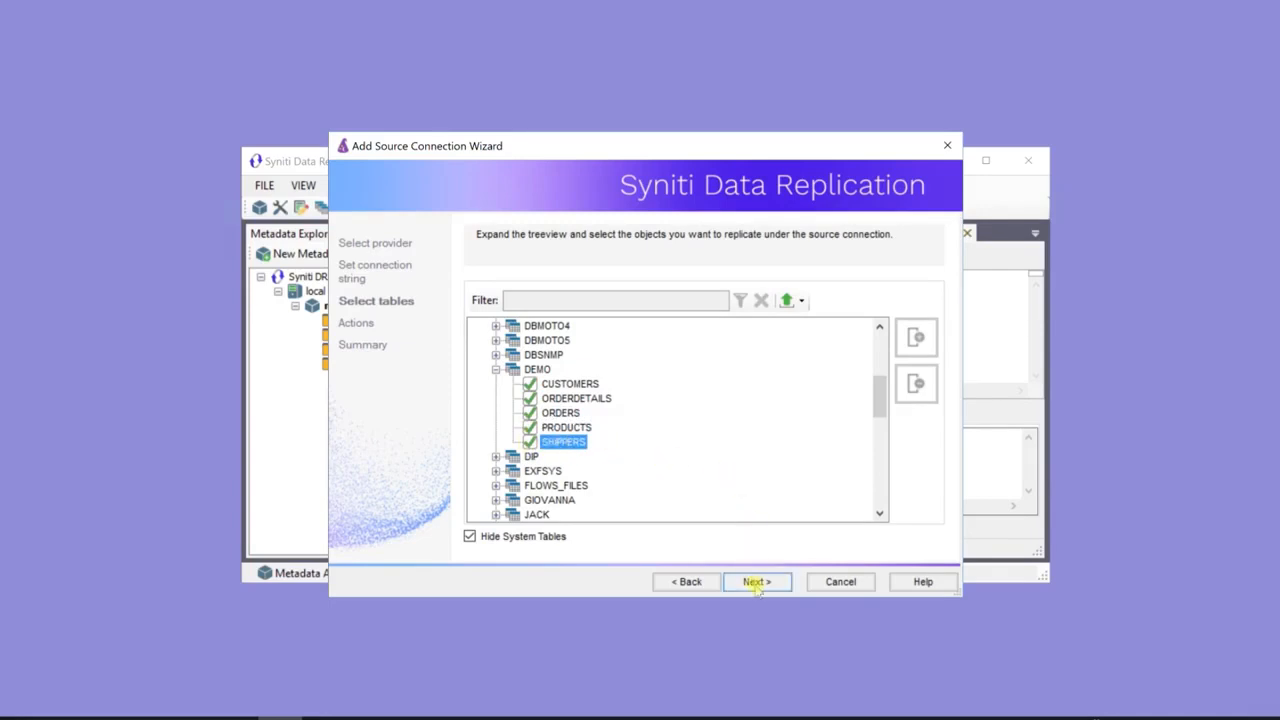
{"action": "left_click", "coordinate": [757, 581]}
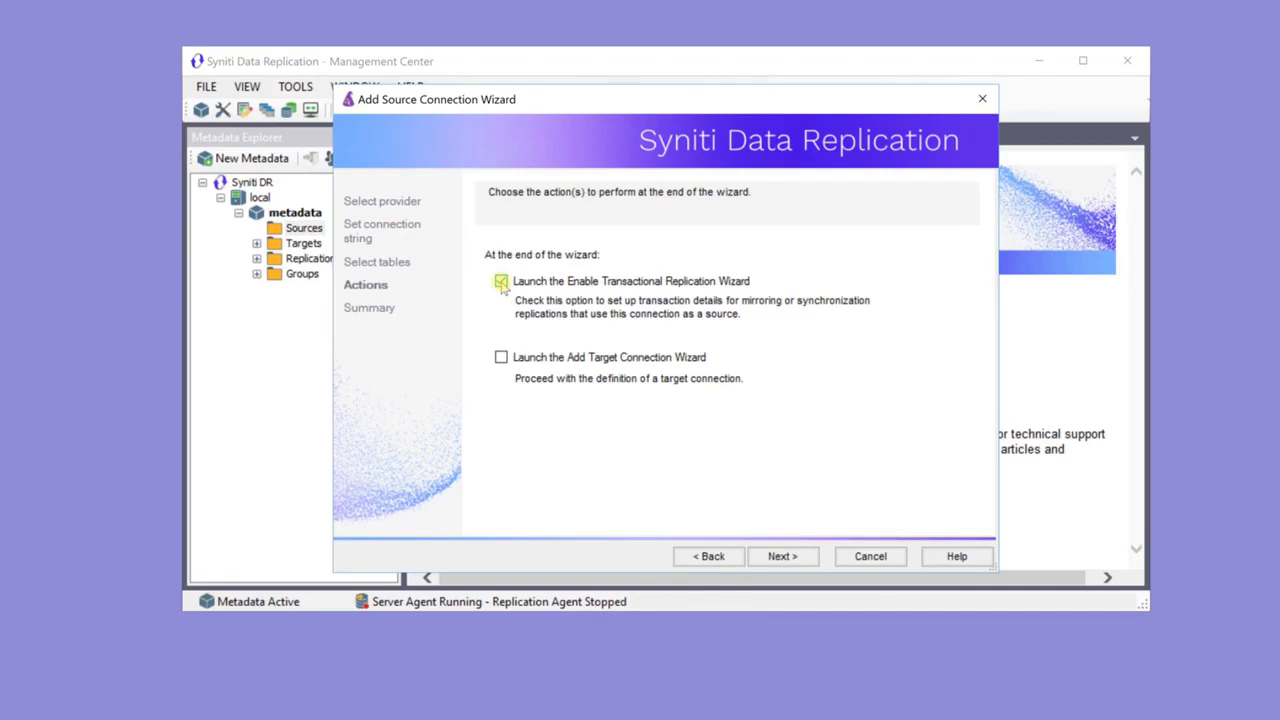
Finish the source wizard with Launch the Enable Transactional Replication Wizard ticked.
{"action": "left_click", "coordinate": [500, 281]}
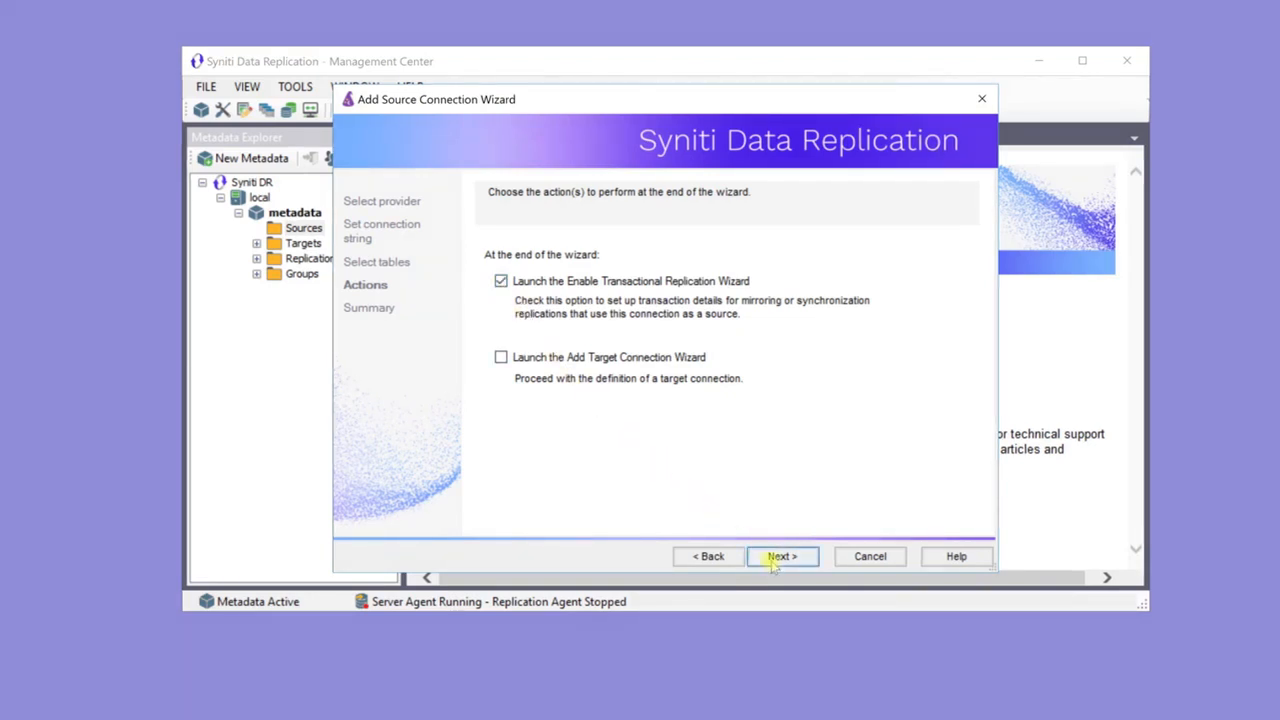
{"action": "left_click", "coordinate": [781, 556]}
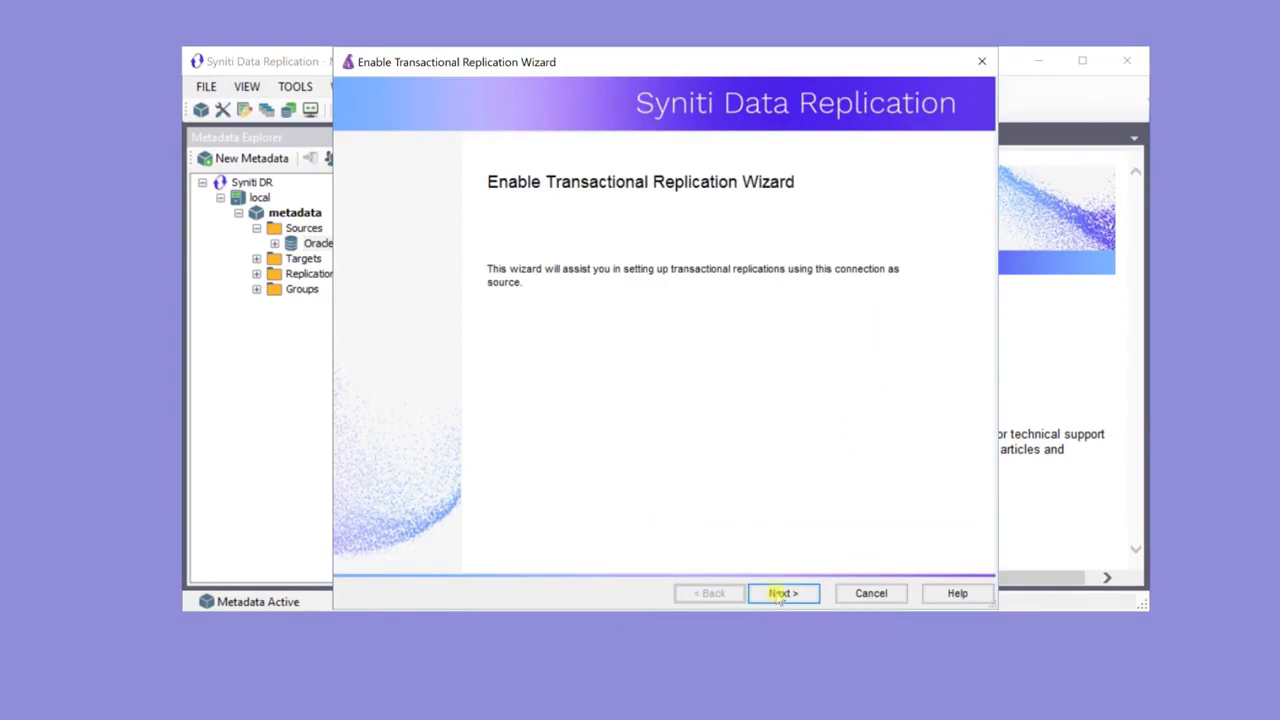
Keep Log Reader as the replication method and accept the supplemental log settings.
{"action": "left_click", "coordinate": [783, 593]}
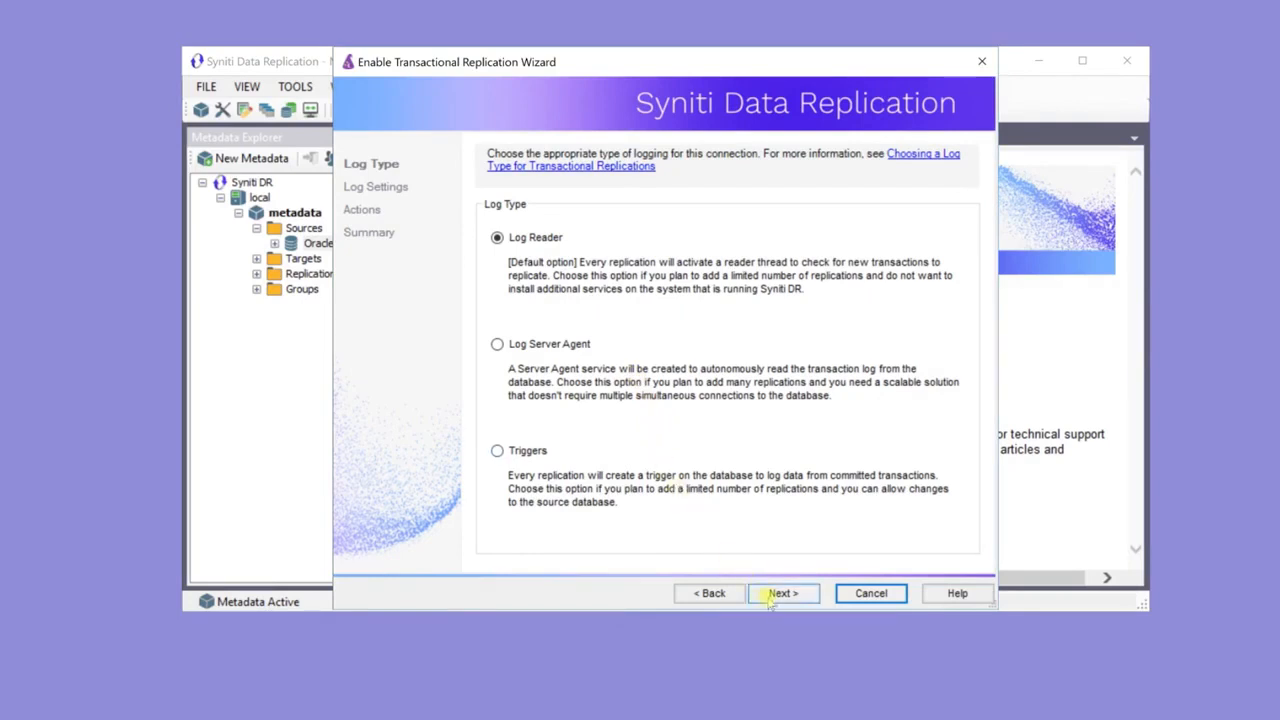
{"action": "left_click", "coordinate": [783, 593]}
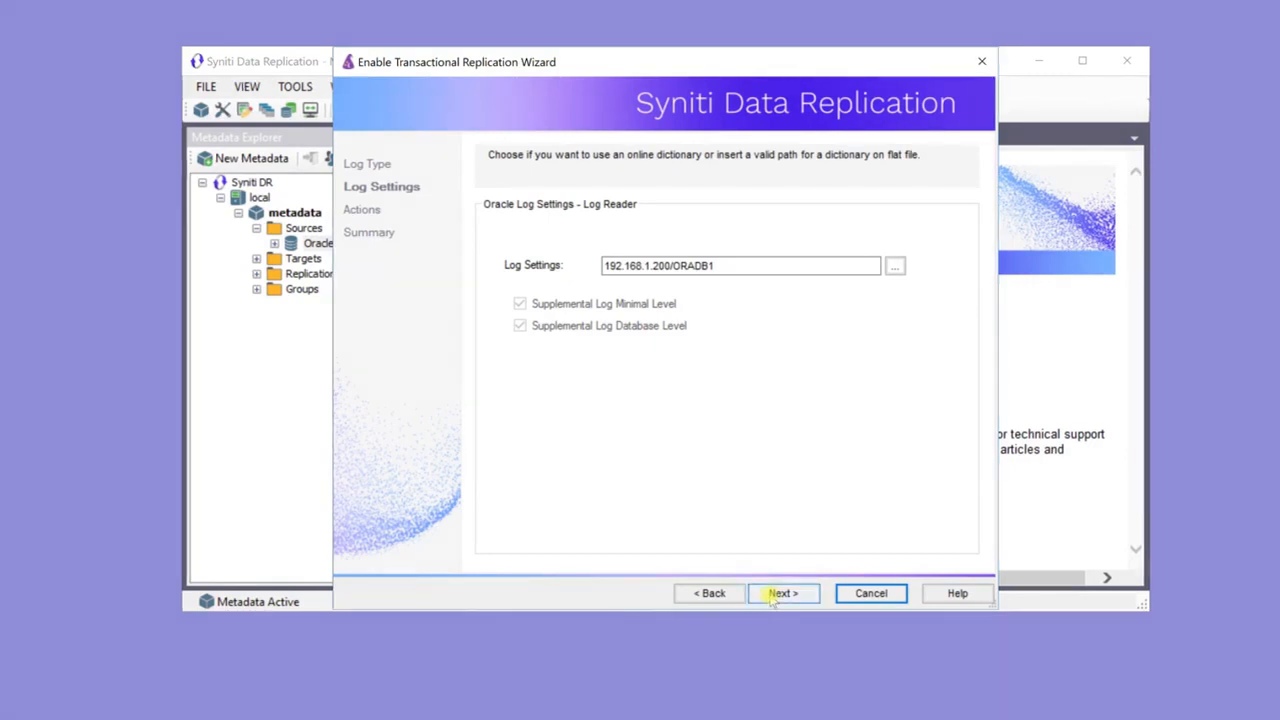
{"action": "left_click", "coordinate": [783, 593]}
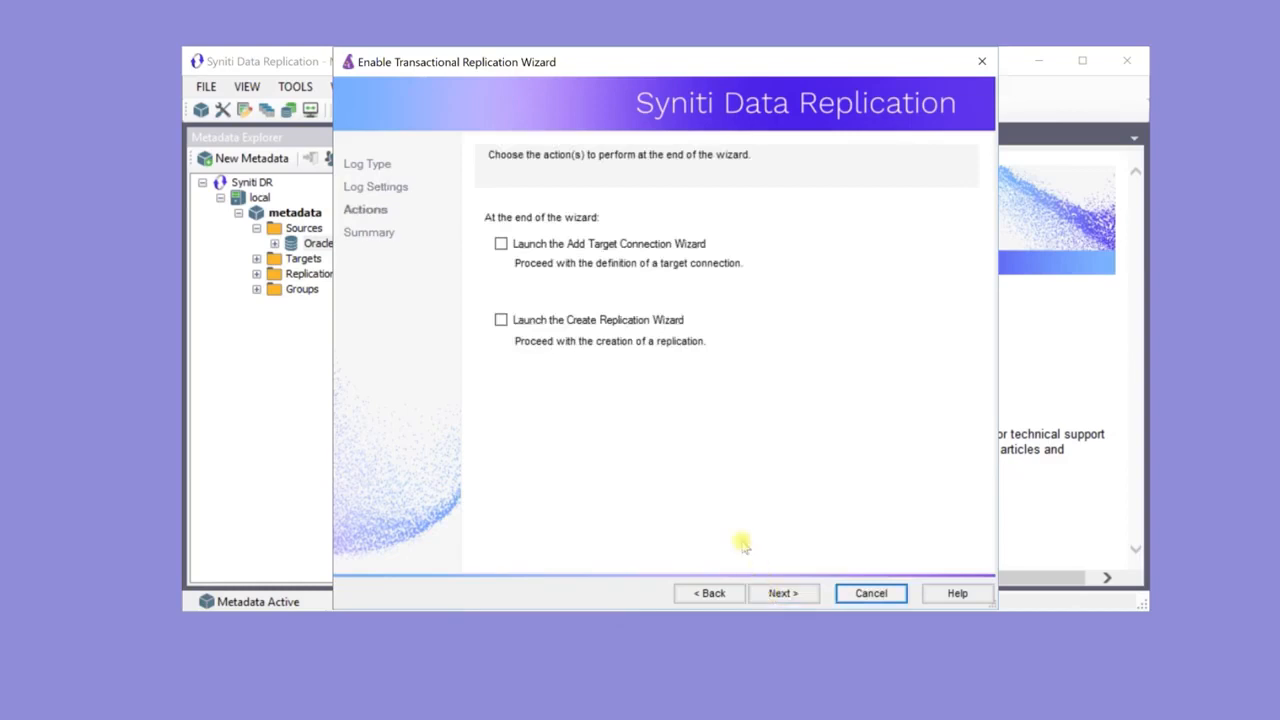
{"action": "mouse_move", "coordinate": [612, 390]}
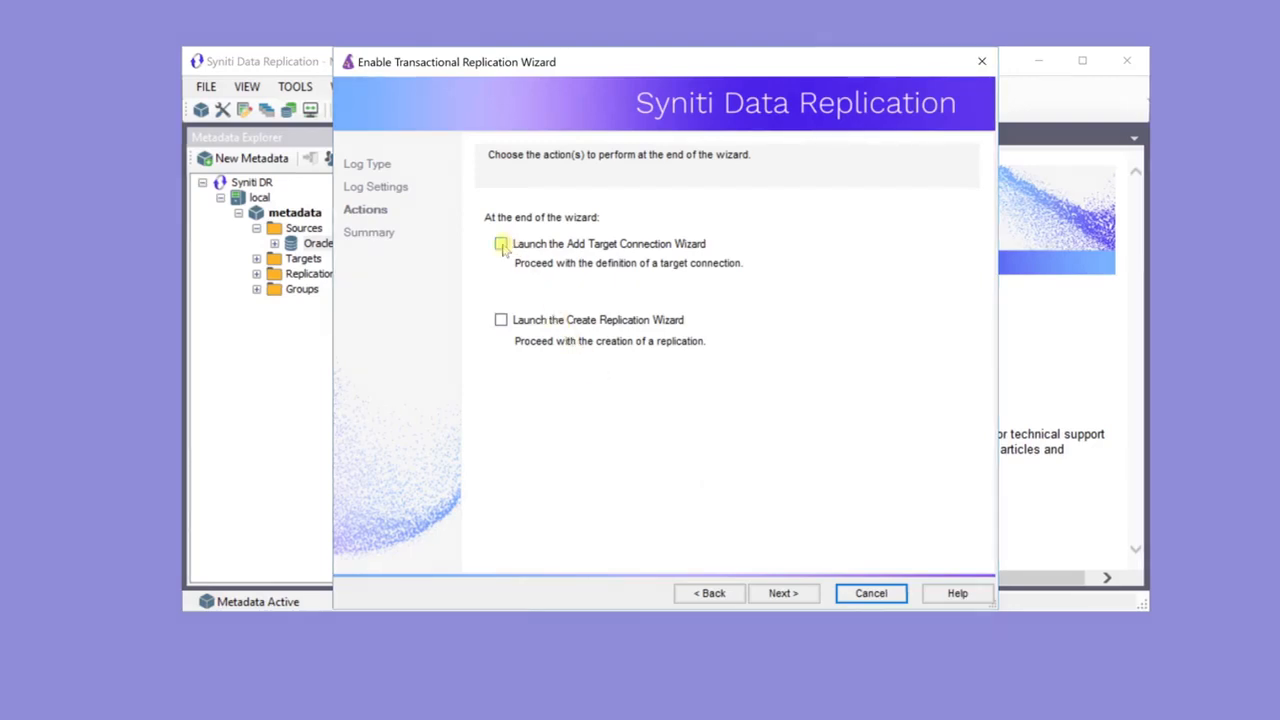
Keep Launch the Add Target Connection Wizard checked, review the summary and finish.
{"action": "left_click", "coordinate": [500, 243]}
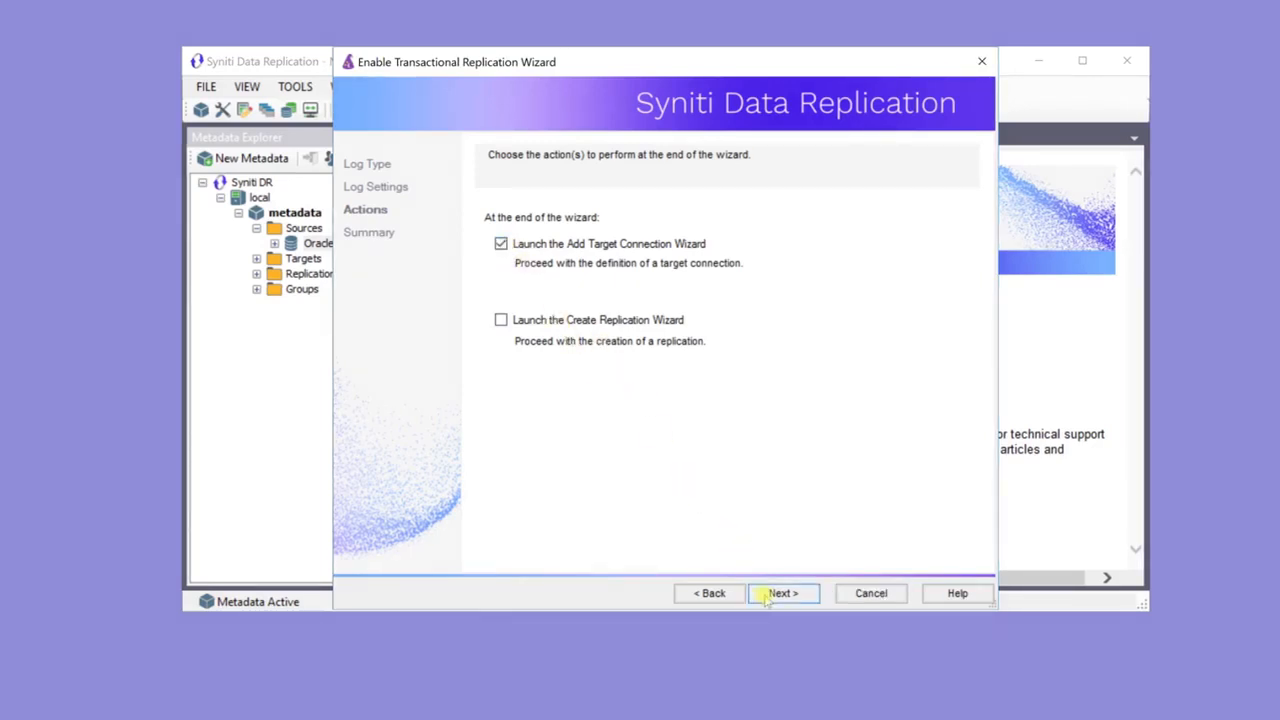
{"action": "left_click", "coordinate": [783, 593]}
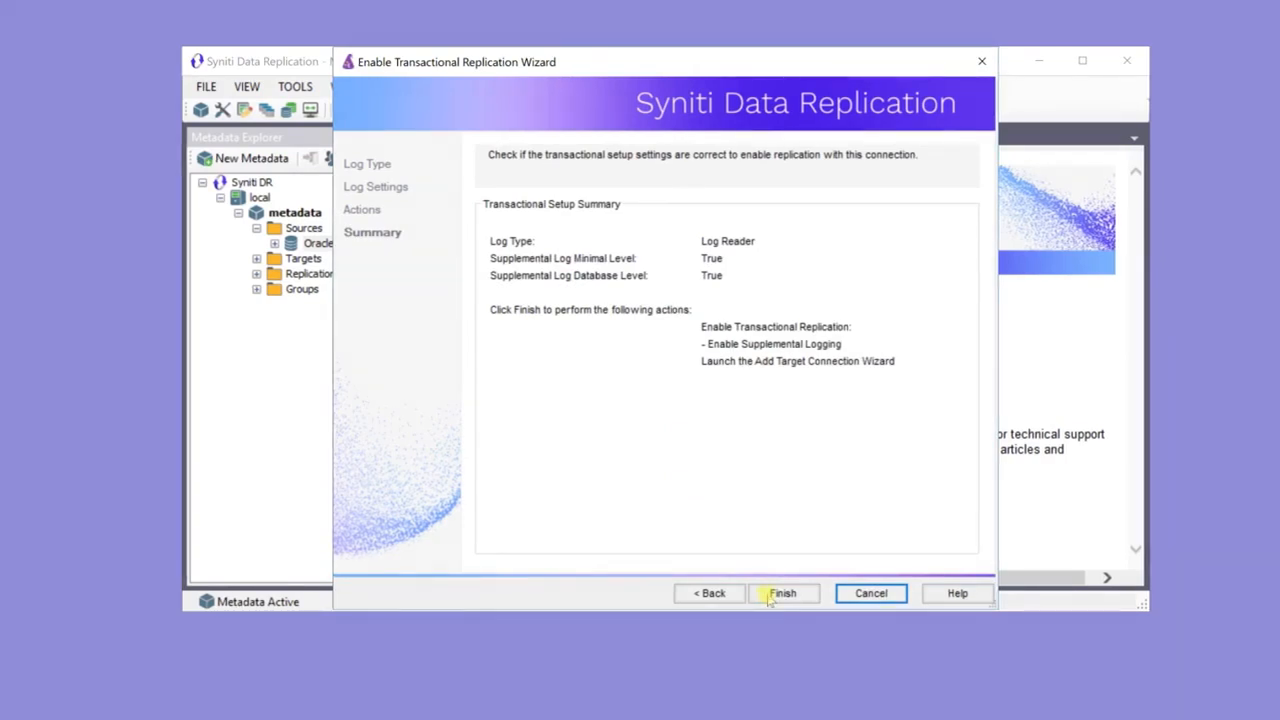
{"action": "left_click", "coordinate": [783, 593]}
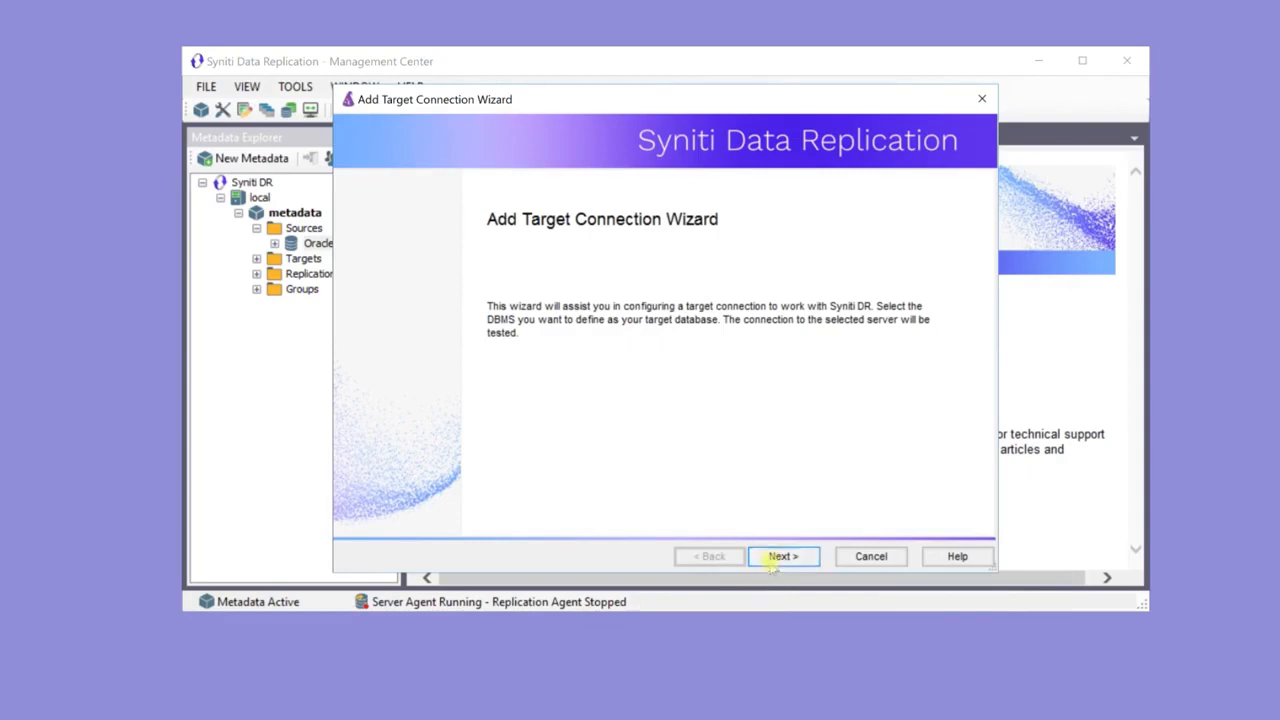
Name the new target connection SAPHANA-ERP.
{"action": "left_click", "coordinate": [783, 556]}
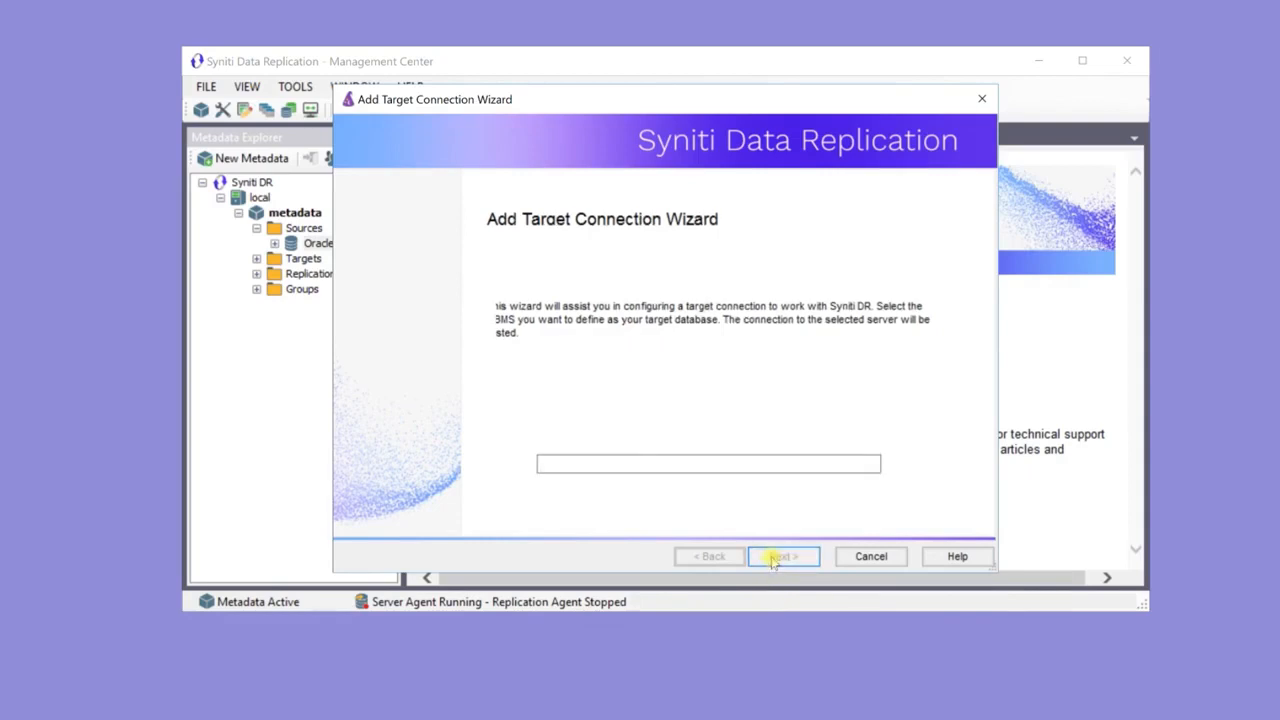
{"action": "left_click", "coordinate": [783, 556]}
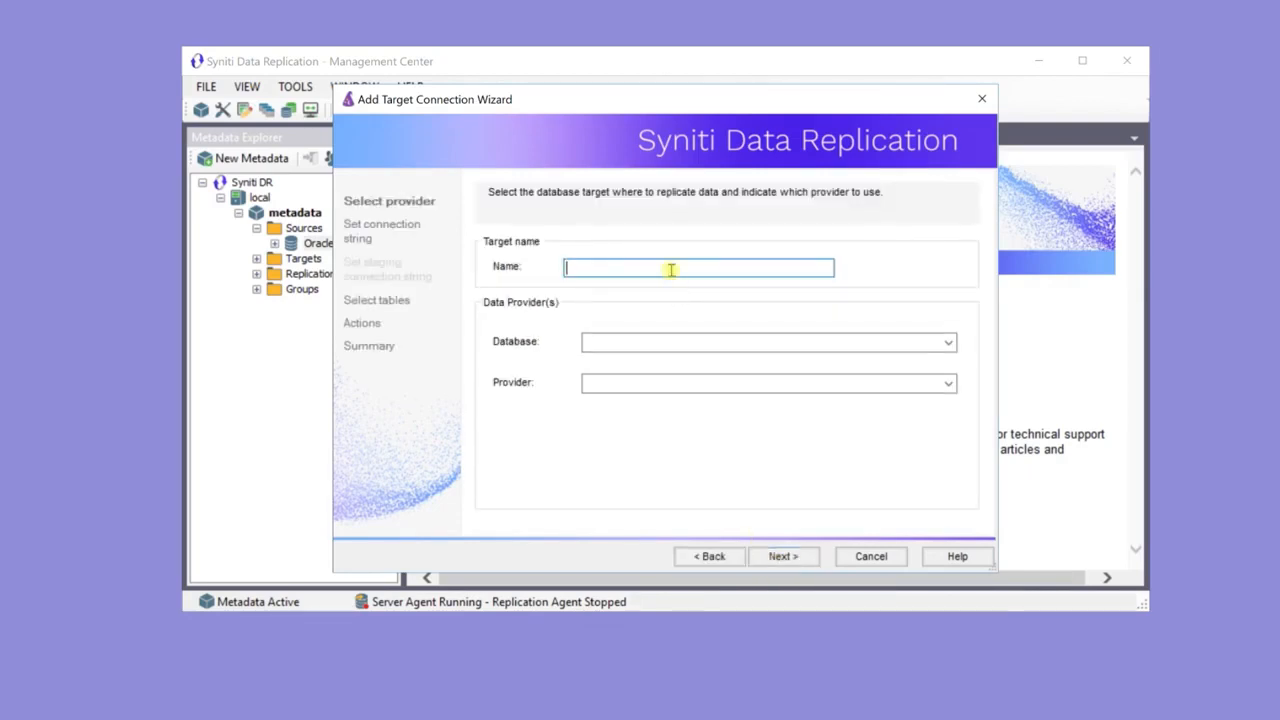
{"action": "type", "text": "SA"}
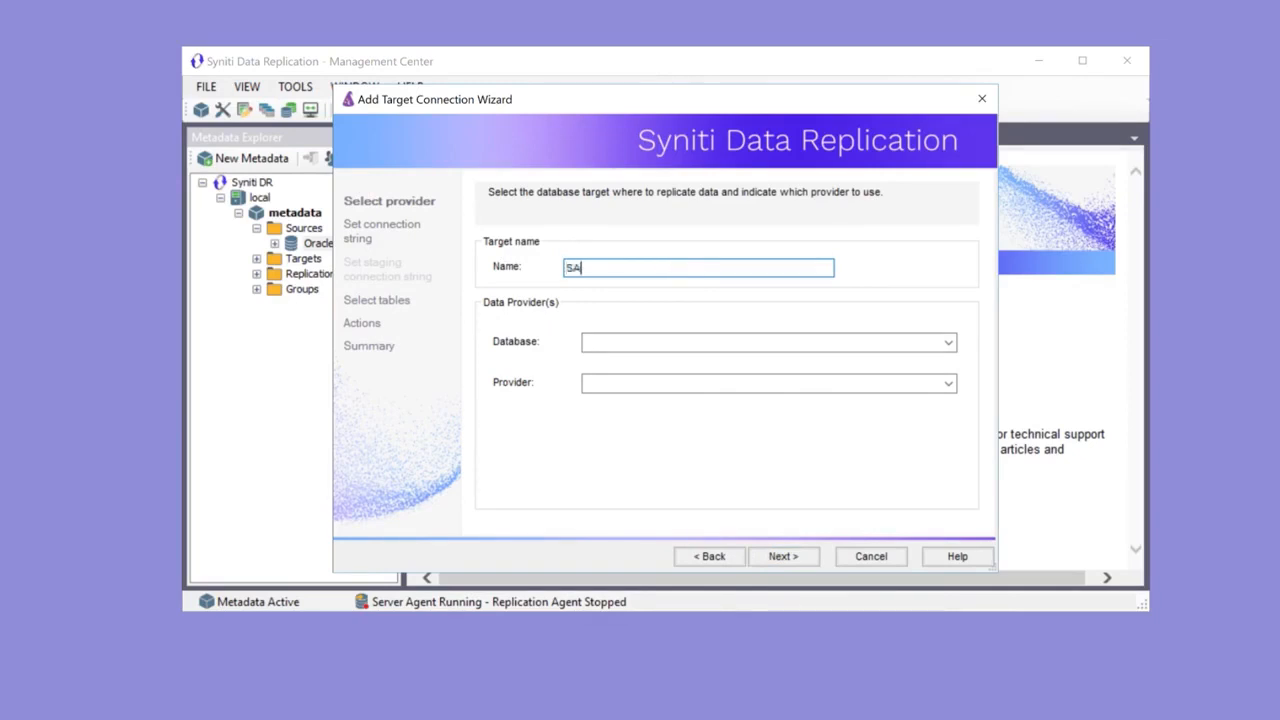
{"action": "type", "text": "PHA"}
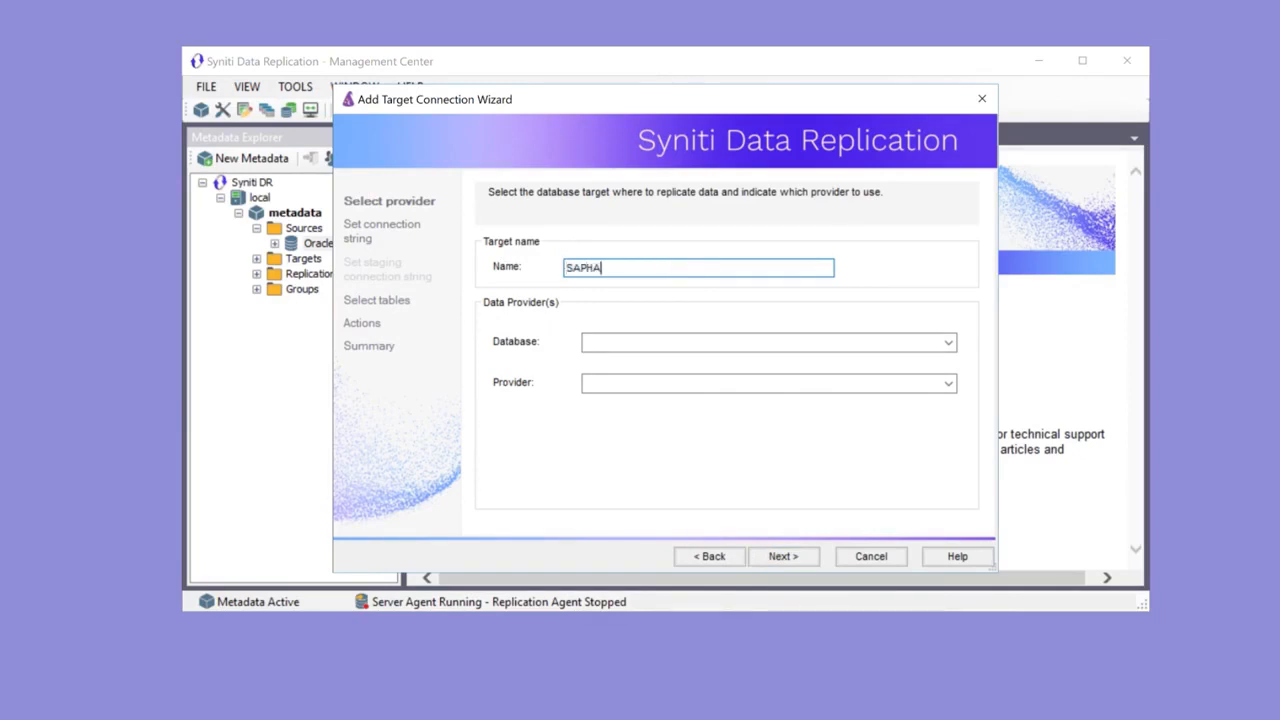
{"action": "type", "text": "NA-"}
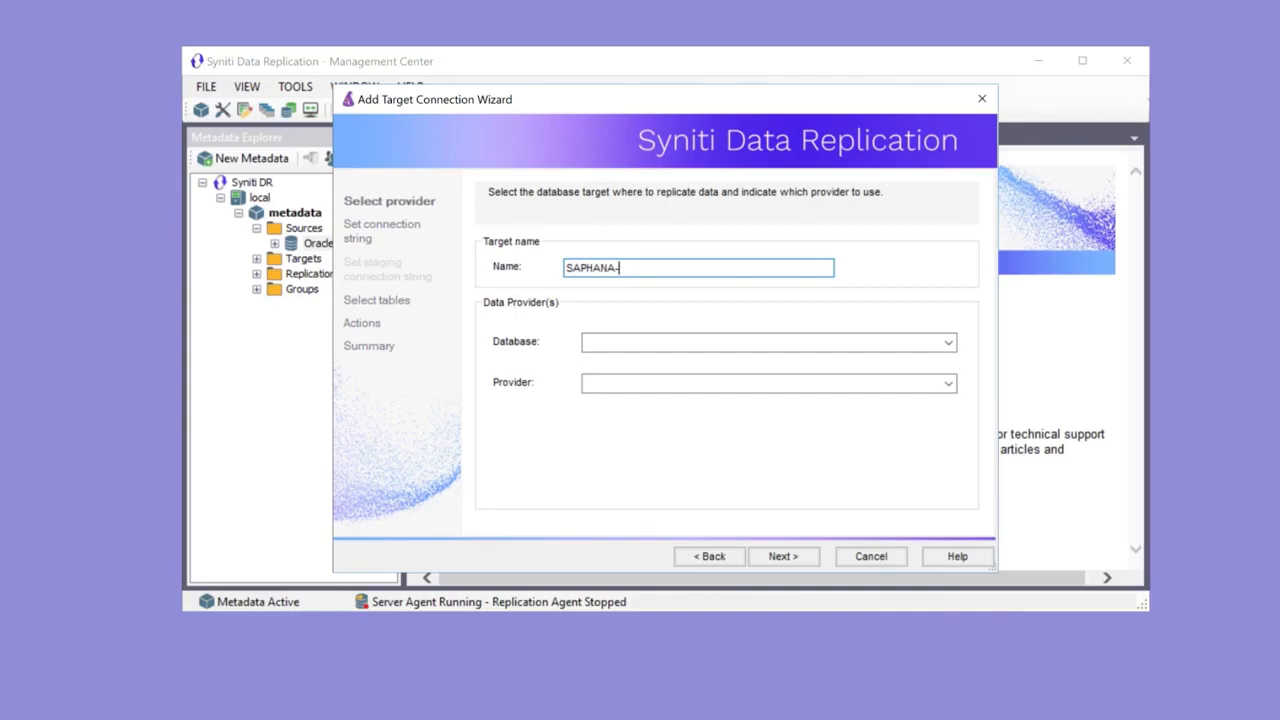
{"action": "type", "text": "ERP"}
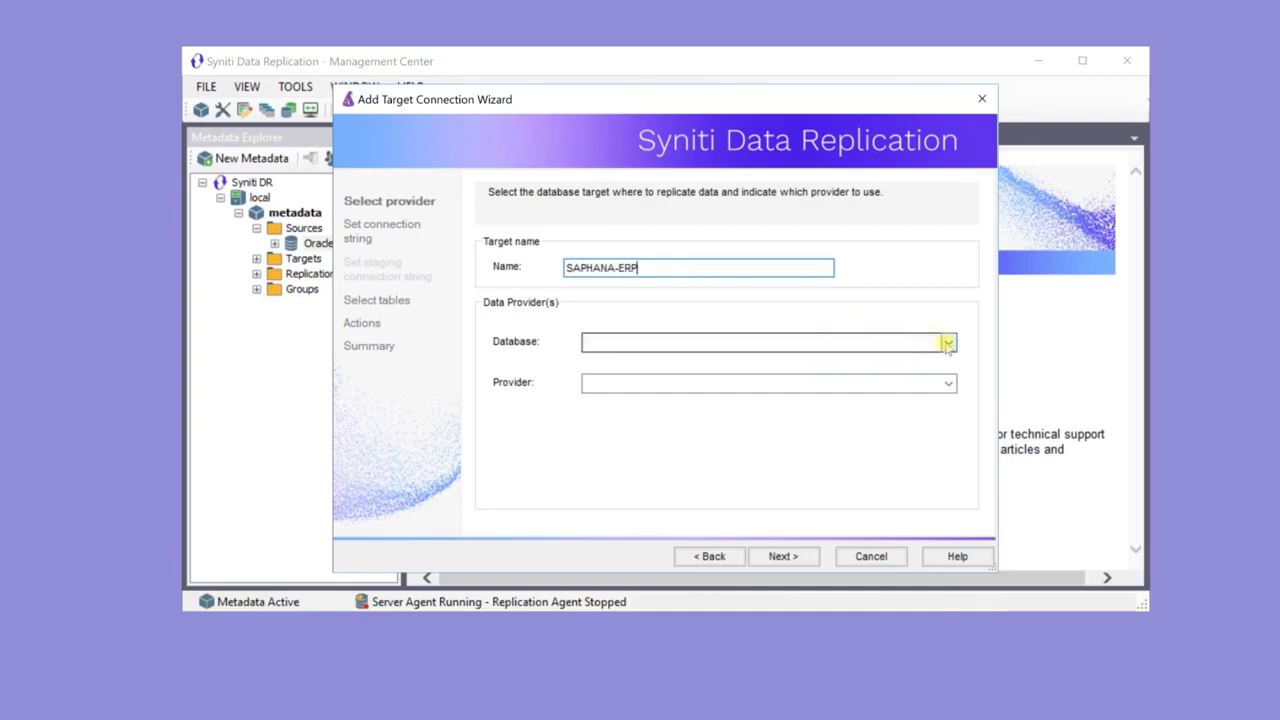
Choose SAP HANA with the .NET driver assembly Sap.Data.Hana.v4.5.dll and continue to connection properties.
{"action": "left_click", "coordinate": [946, 342]}
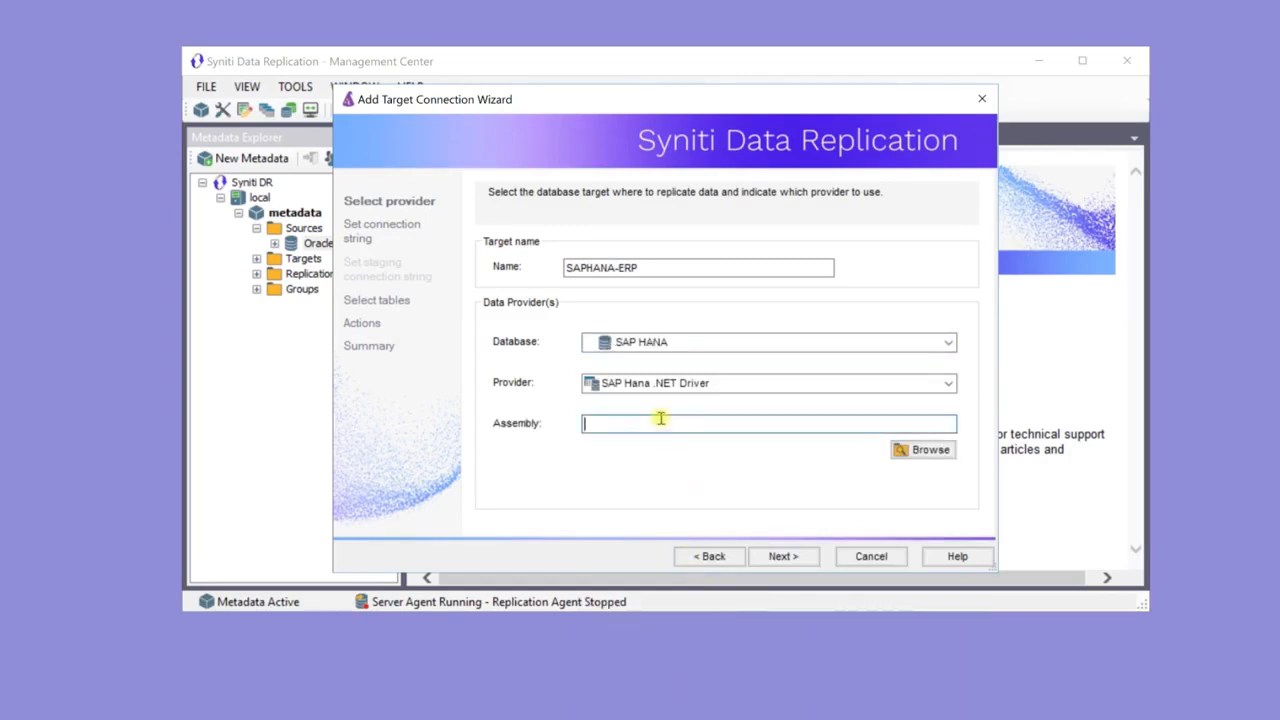
{"action": "type", "text": "C:\\Program Files\\sap\\hdbclient\\ado.net\\v4.5\\Sap.Data.Hana.v4.5.dll"}
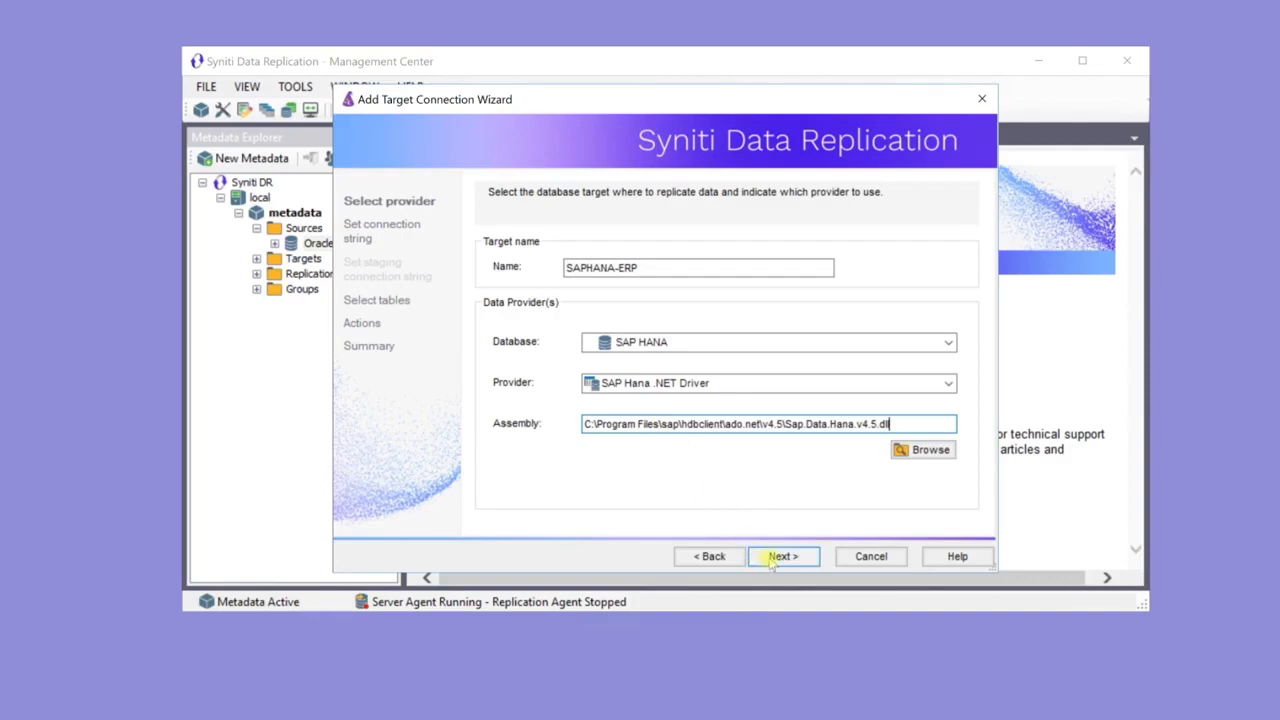
{"action": "left_click", "coordinate": [783, 556]}
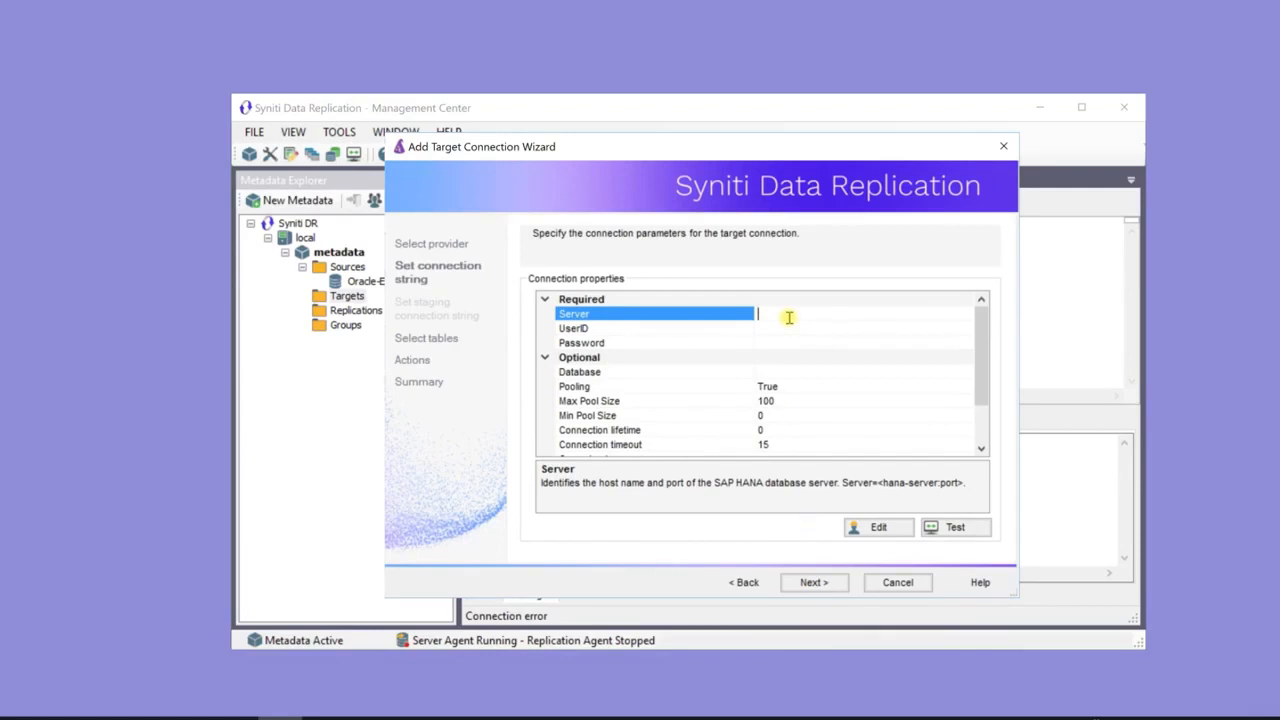
Set Server 100.24.12.132:50..., UserID SDR_USER and password, then test the SAP HANA connection.
{"action": "type", "text": "100.24"}
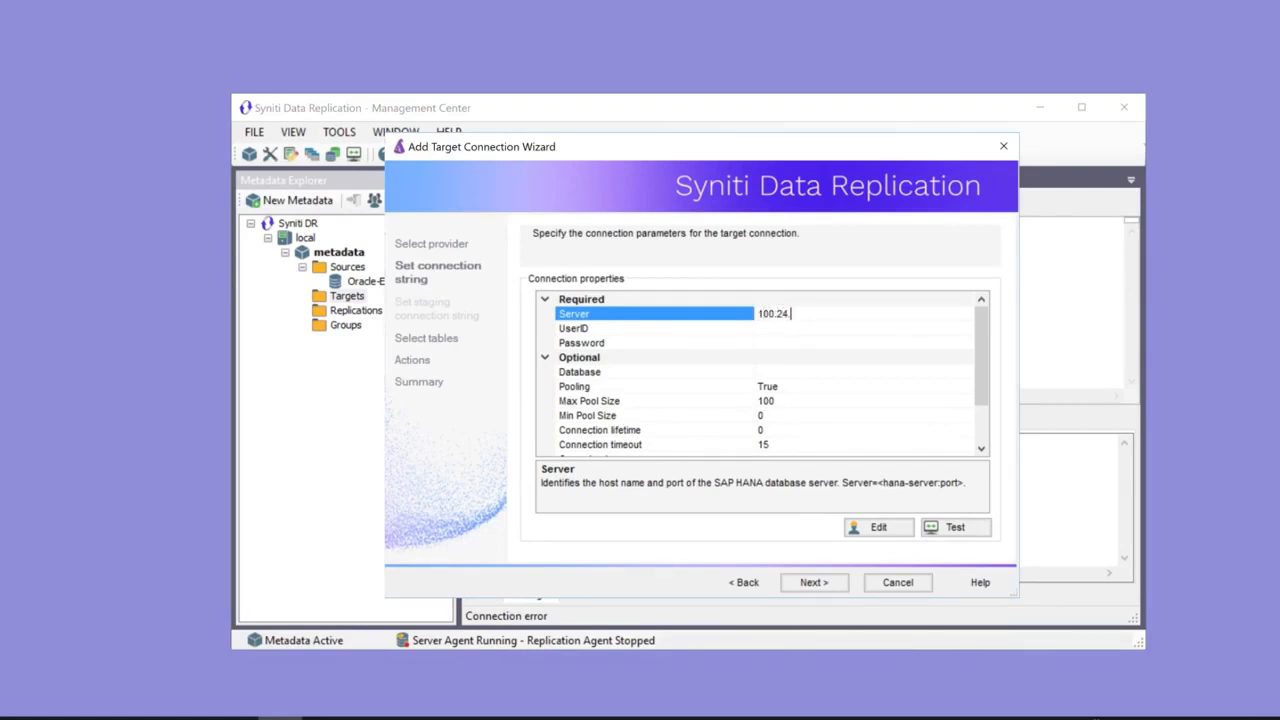
{"action": "type", "text": ".12.132"}
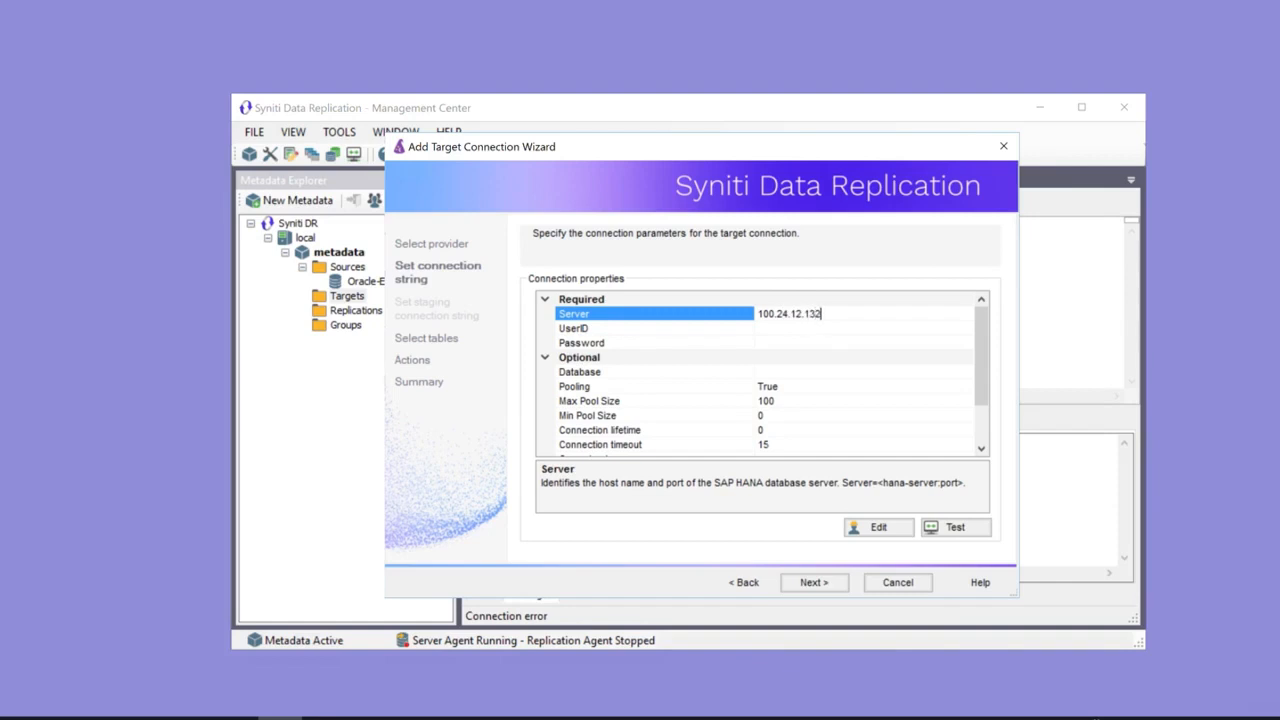
{"action": "type", "text": ":50"}
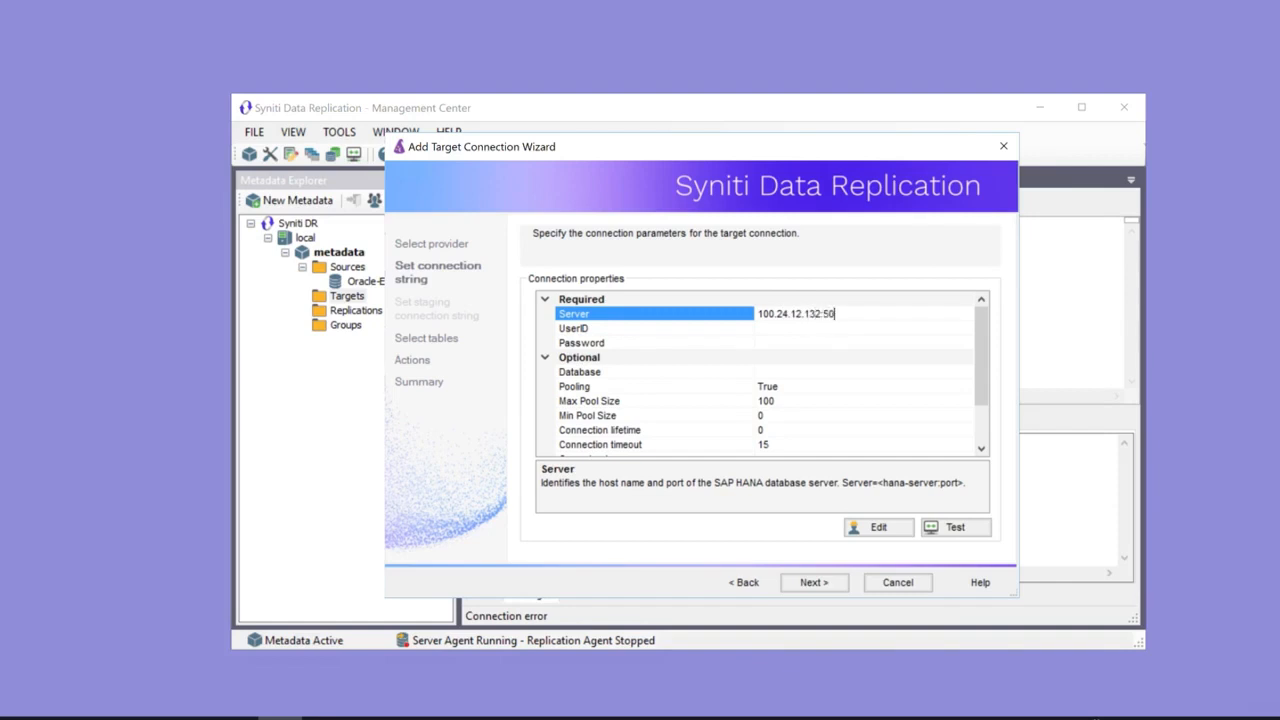
{"action": "left_click", "coordinate": [655, 328]}
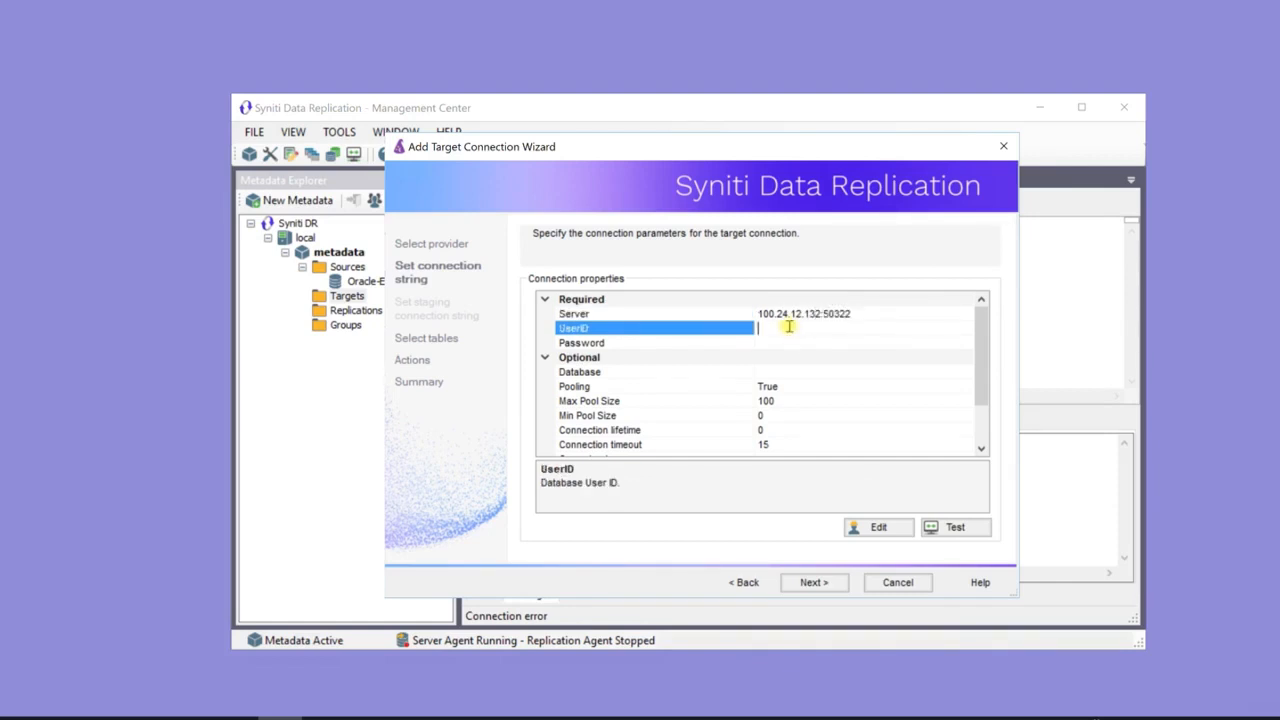
{"action": "type", "text": "SDR_USER"}
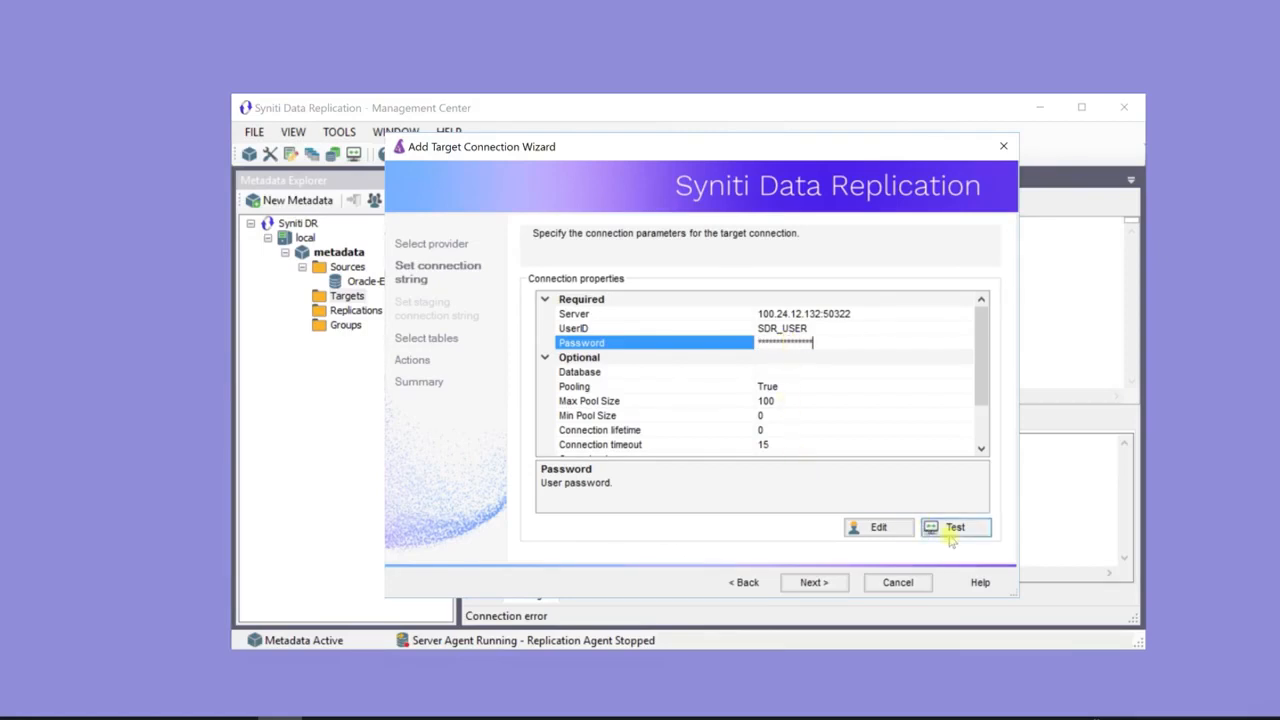
{"action": "left_click", "coordinate": [814, 582]}
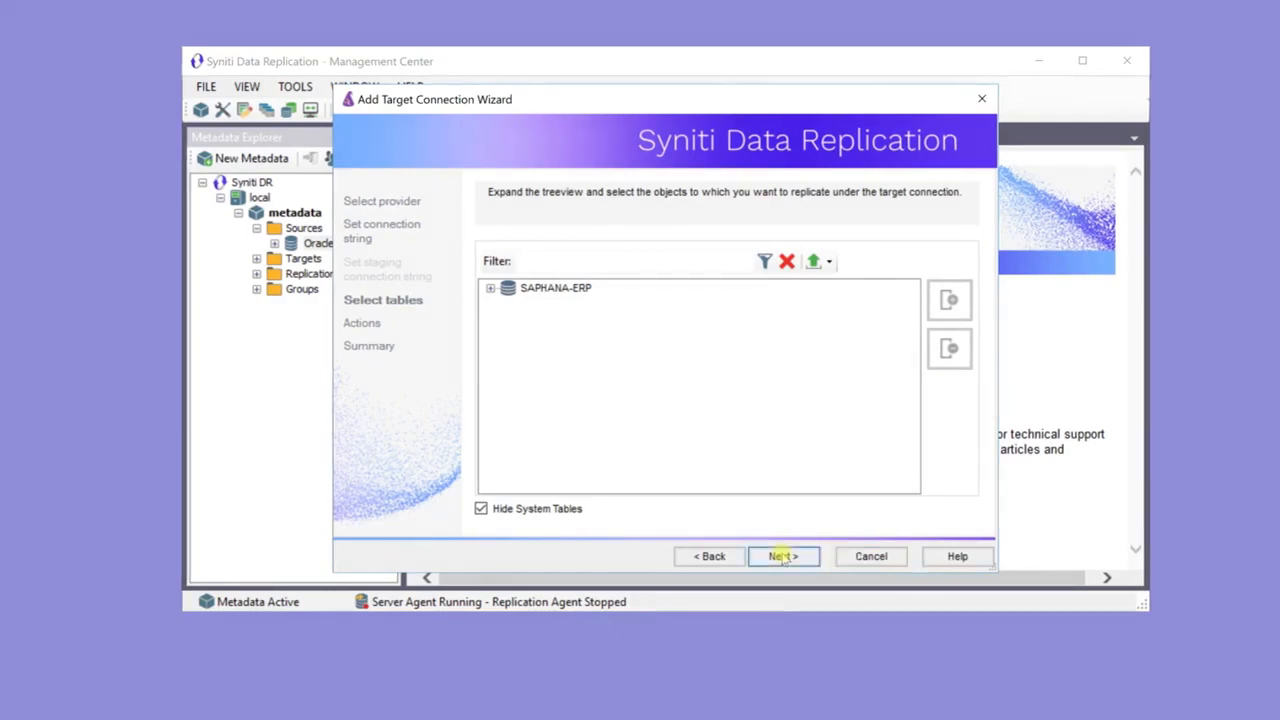
Skip table selection, review the Target Summary and create the SAPHANA-ERP target.
{"action": "left_click", "coordinate": [783, 556]}
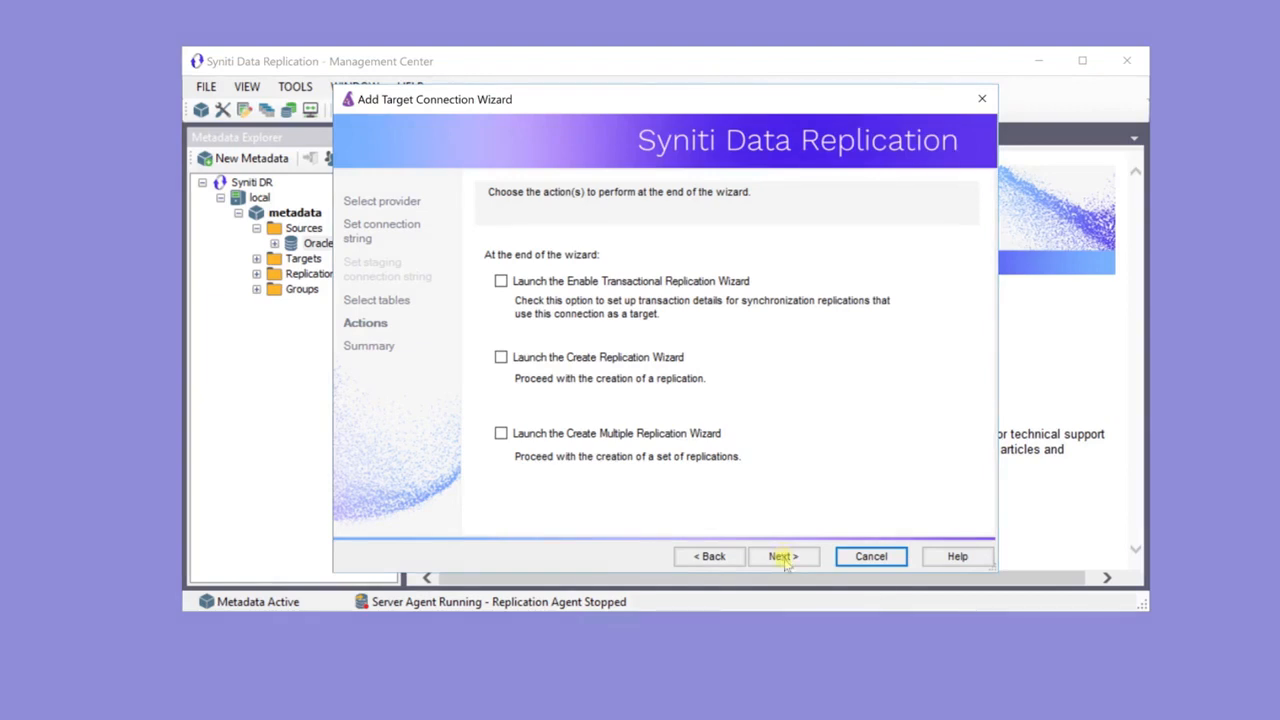
{"action": "left_click", "coordinate": [783, 556]}
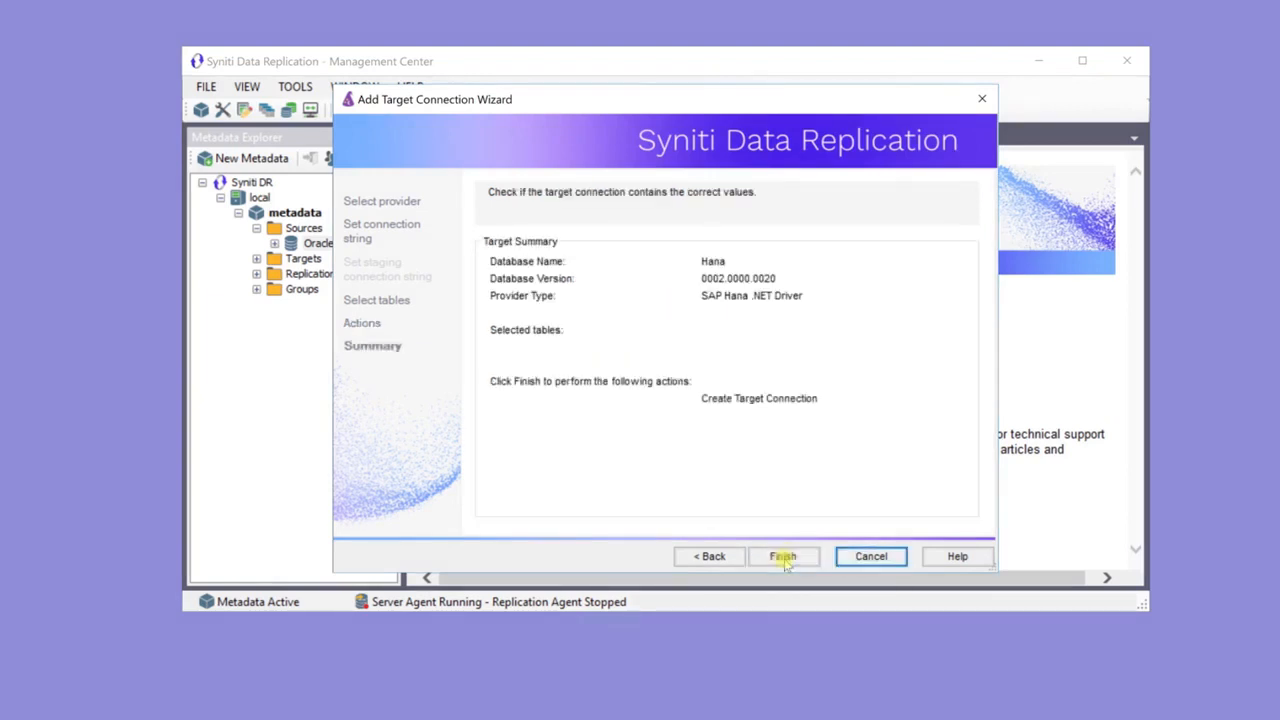
{"action": "left_click", "coordinate": [783, 556]}
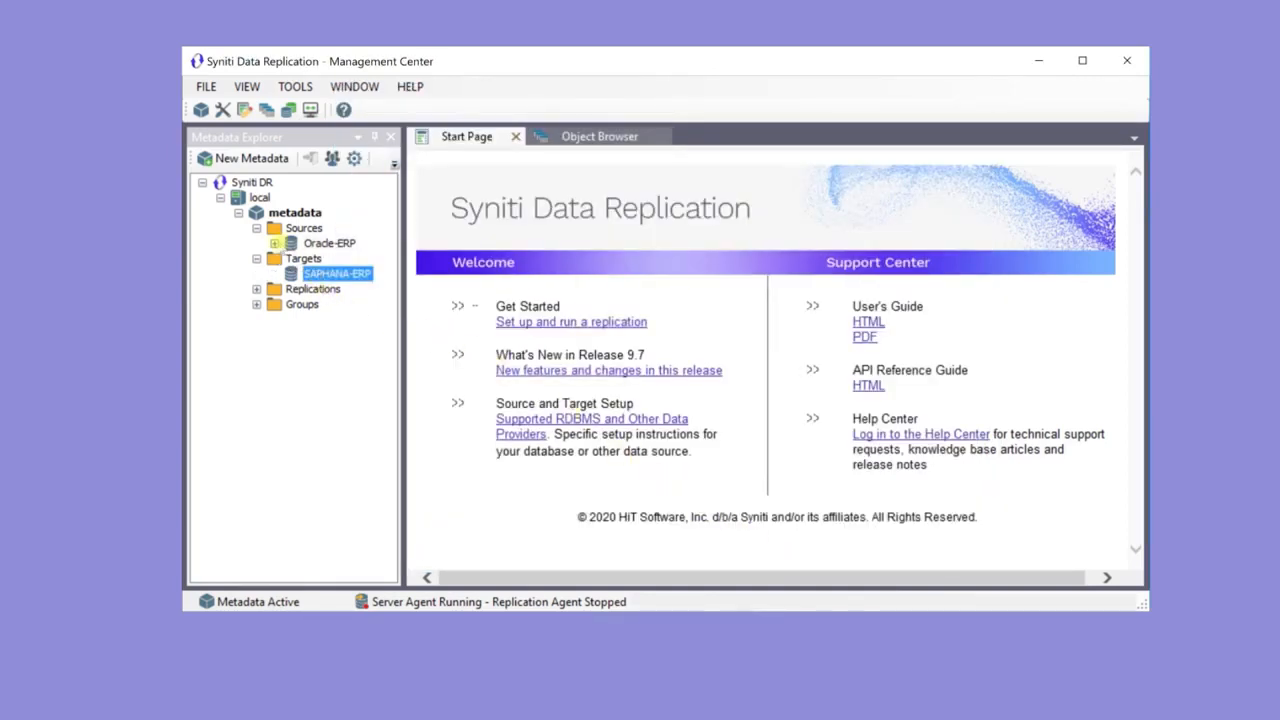
Start the Create Target Table Wizard with Oracle-ERP DEMO.CUSTOMERS as the source table.
{"action": "left_click", "coordinate": [330, 243]}
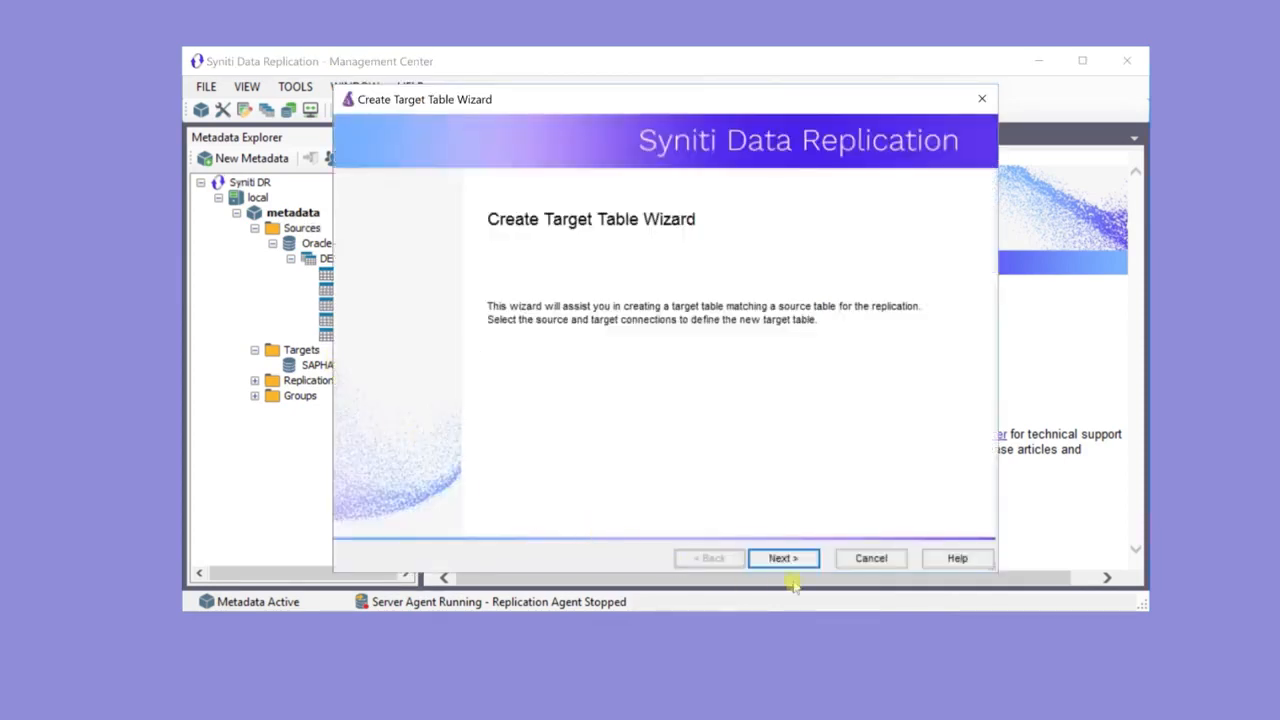
{"action": "left_click", "coordinate": [783, 558]}
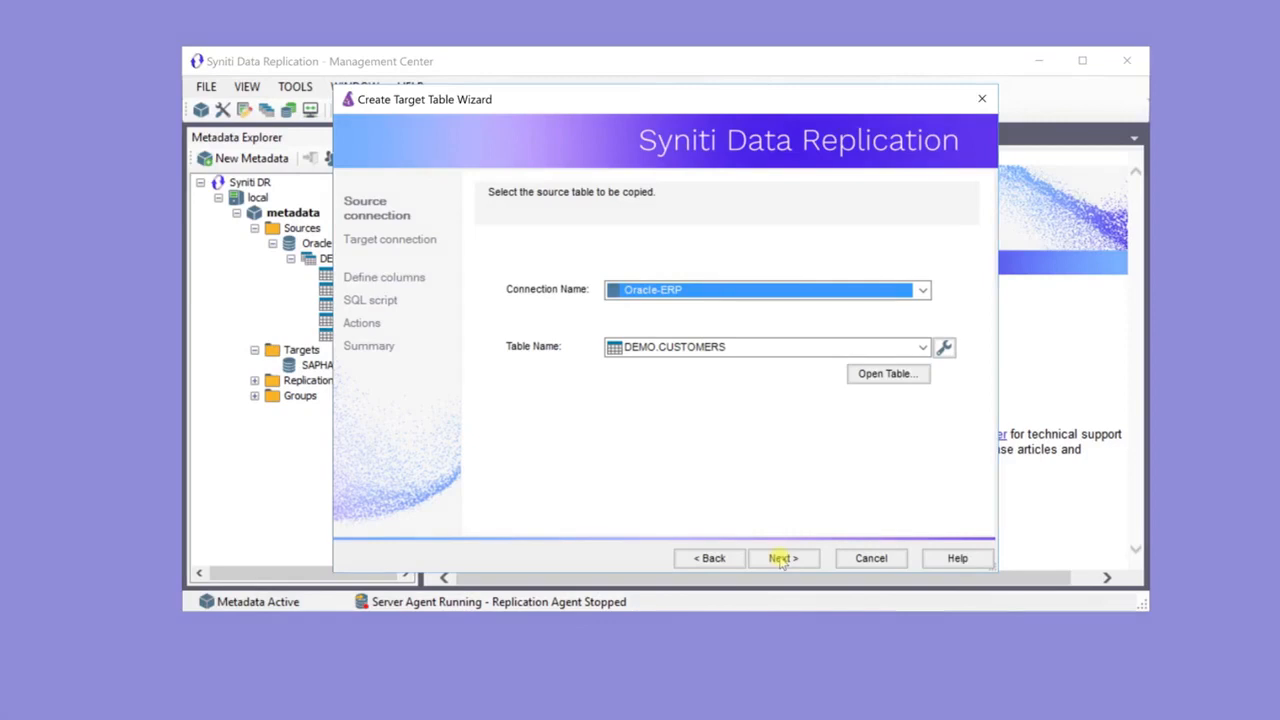
{"action": "left_click", "coordinate": [781, 558]}
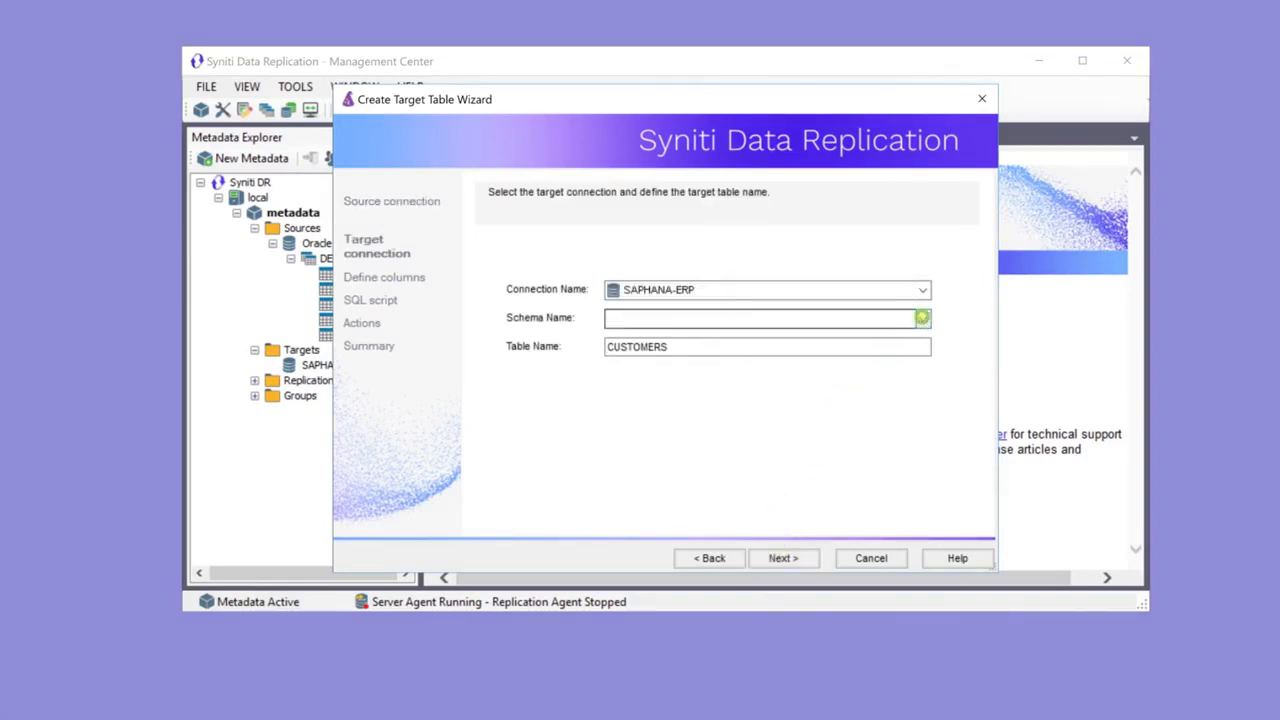
Target SAPHANA-ERP schema SDR_DEMO table CUSTOMERS and continue to its generated columns.
{"action": "left_click", "coordinate": [920, 318]}
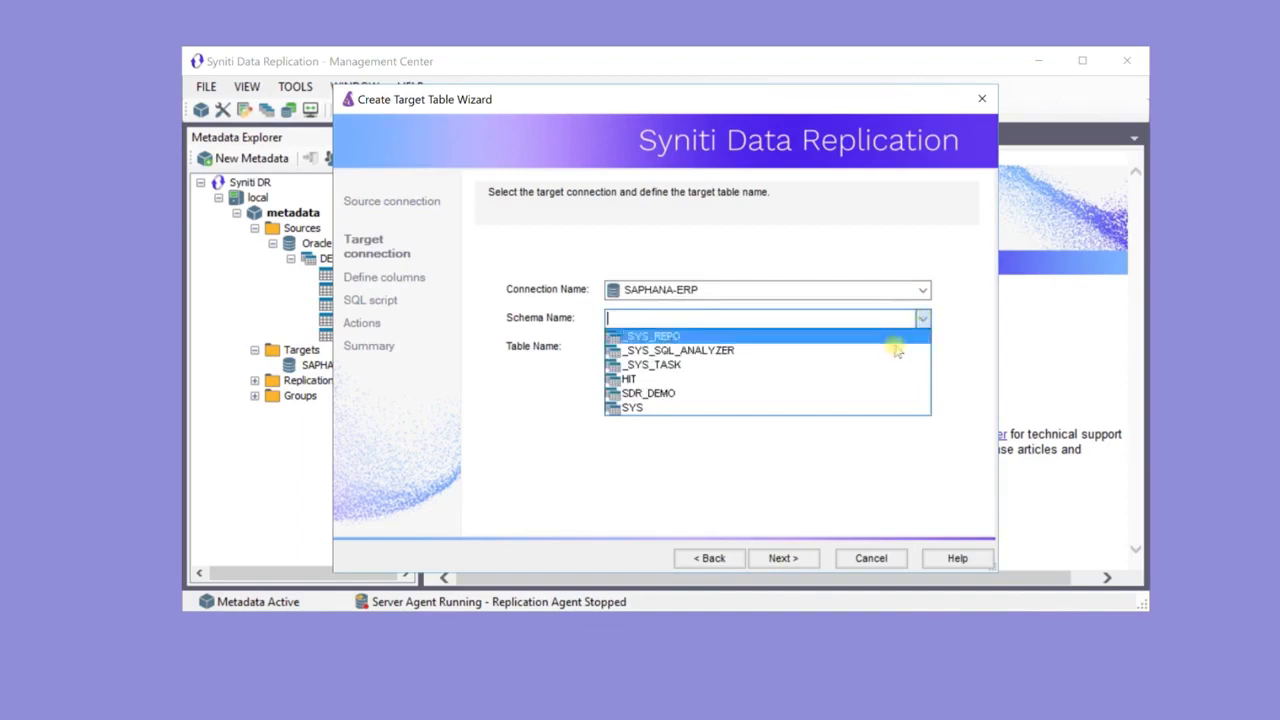
{"action": "left_click", "coordinate": [648, 392]}
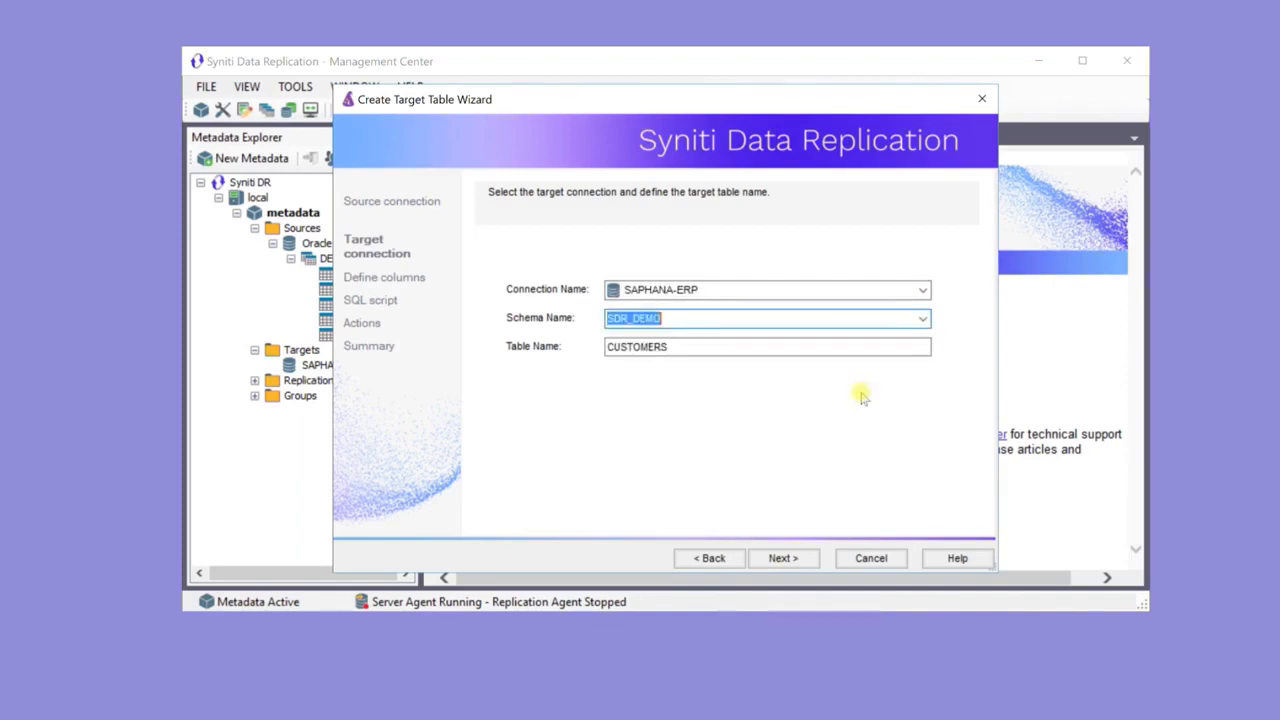
{"action": "mouse_move", "coordinate": [783, 558]}
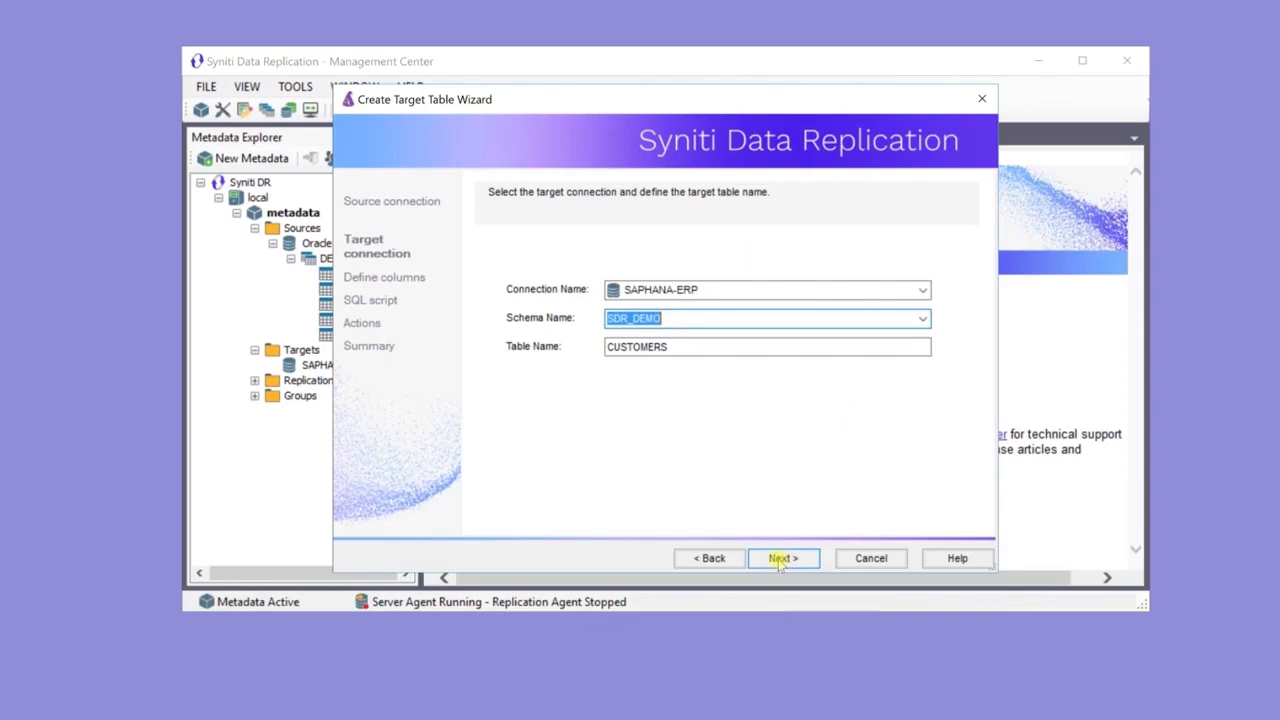
{"action": "left_click", "coordinate": [783, 558]}
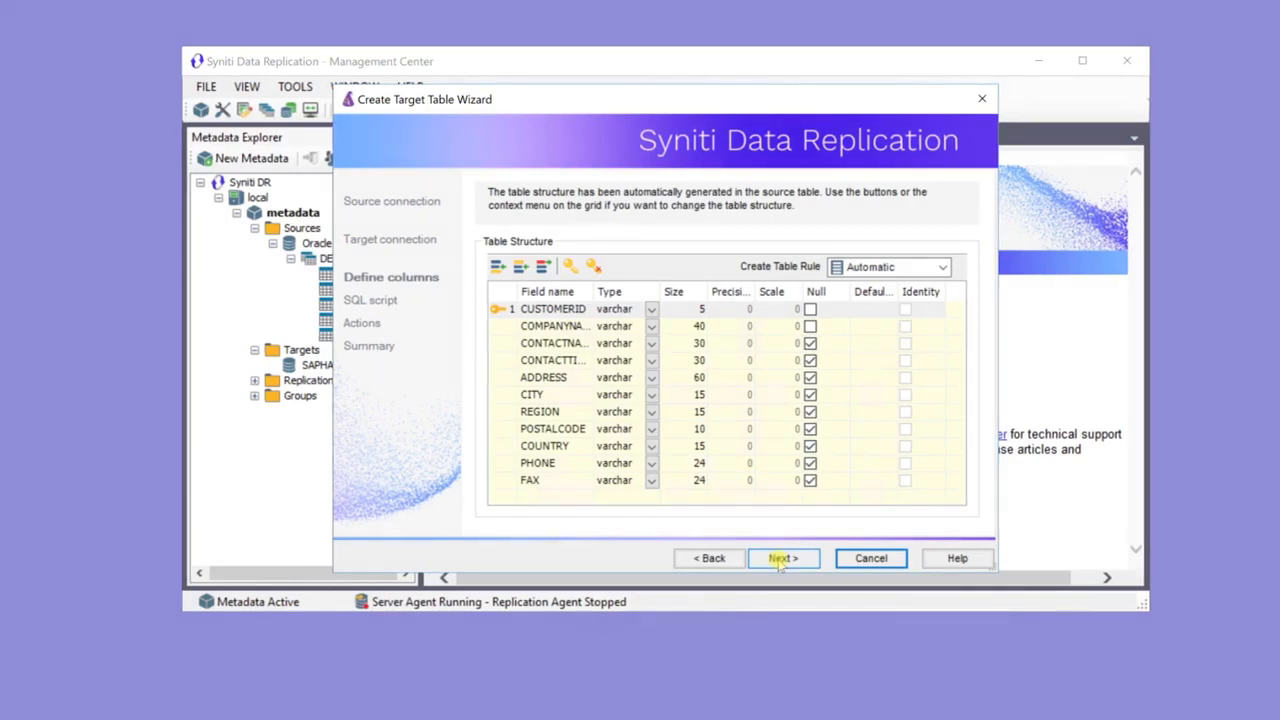
Accept the generated columns, SQL script and actions, then finish to create SDR_DEMO.CUSTOMERS on SAPHANA-ERP.
{"action": "left_click", "coordinate": [783, 558]}
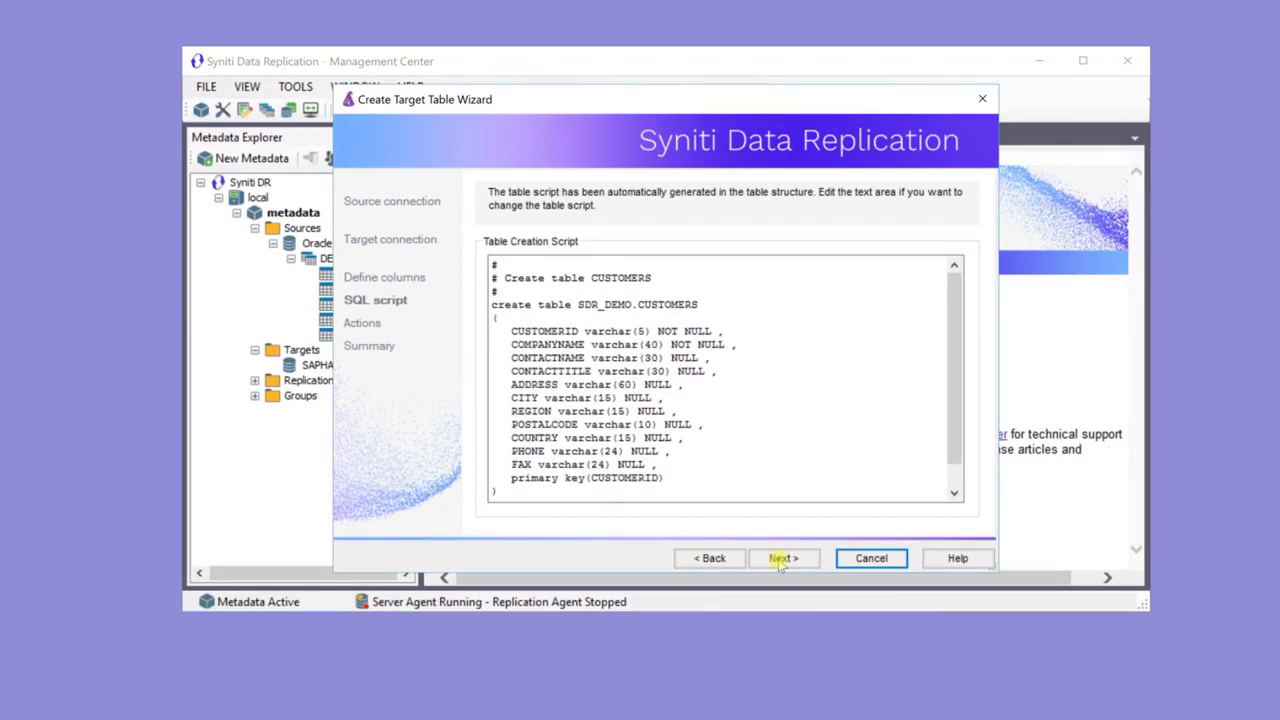
{"action": "left_click", "coordinate": [783, 558]}
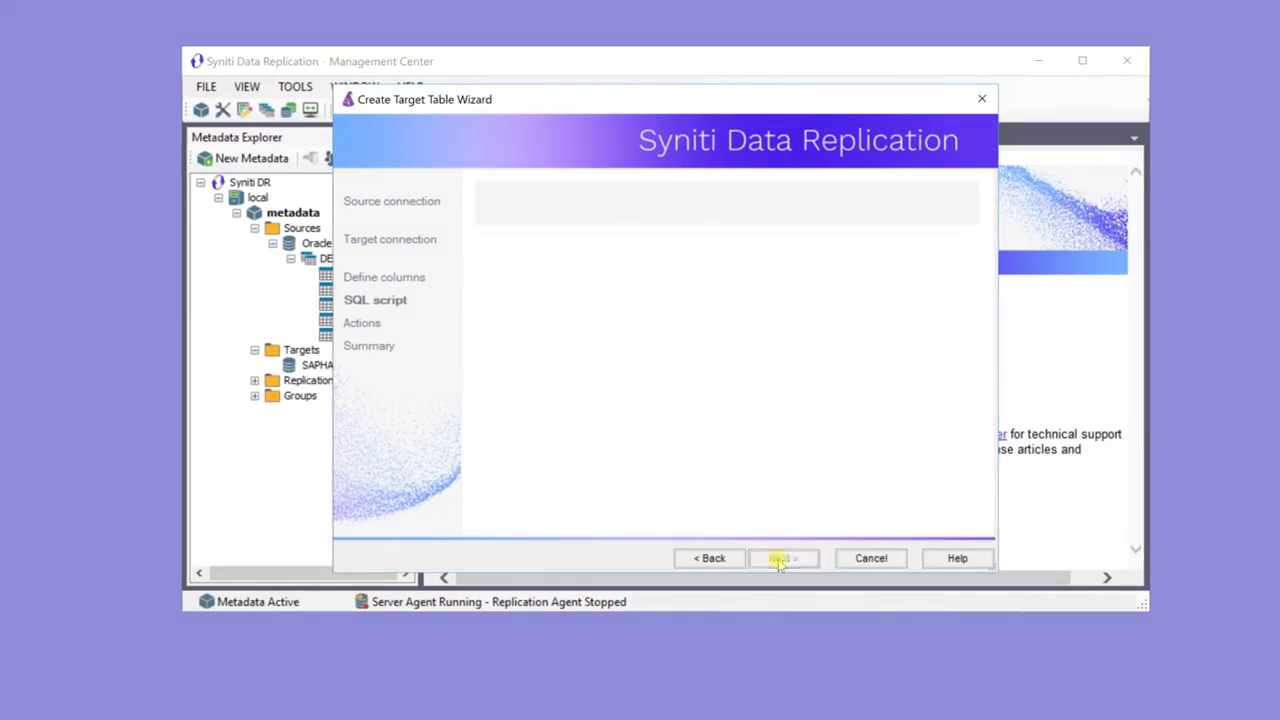
{"action": "left_click", "coordinate": [783, 558]}
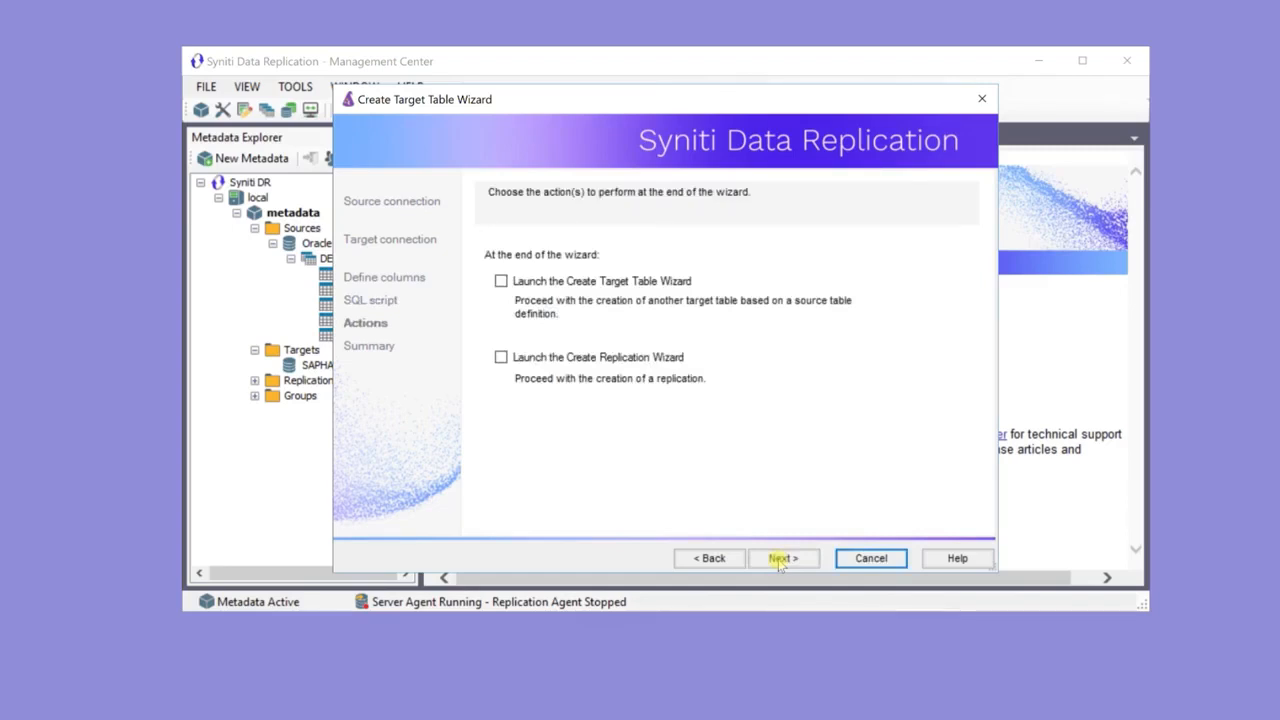
{"action": "left_click", "coordinate": [783, 558]}
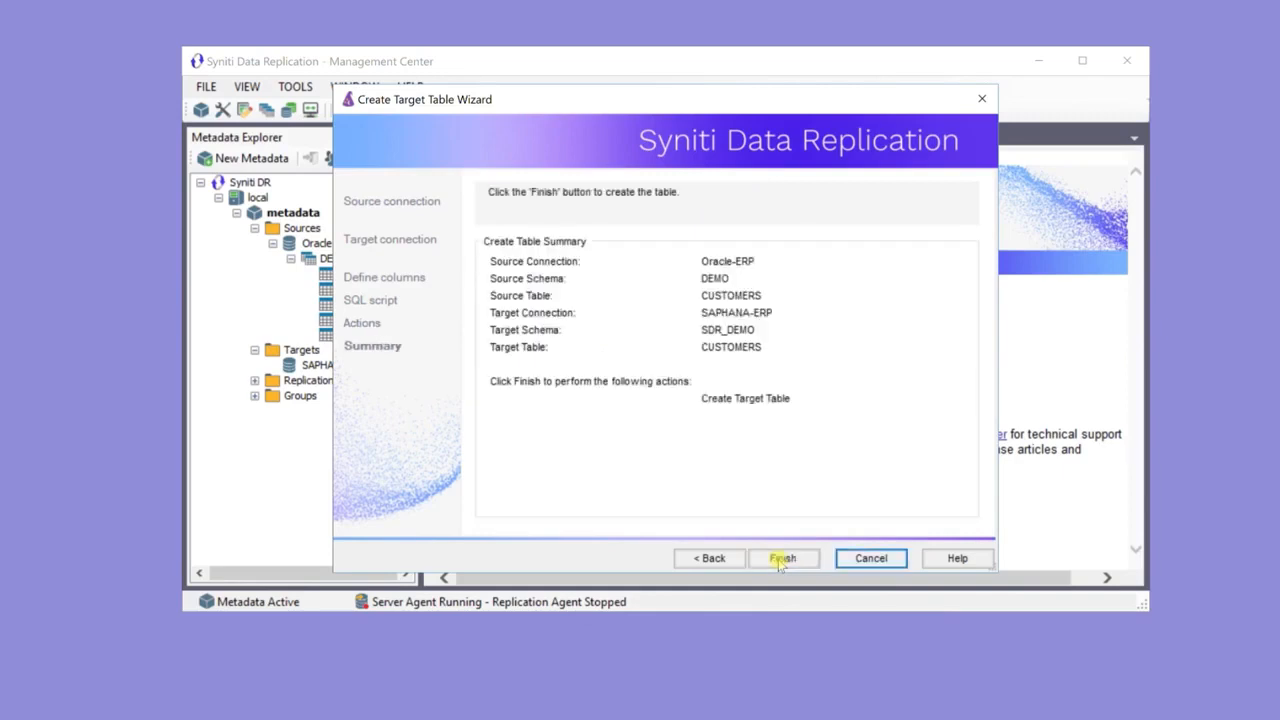
{"action": "left_click", "coordinate": [784, 558]}
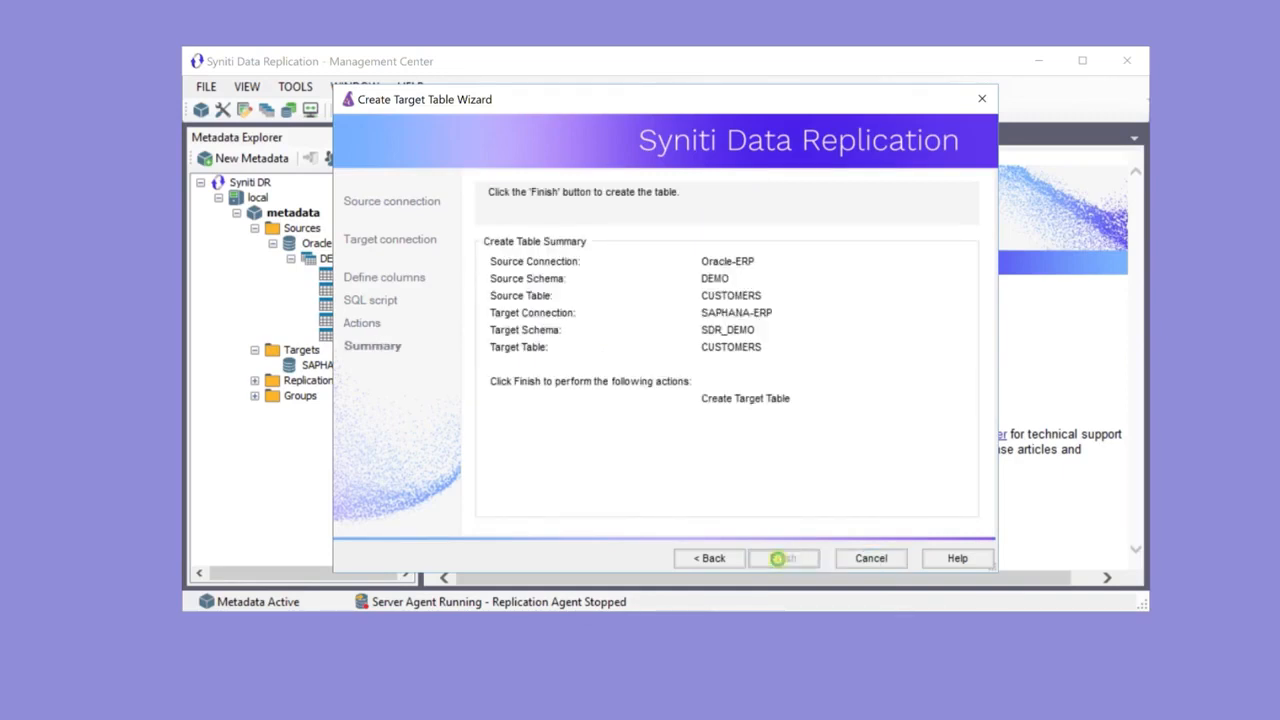
{"action": "left_click", "coordinate": [784, 558]}
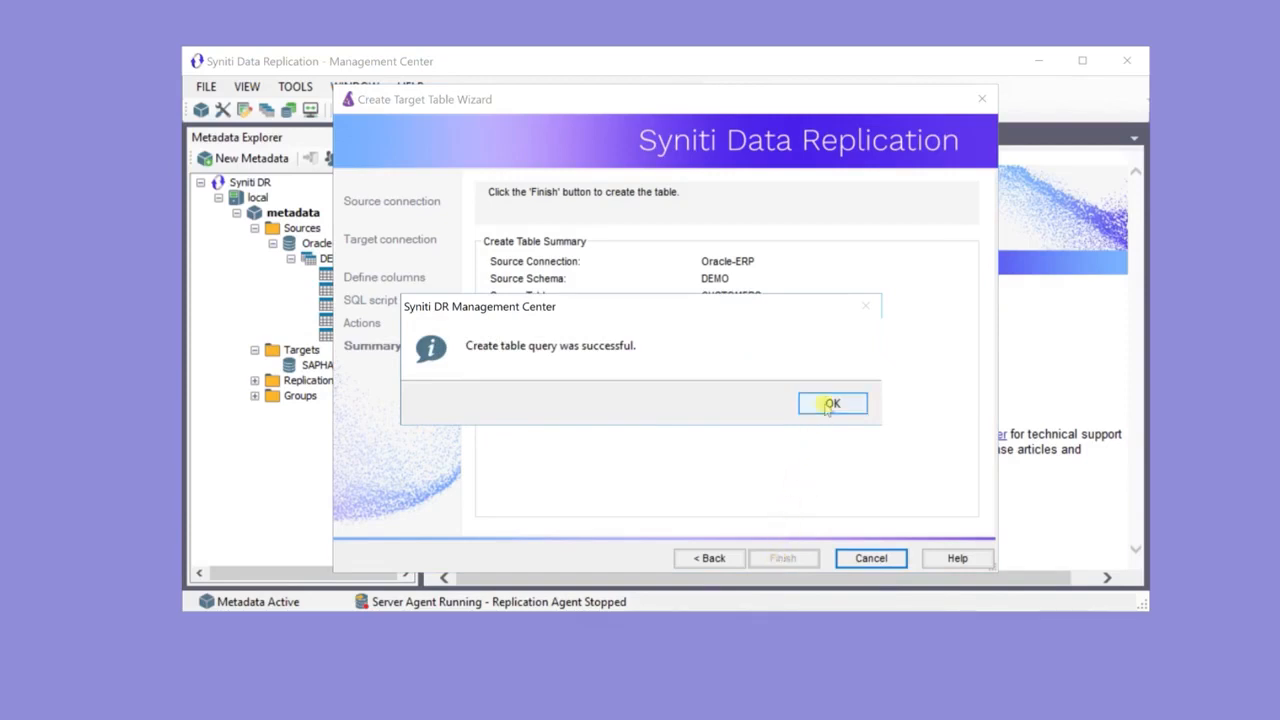
Acknowledge the success, add CUSTOMERS to the SAPHANA-ERP targets and expand SDR_DEMO to show it.
{"action": "left_click", "coordinate": [832, 403]}
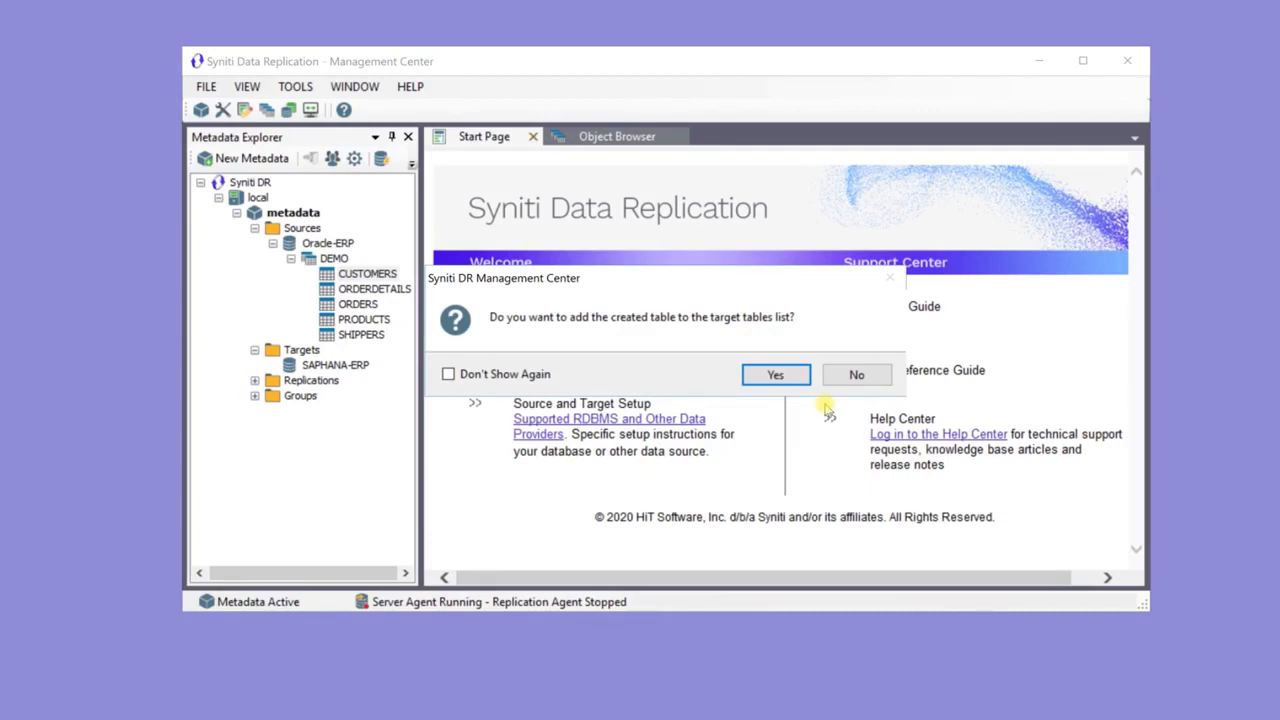
{"action": "mouse_move", "coordinate": [775, 374]}
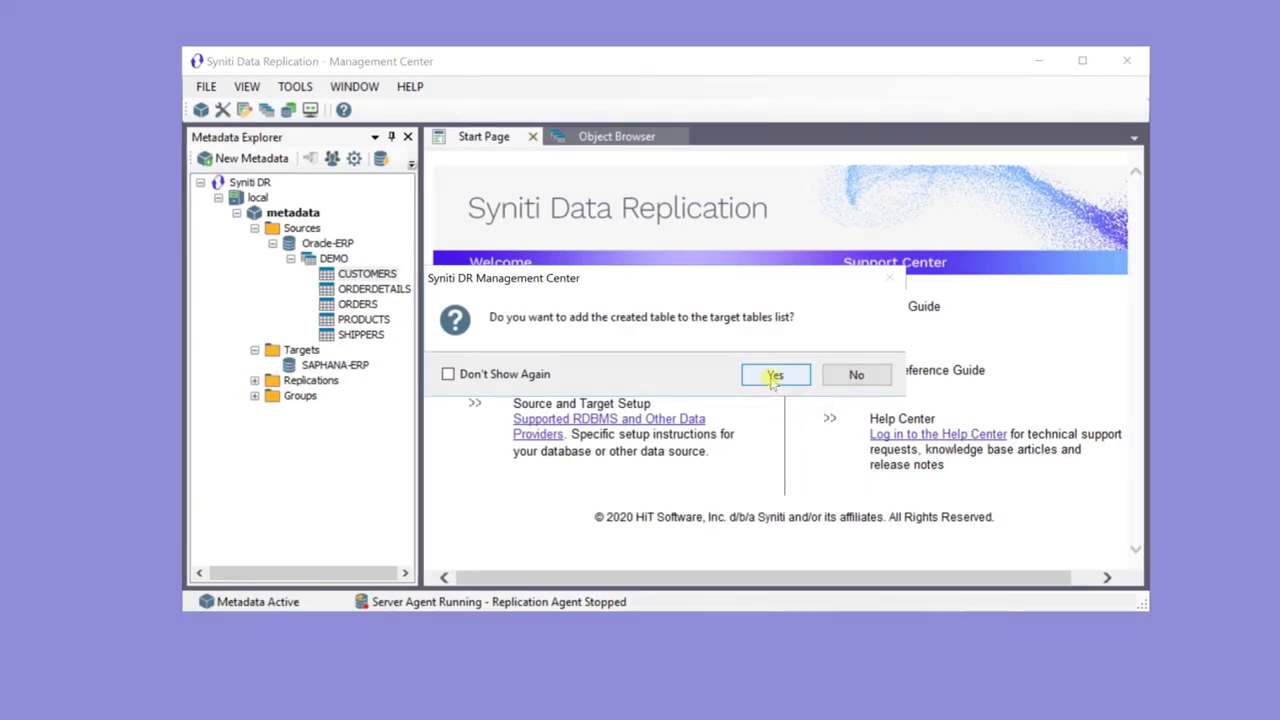
{"action": "left_click", "coordinate": [775, 374]}
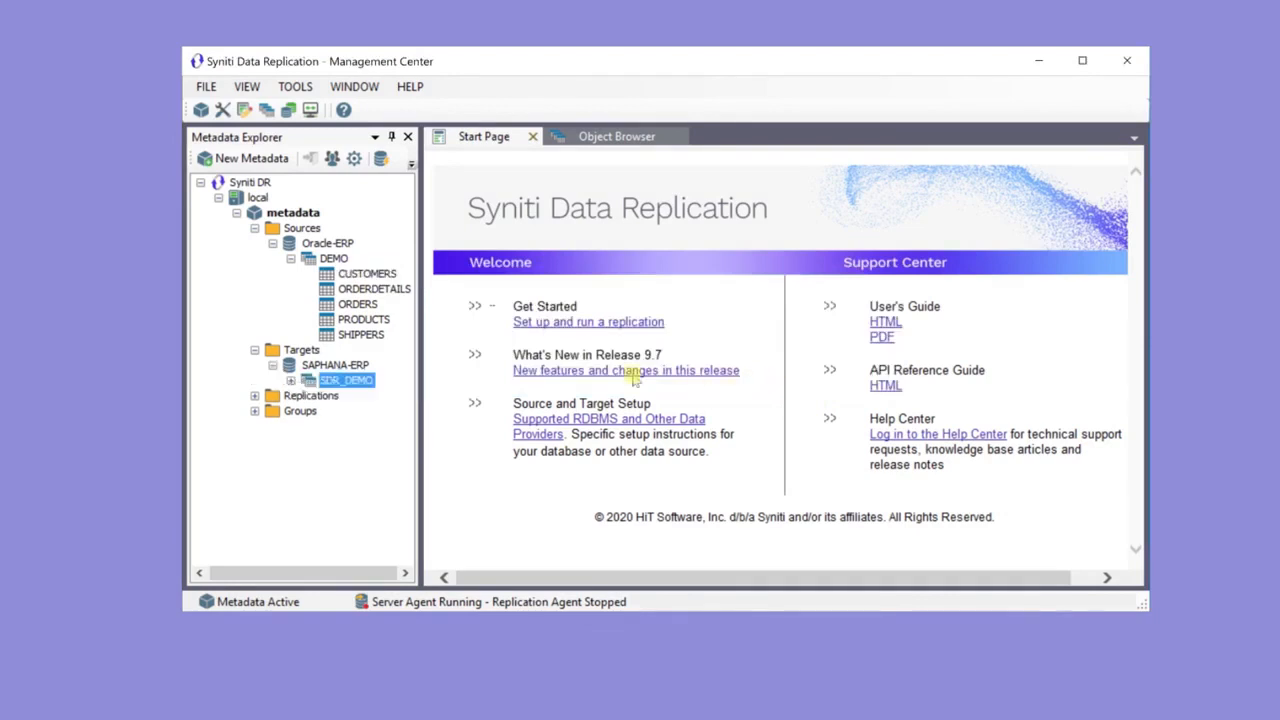
{"action": "left_click", "coordinate": [291, 380]}
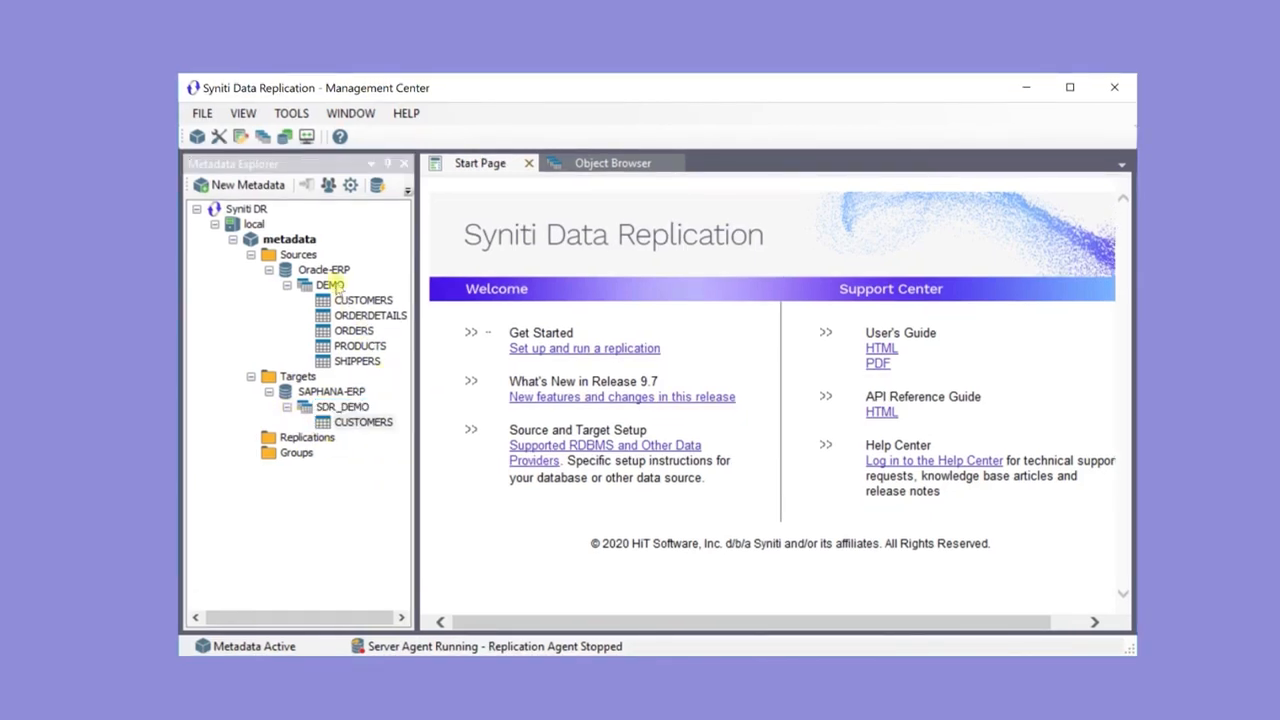
{"action": "left_click", "coordinate": [331, 285]}
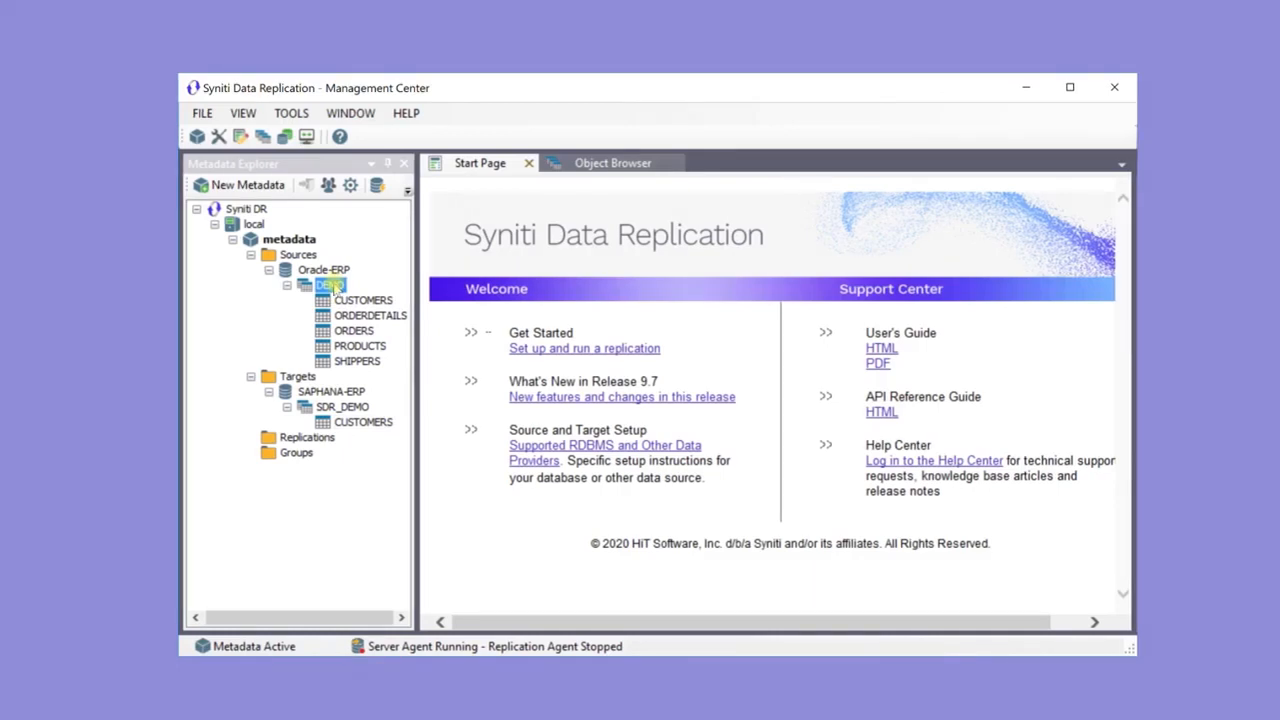
Start a new replication with Continuous Mirroring from Oracle-ERP DEMO.CUSTOMERS at the current transaction read point.
{"action": "left_click", "coordinate": [363, 300]}
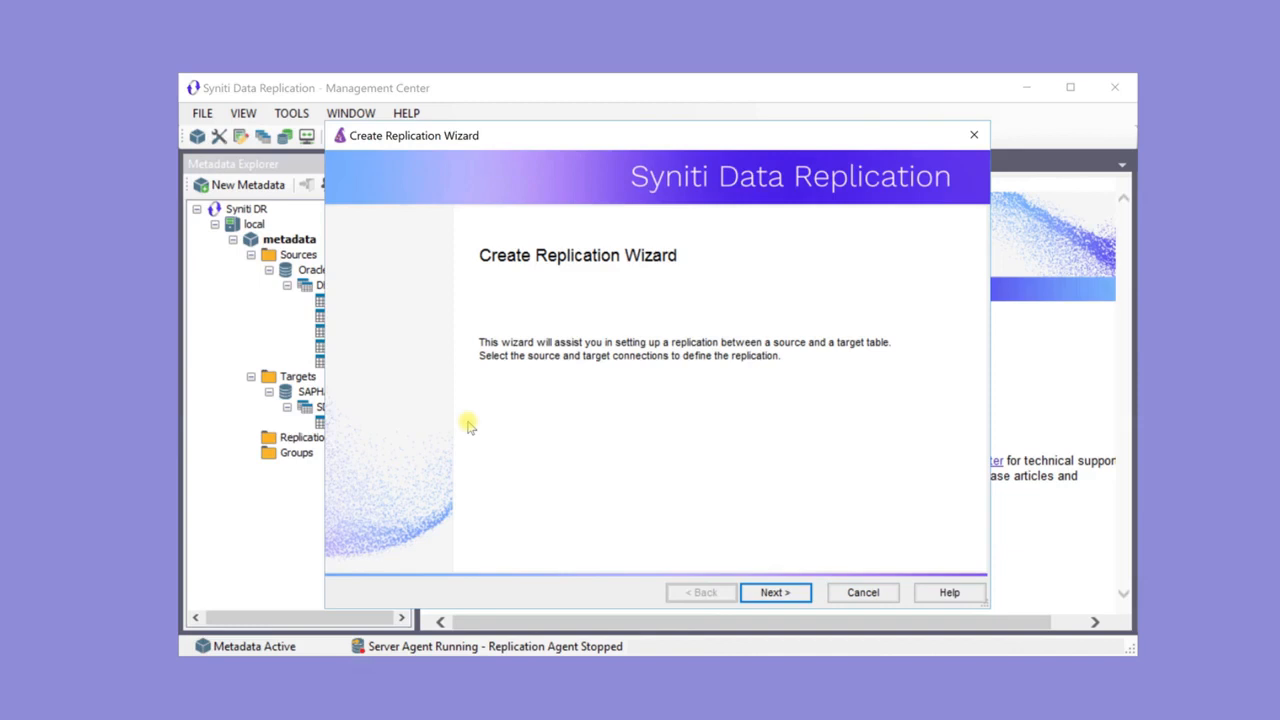
{"action": "mouse_move", "coordinate": [578, 473]}
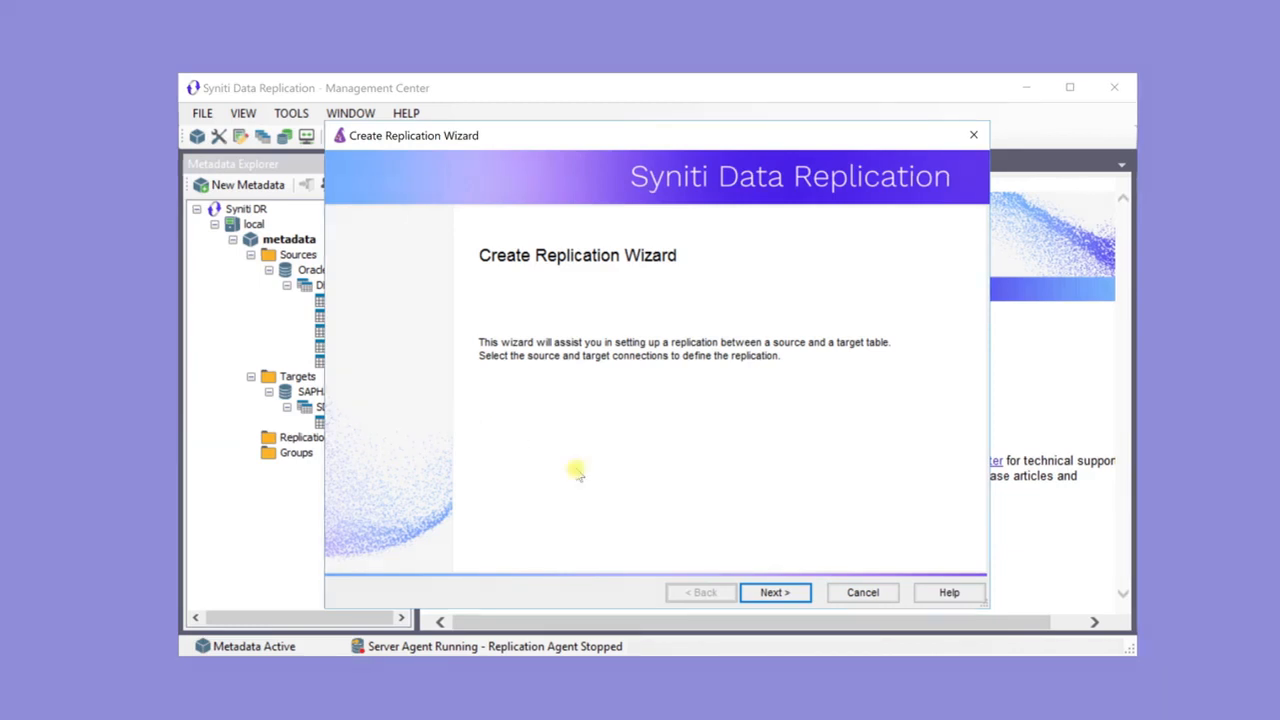
{"action": "left_click", "coordinate": [775, 592]}
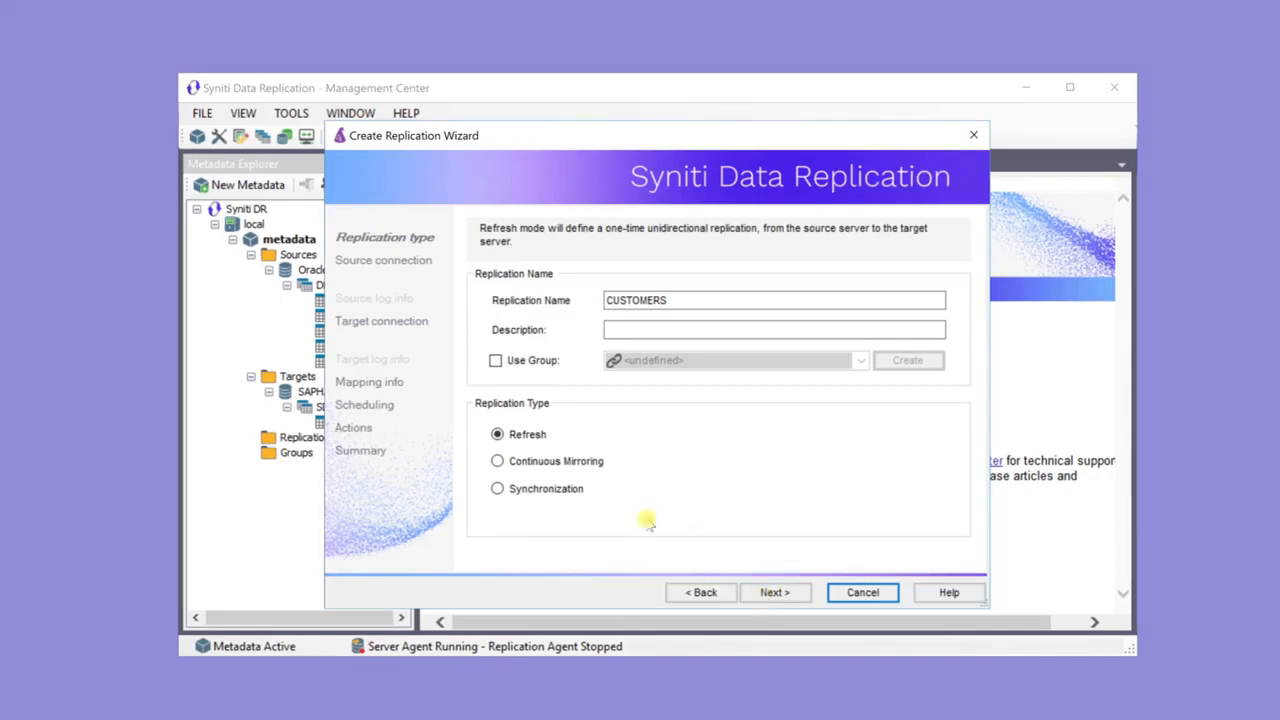
{"action": "left_click", "coordinate": [497, 461]}
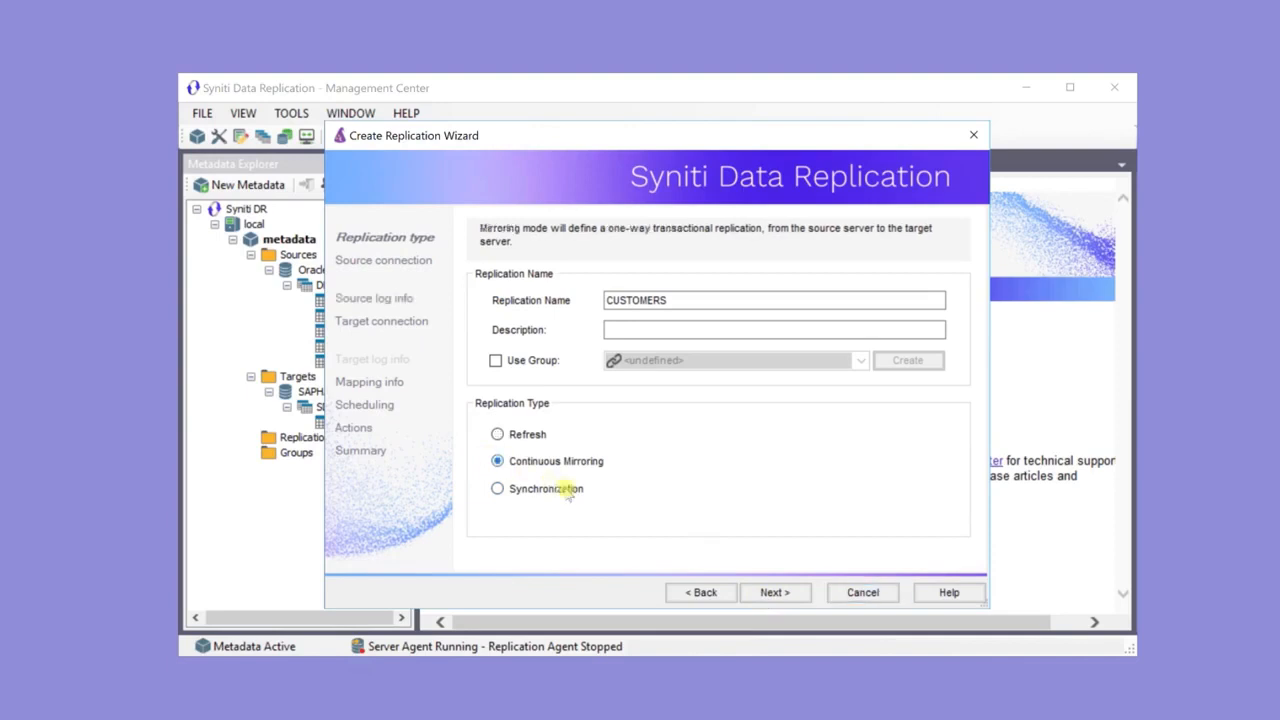
{"action": "left_click", "coordinate": [775, 592]}
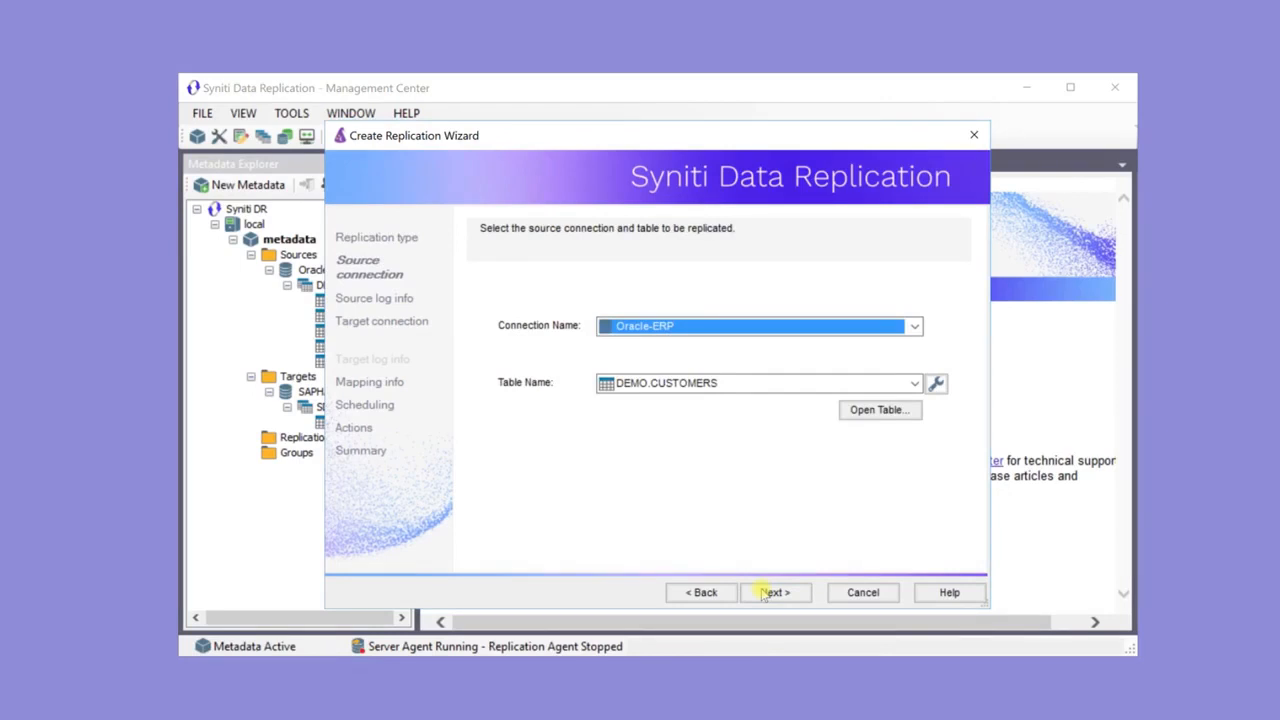
{"action": "left_click", "coordinate": [775, 592]}
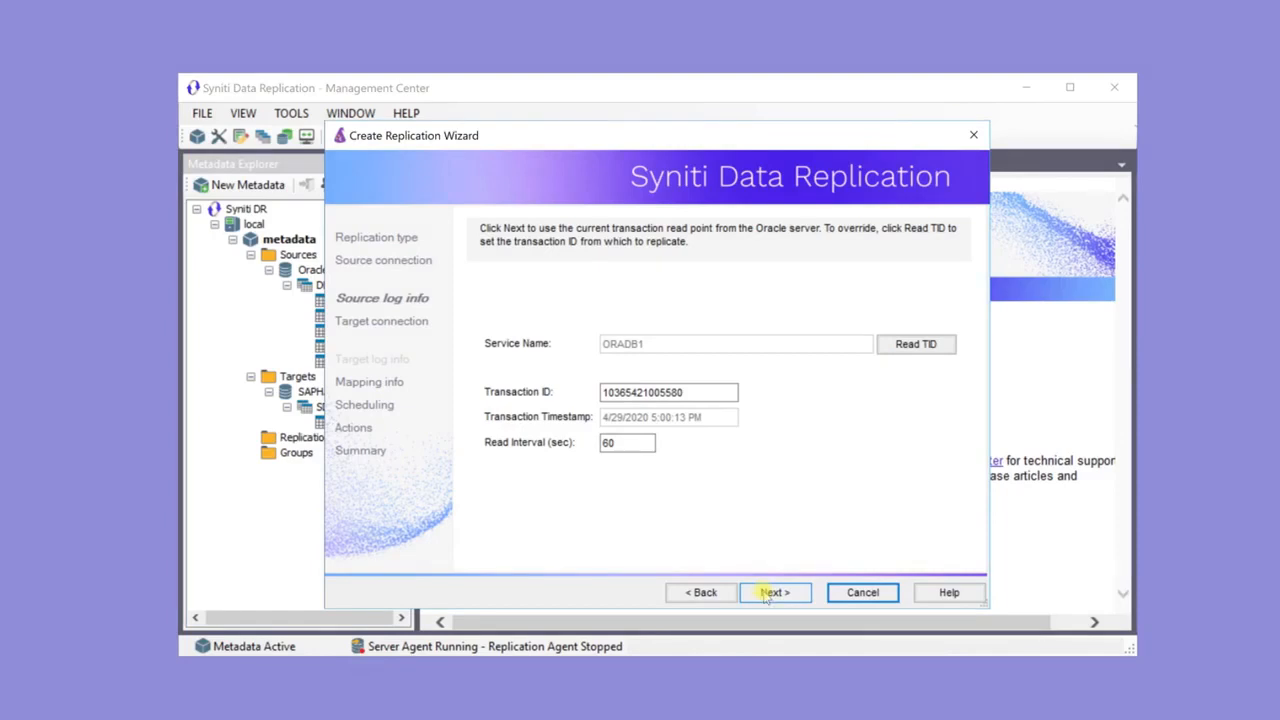
{"action": "left_click", "coordinate": [775, 592]}
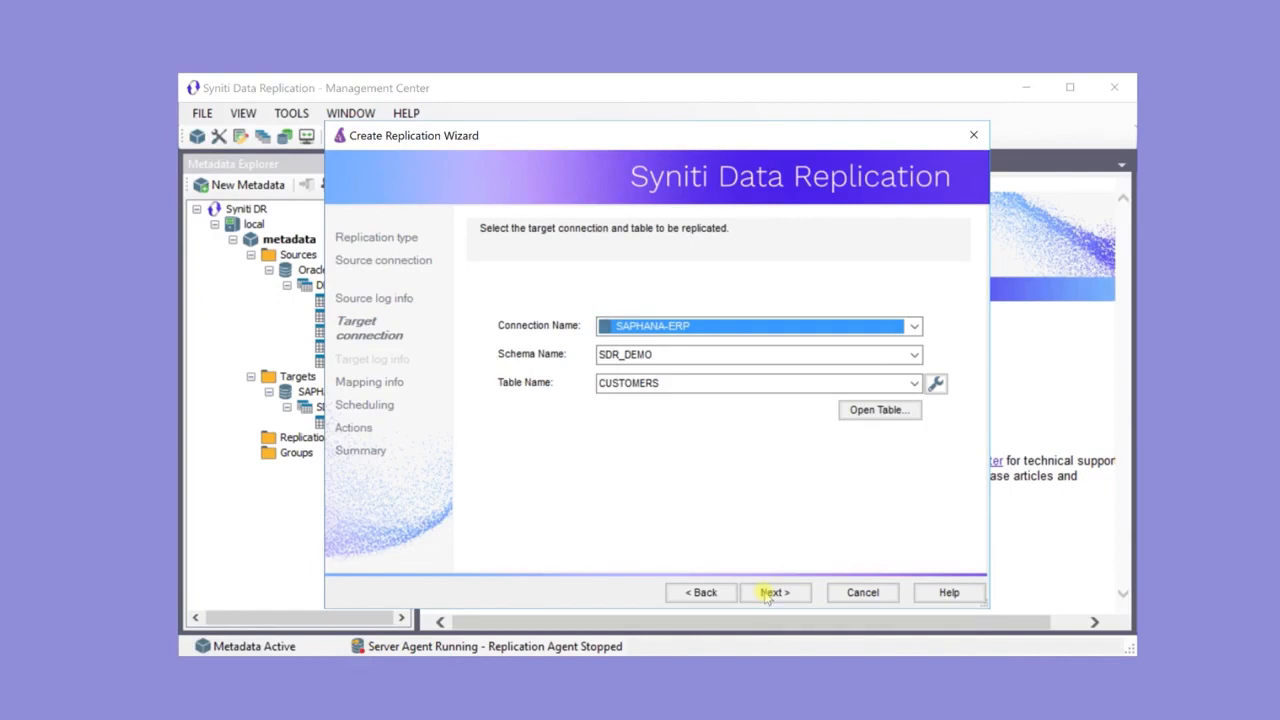
Accept SAPHANA-ERP SDR_DEMO.CUSTOMERS as target with the automatic field mapping.
{"action": "left_click", "coordinate": [775, 592]}
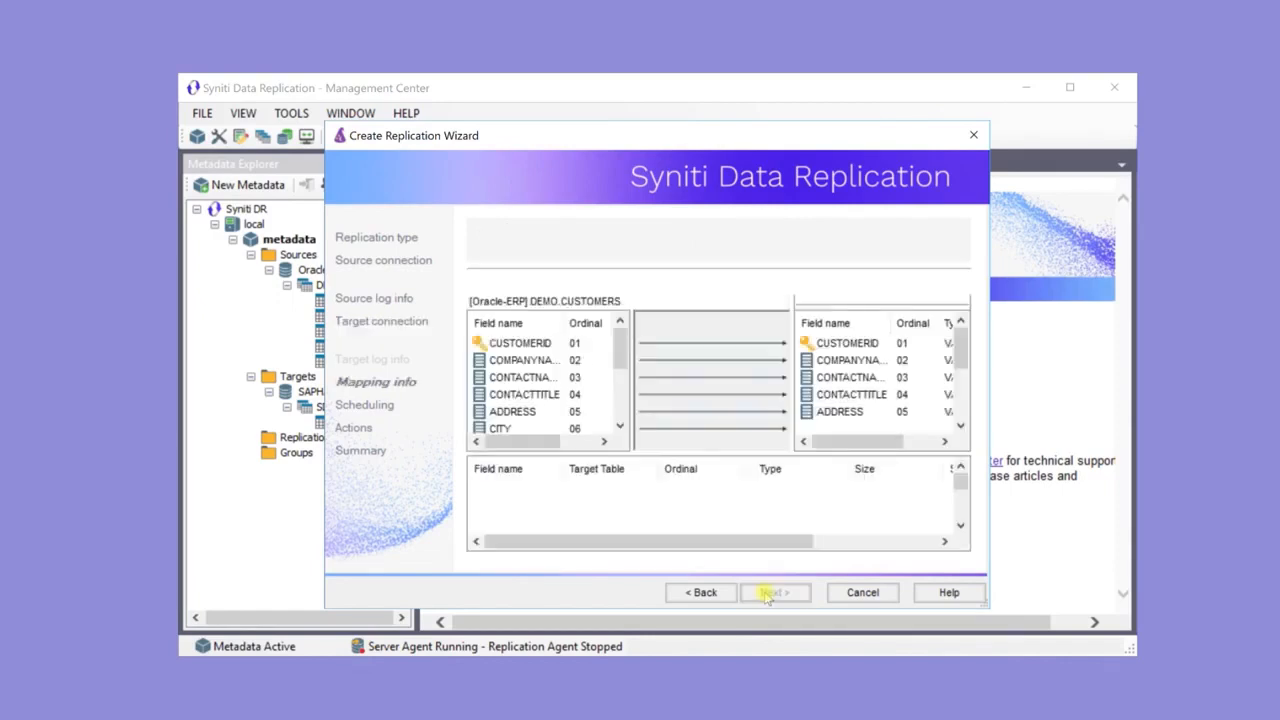
{"action": "left_click", "coordinate": [775, 592]}
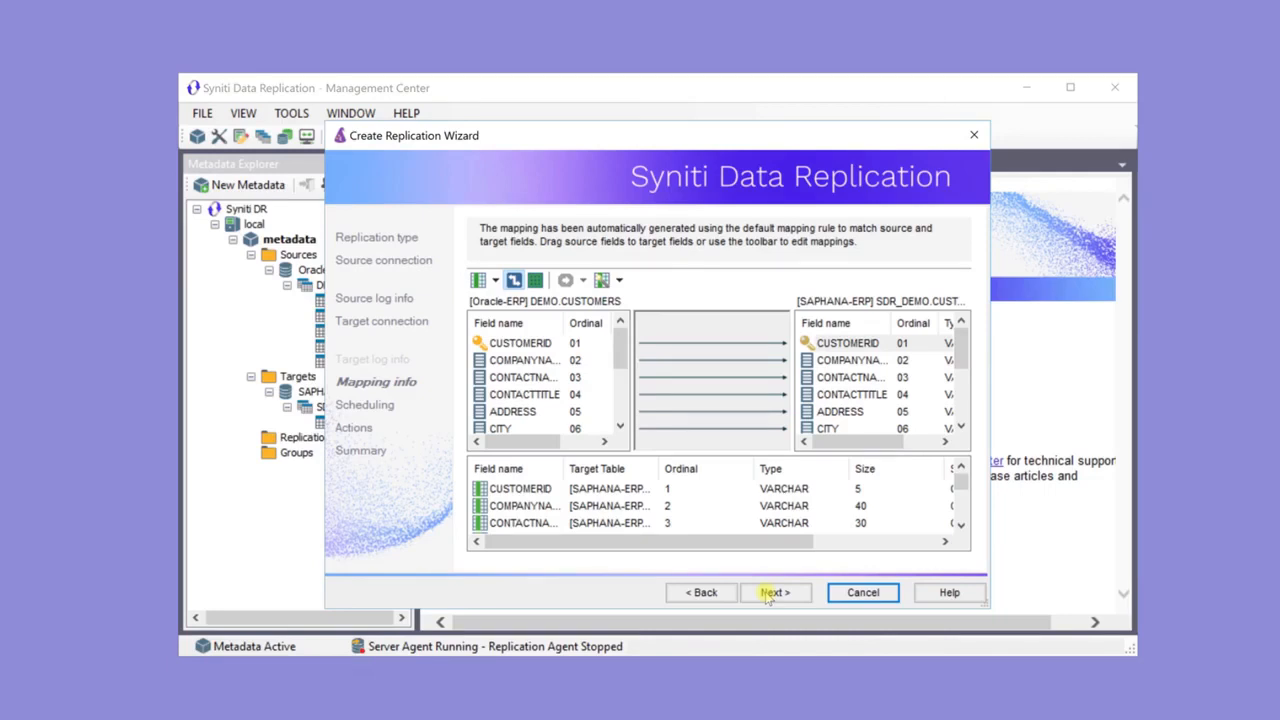
{"action": "left_click", "coordinate": [775, 592]}
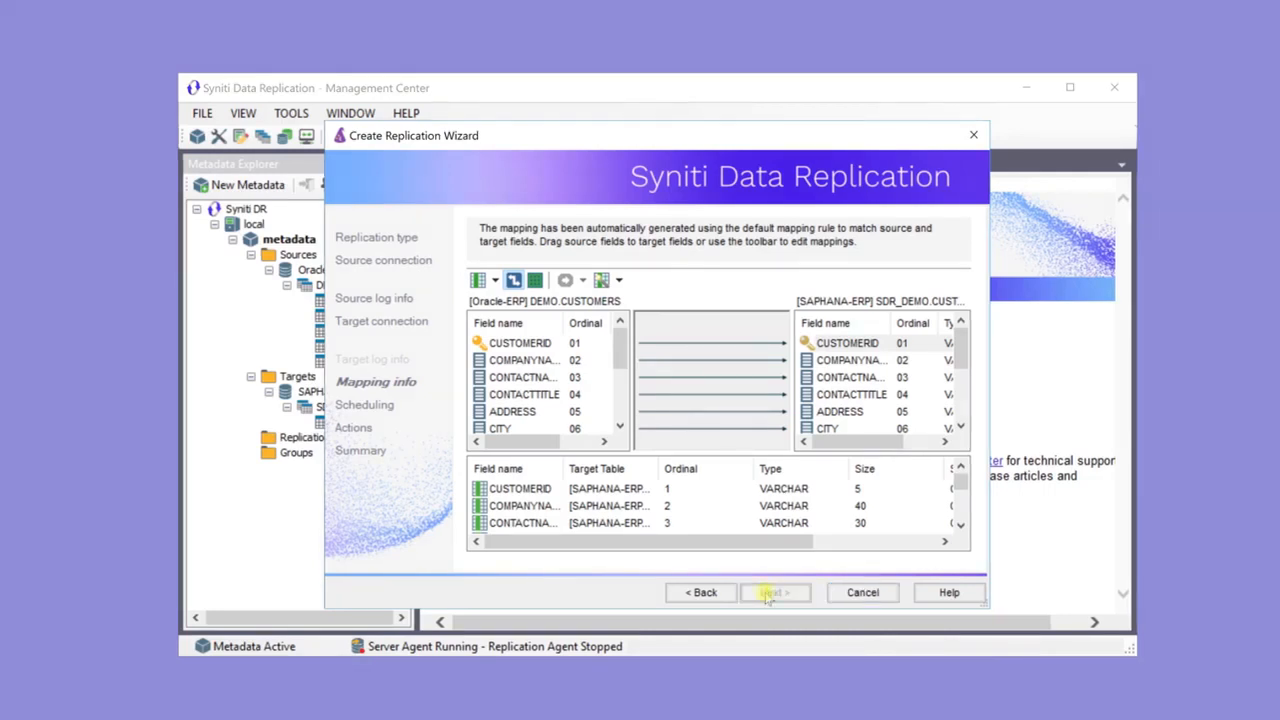
{"action": "left_click", "coordinate": [775, 592]}
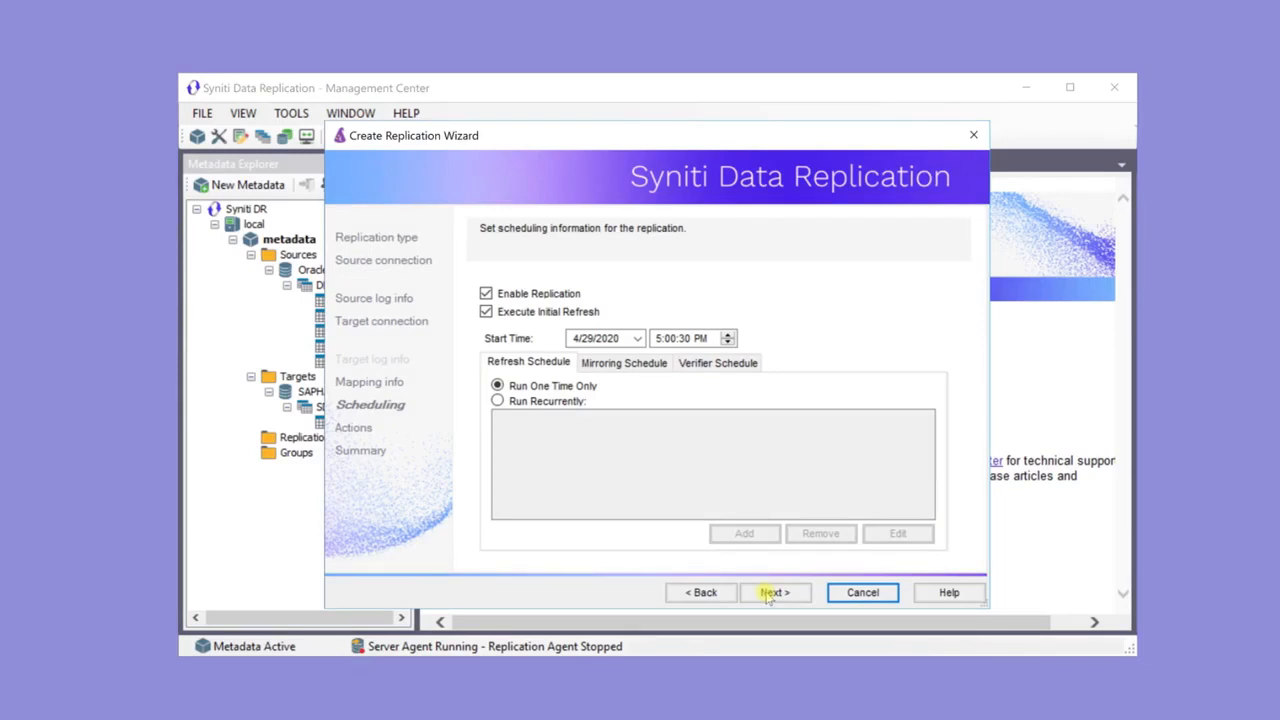
Keep the default schedule with initial refresh and finish creating the CUSTOMERS replication.
{"action": "left_click", "coordinate": [775, 592]}
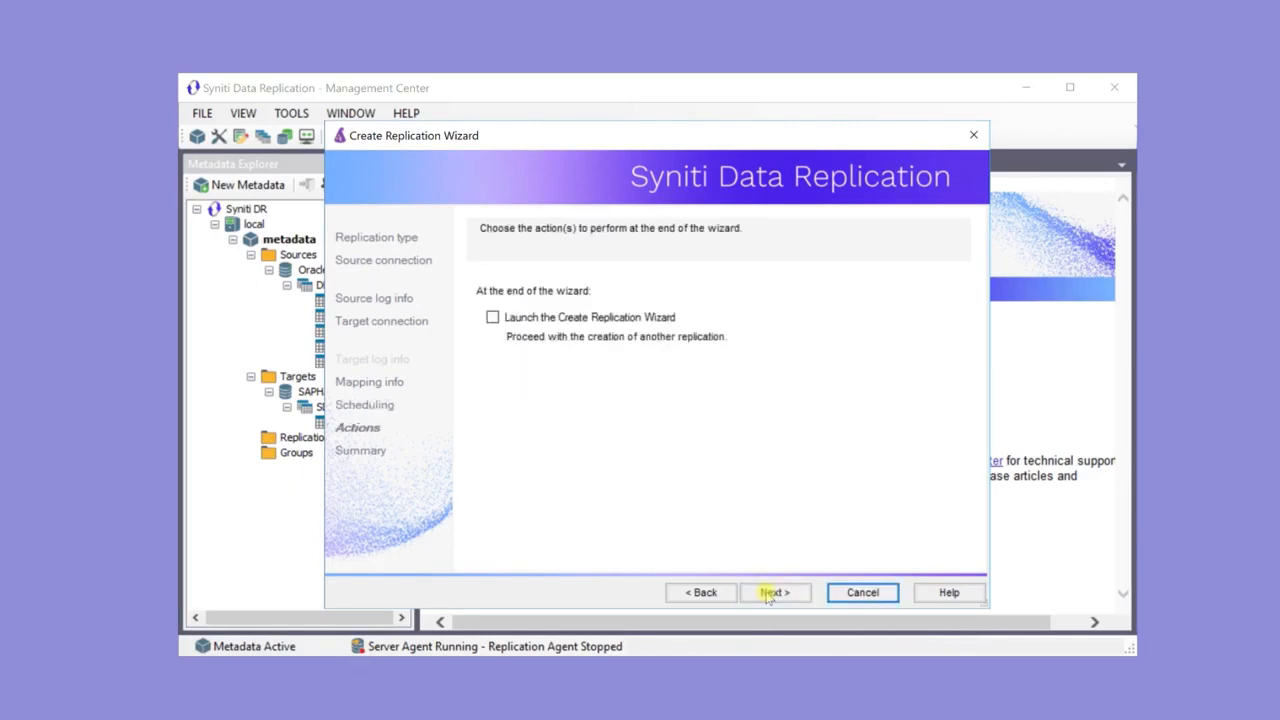
{"action": "left_click", "coordinate": [775, 592]}
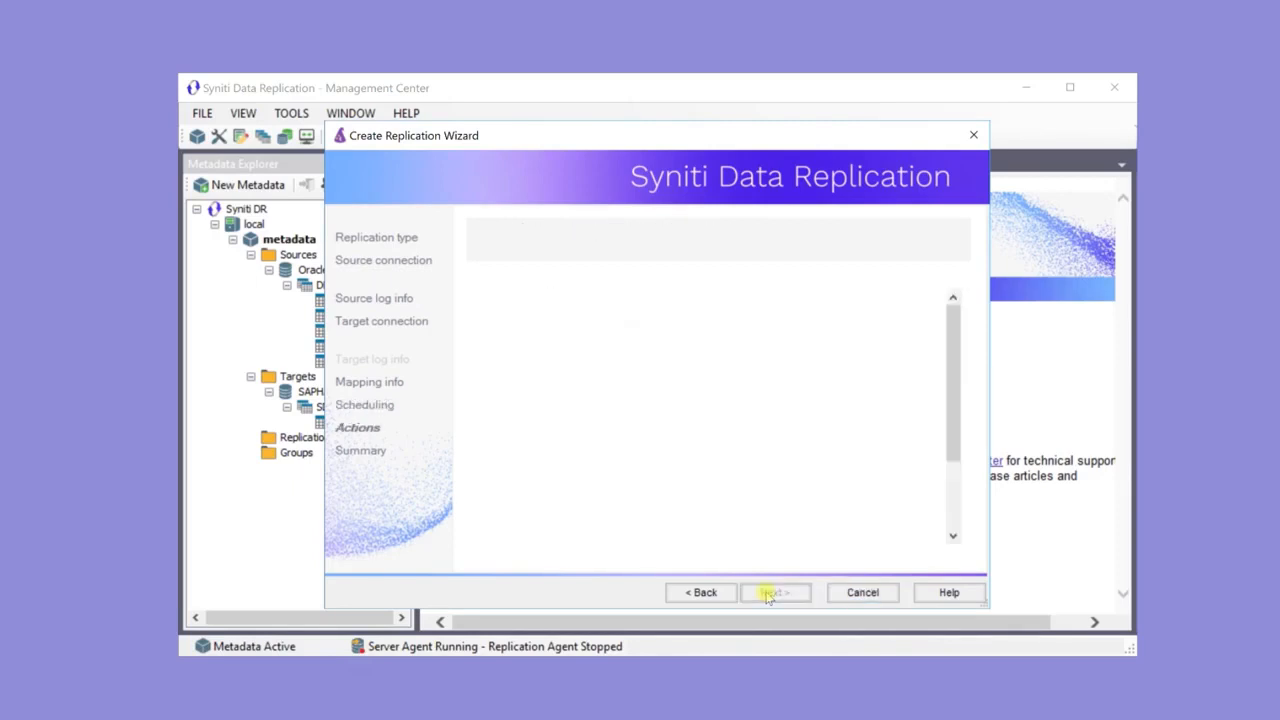
{"action": "left_click", "coordinate": [776, 592]}
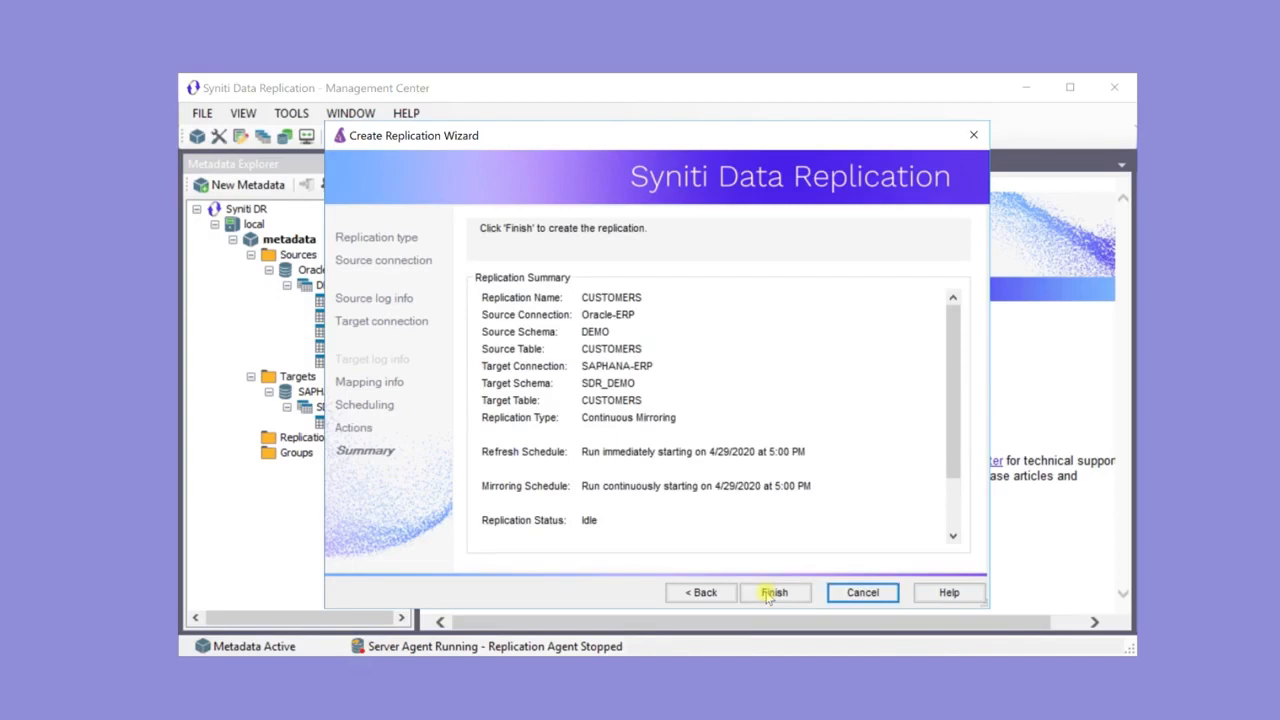
{"action": "left_click", "coordinate": [776, 592]}
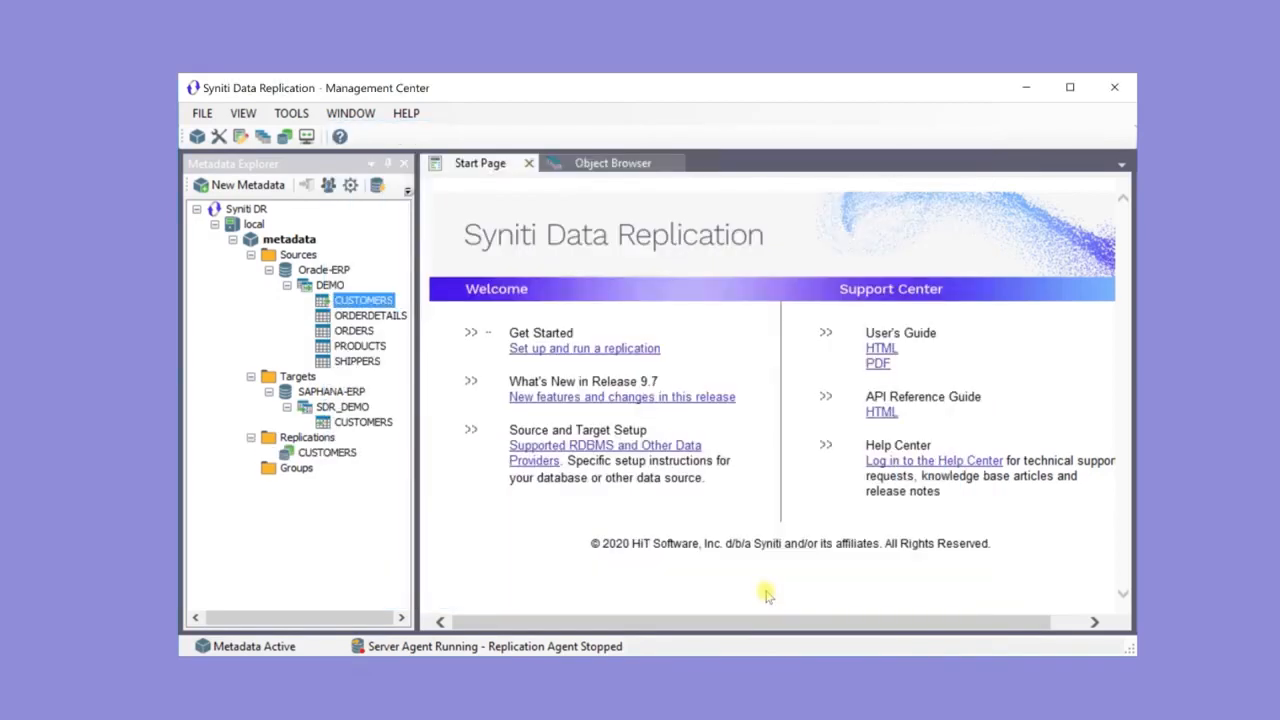
{"action": "mouse_move", "coordinate": [748, 582]}
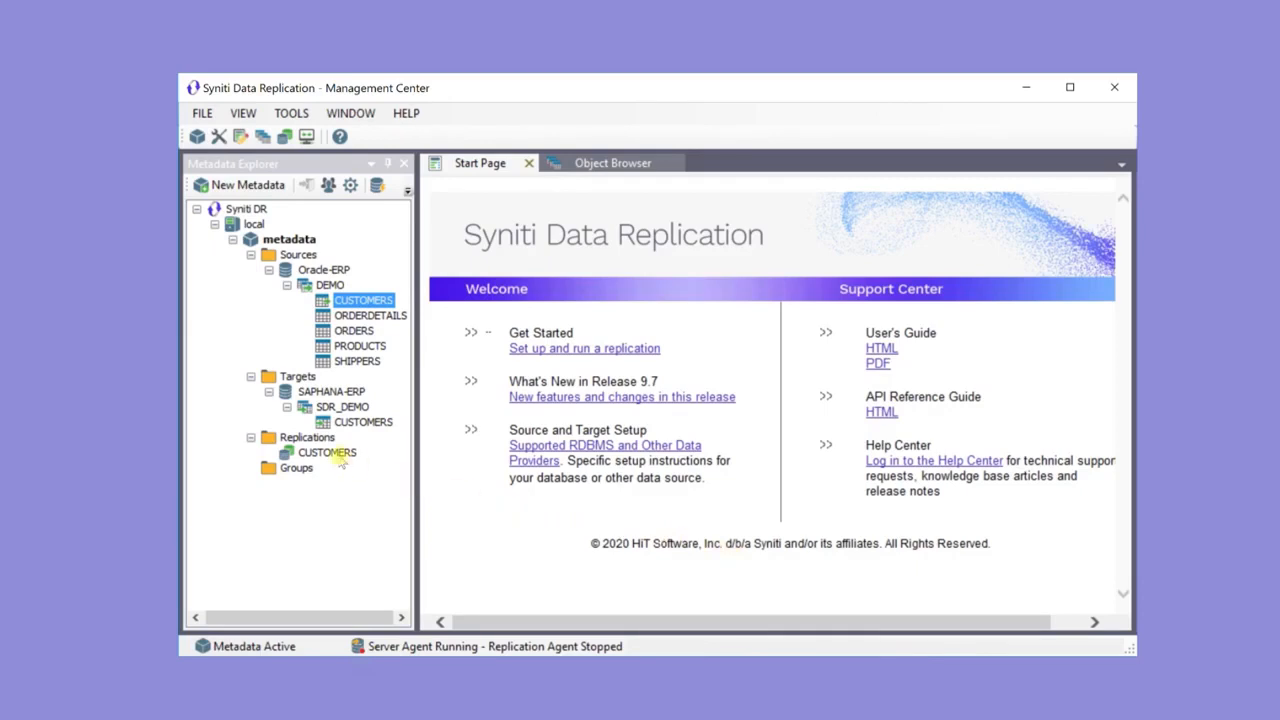
{"action": "left_click", "coordinate": [327, 452]}
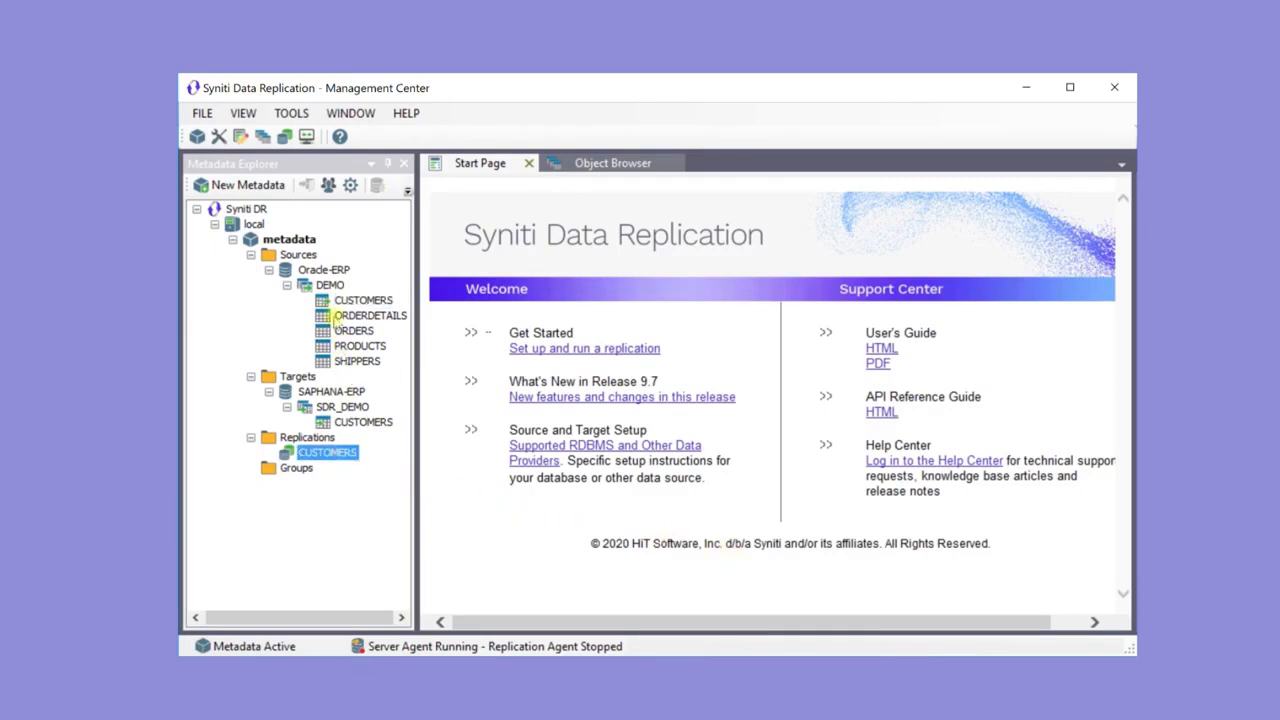
{"action": "left_click", "coordinate": [324, 270]}
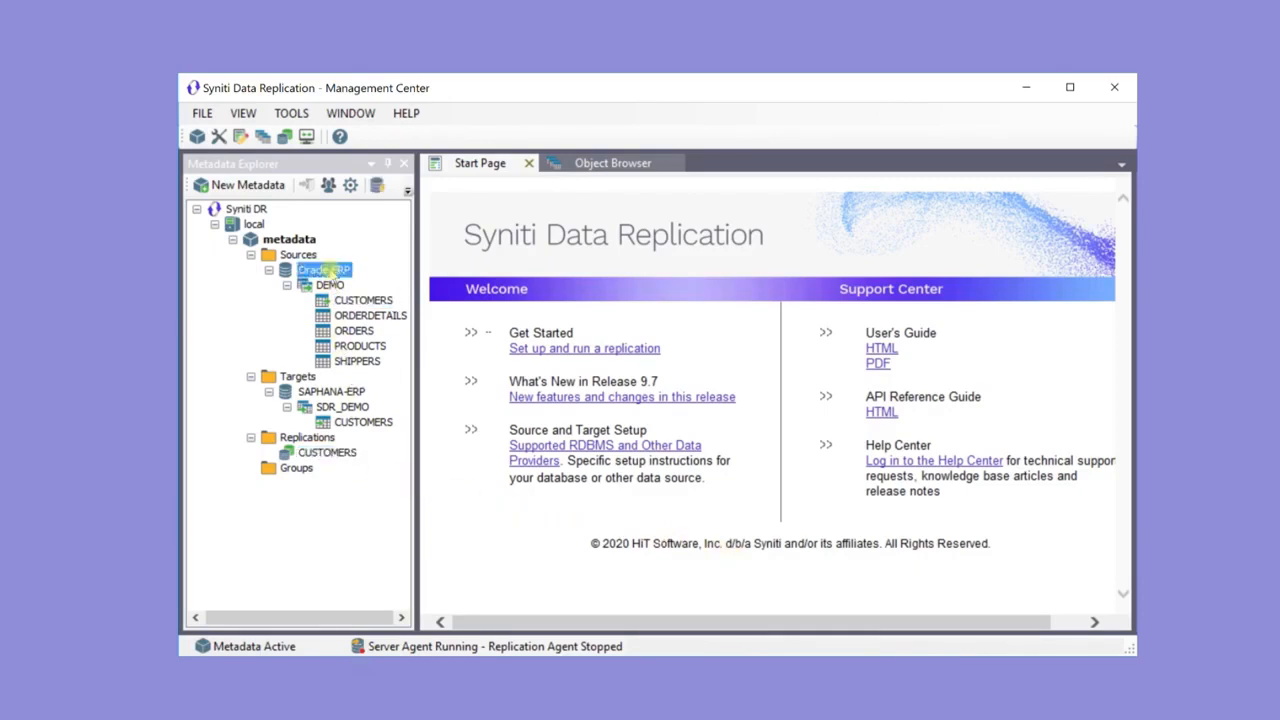
{"action": "right_click", "coordinate": [322, 269]}
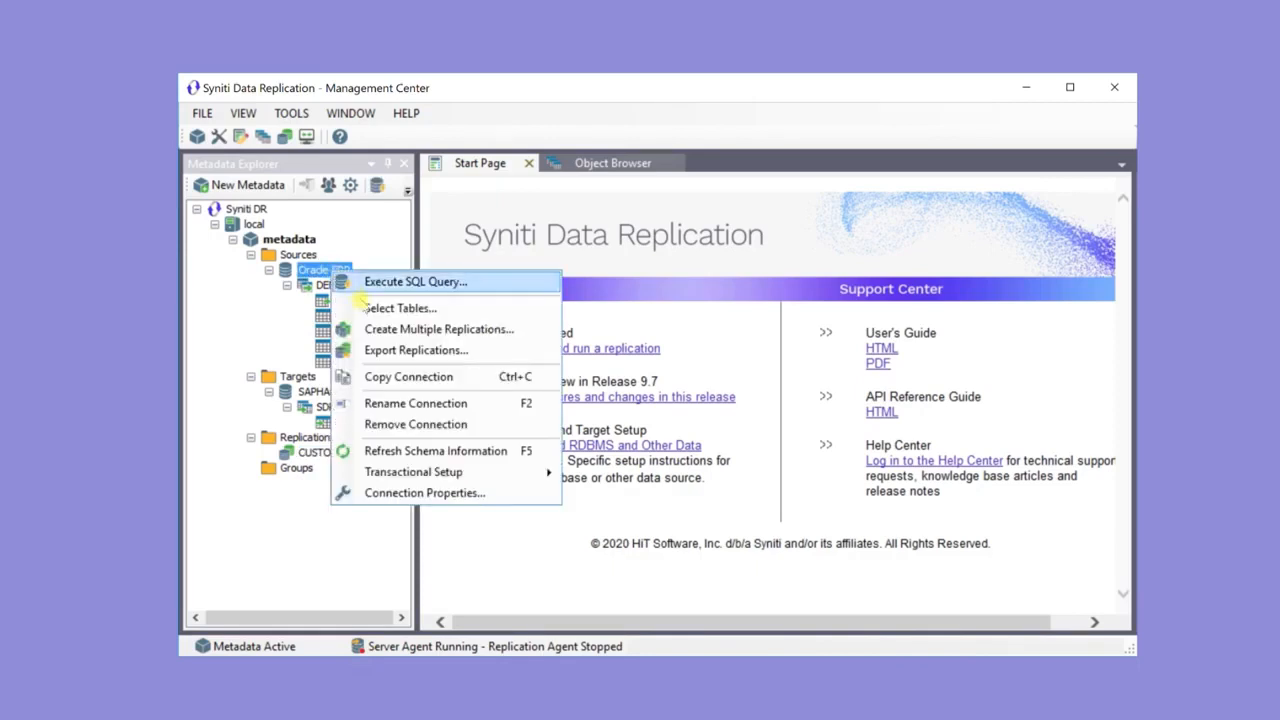
{"action": "mouse_move", "coordinate": [438, 329]}
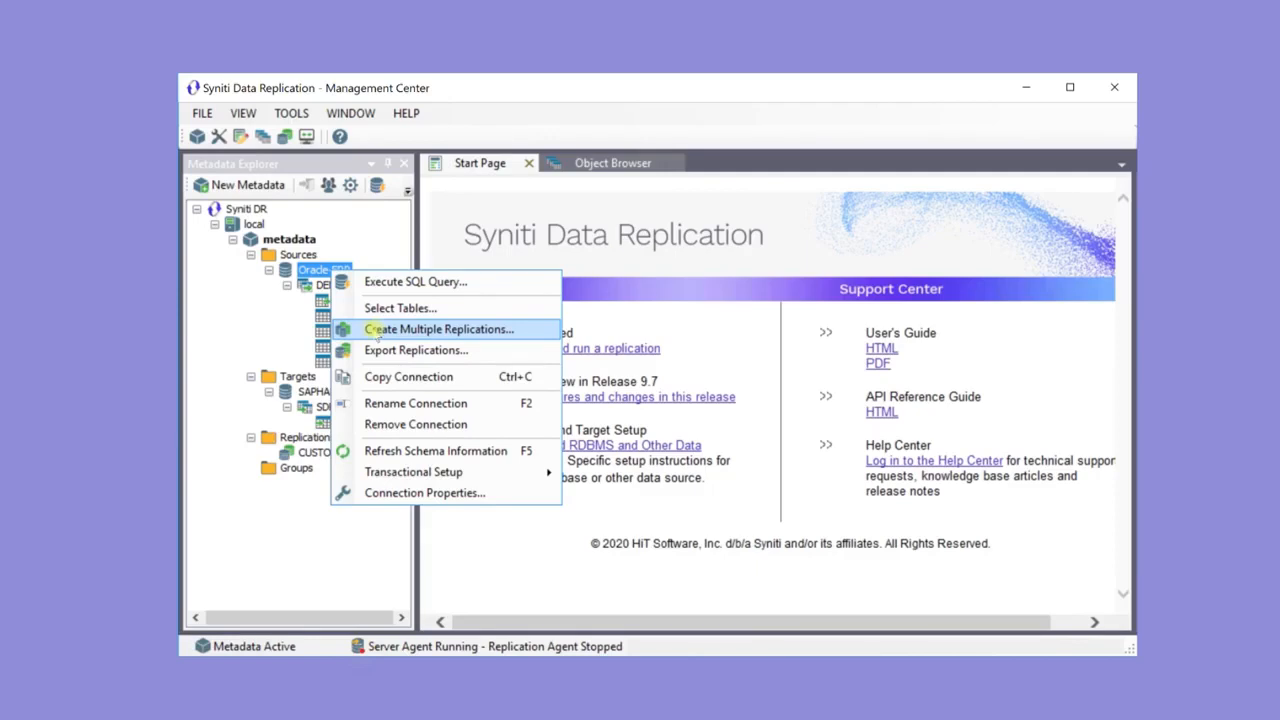
{"action": "mouse_move", "coordinate": [257, 527]}
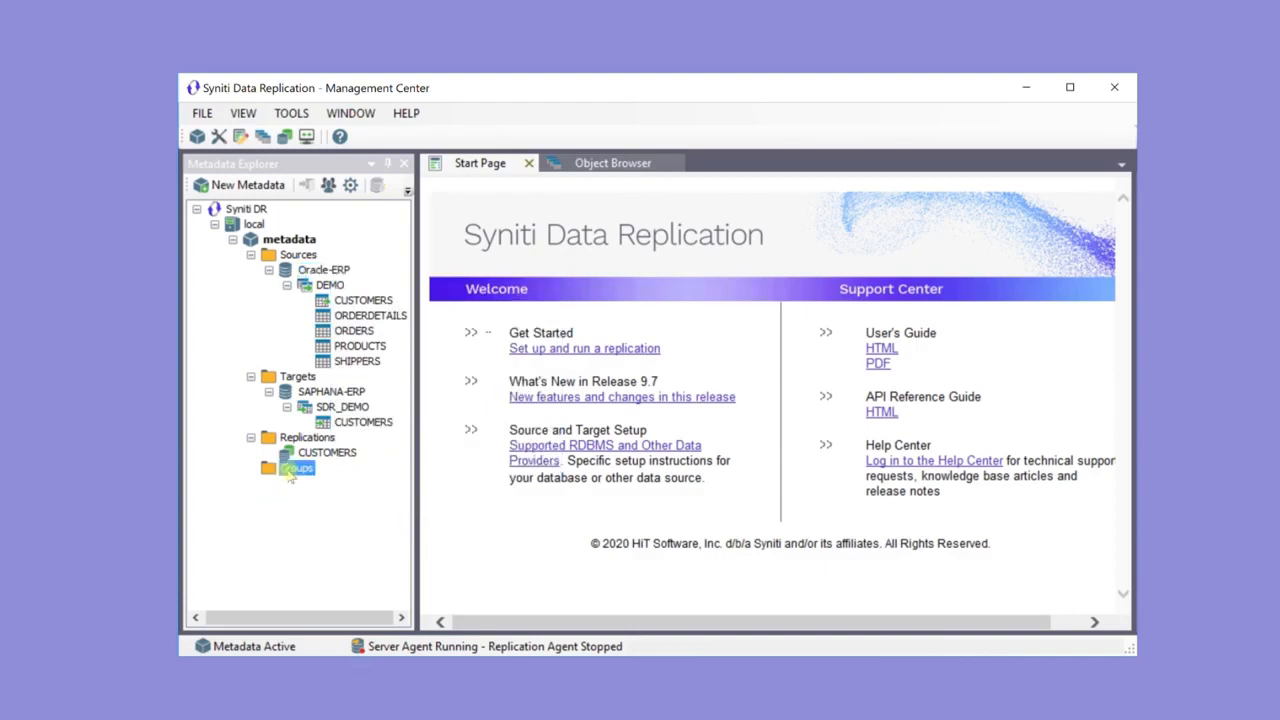
{"action": "right_click", "coordinate": [297, 468]}
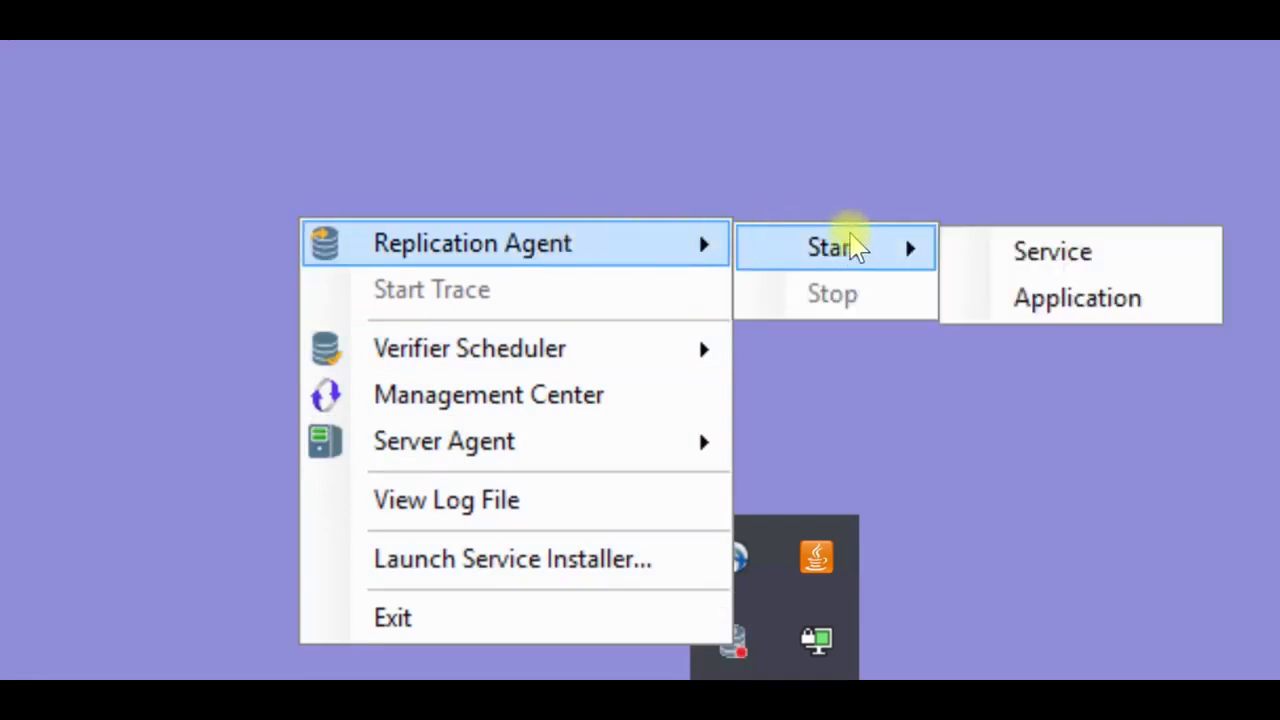
{"action": "mouse_move", "coordinate": [1045, 297]}
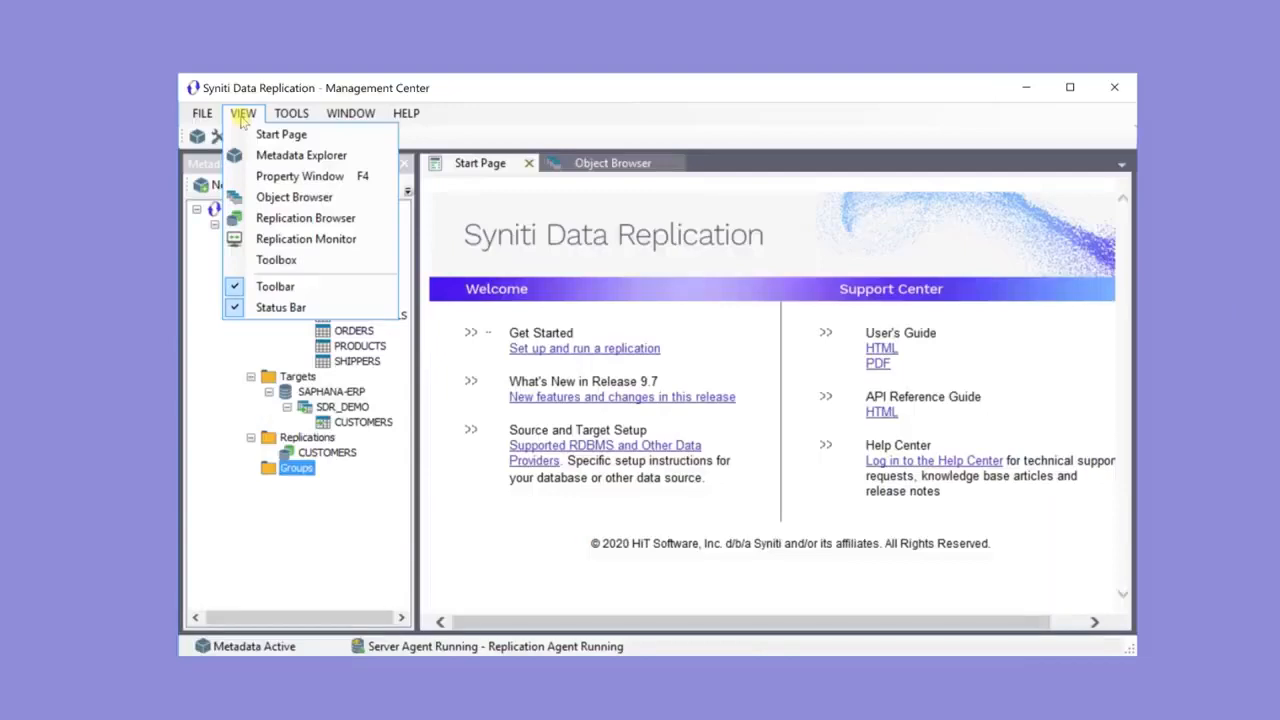
{"action": "mouse_move", "coordinate": [306, 238]}
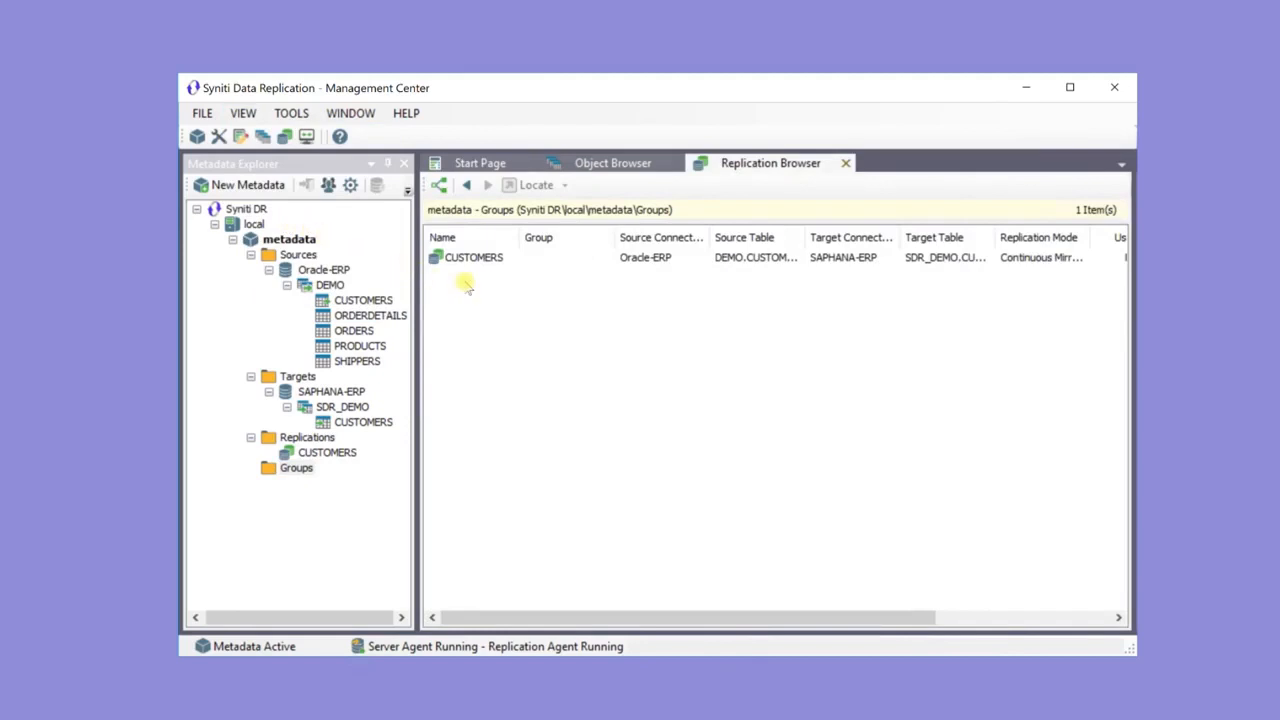
Select the CUSTOMERS replication in the Replication Browser and bring up the View menu.
{"action": "left_click", "coordinate": [474, 257]}
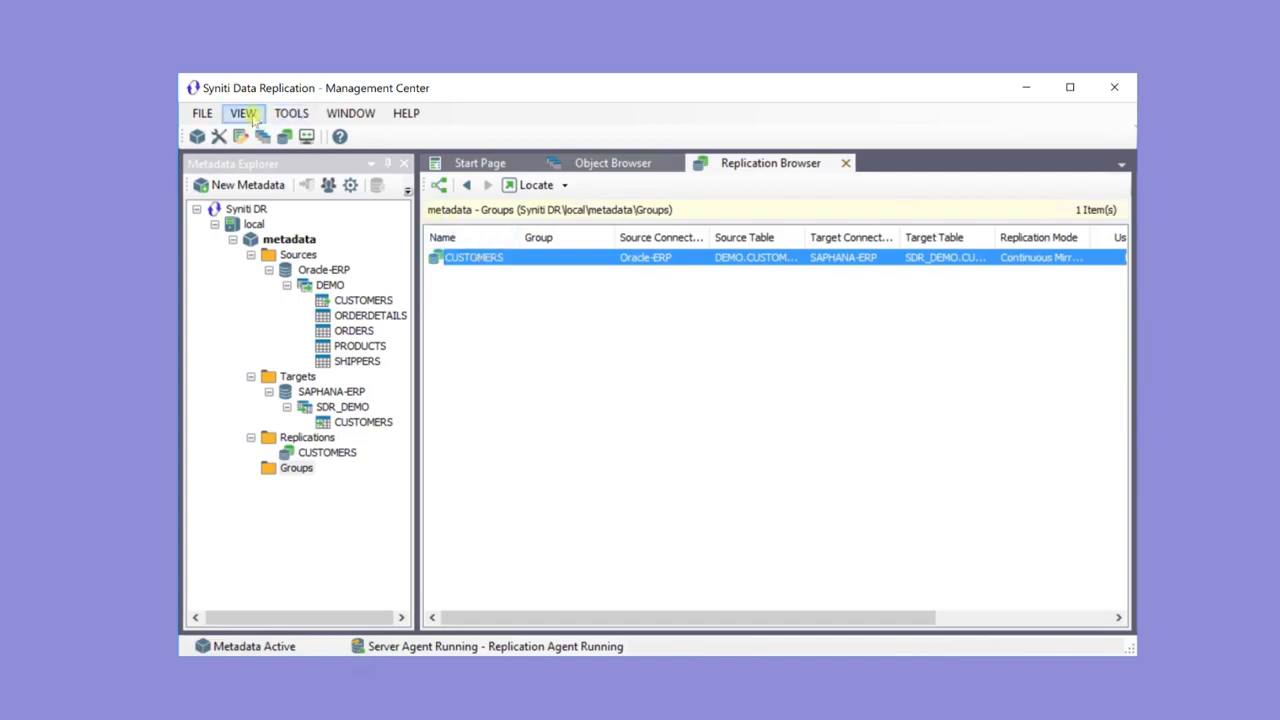
{"action": "left_click", "coordinate": [242, 112]}
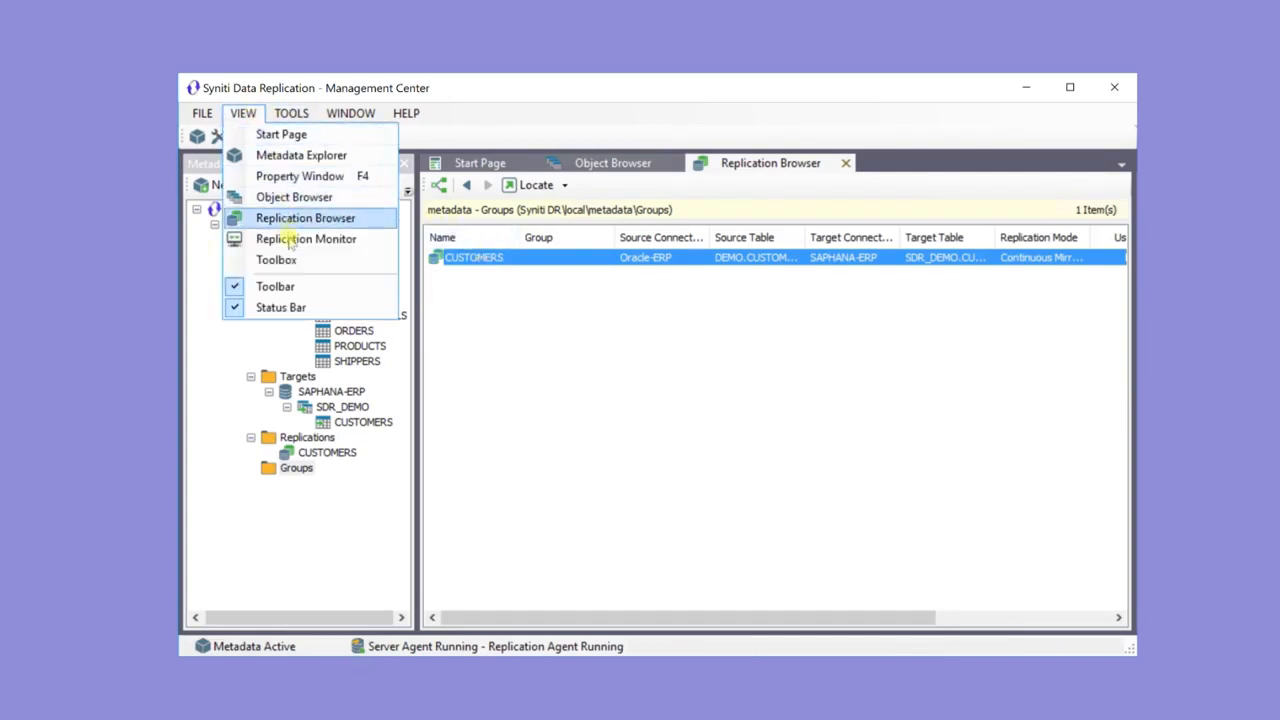
Show the Replication Monitor and select CUSTOMERS, idle at 100% progress.
{"action": "left_click", "coordinate": [301, 155]}
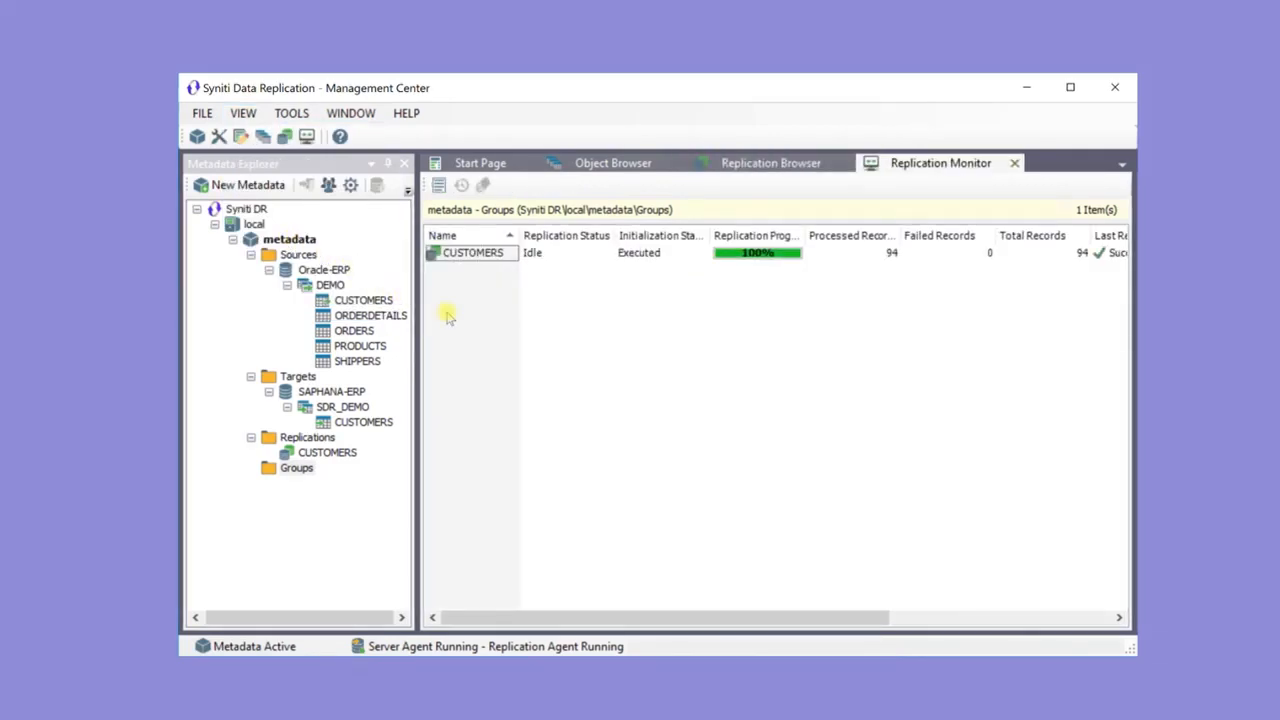
{"action": "mouse_move", "coordinate": [475, 318]}
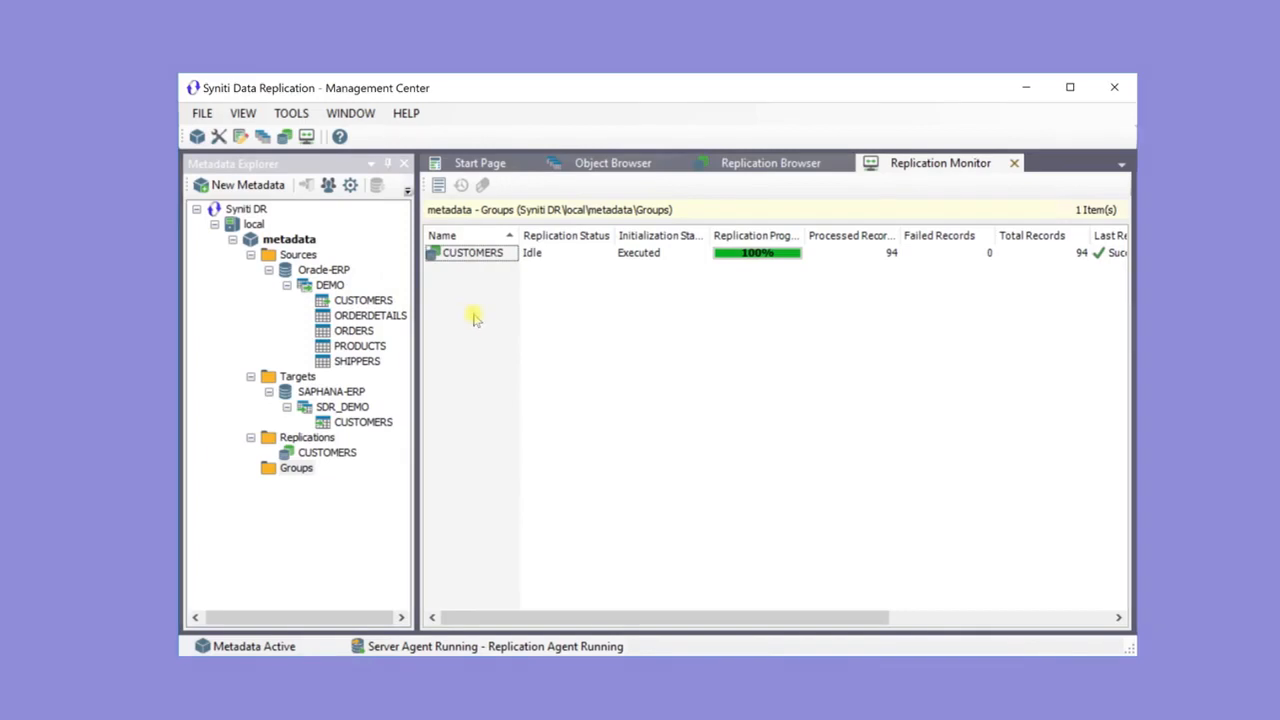
{"action": "left_click", "coordinate": [472, 252]}
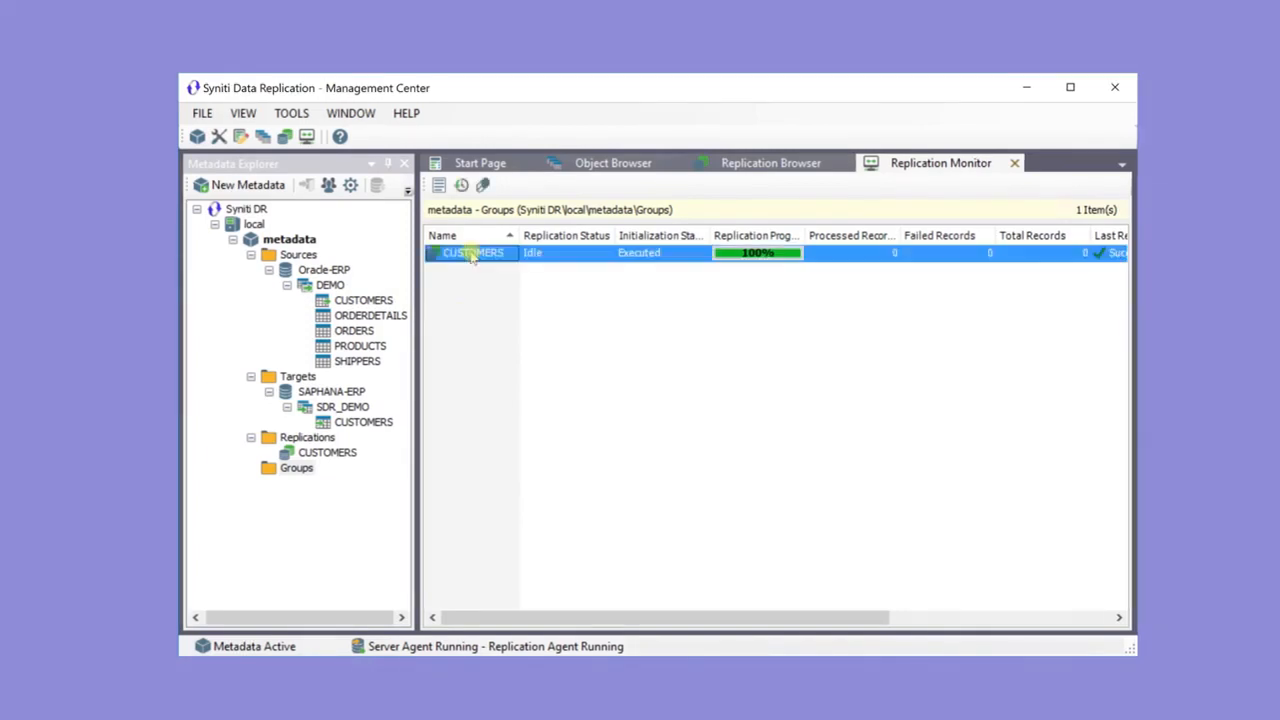
View the CUSTOMERS history listing a 94-record refresh and mirroring sessions.
{"action": "double_click", "coordinate": [473, 252]}
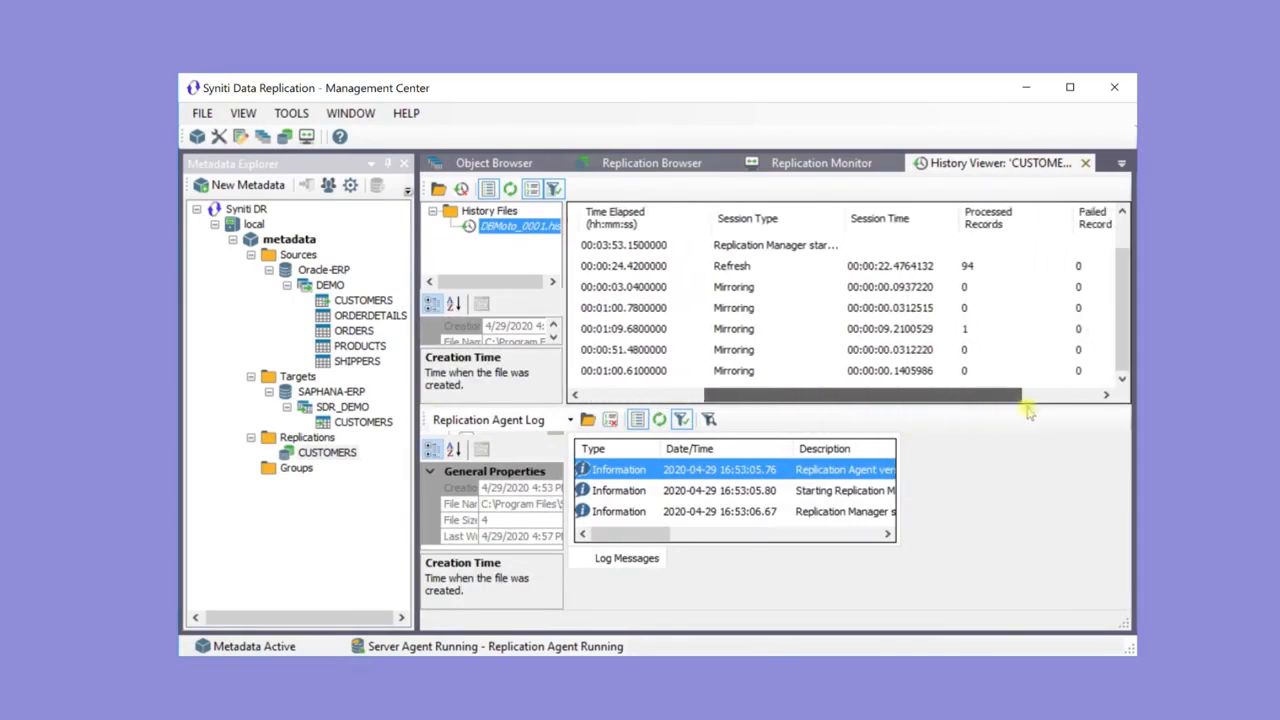
{"action": "scroll", "scroll_direction": "right", "scroll_amount": 3}
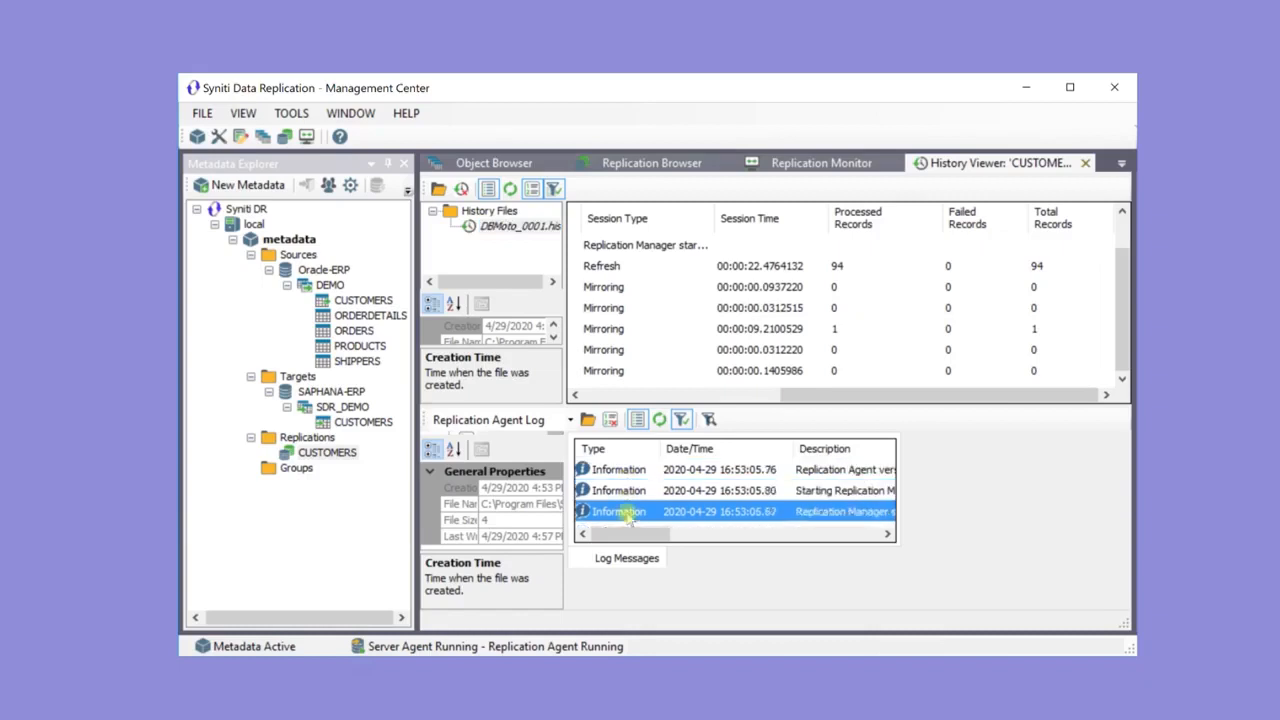
Run Verify Replication on CUSTOMERS from the Replication Browser to compare source and target tables.
{"action": "left_click", "coordinate": [651, 163]}
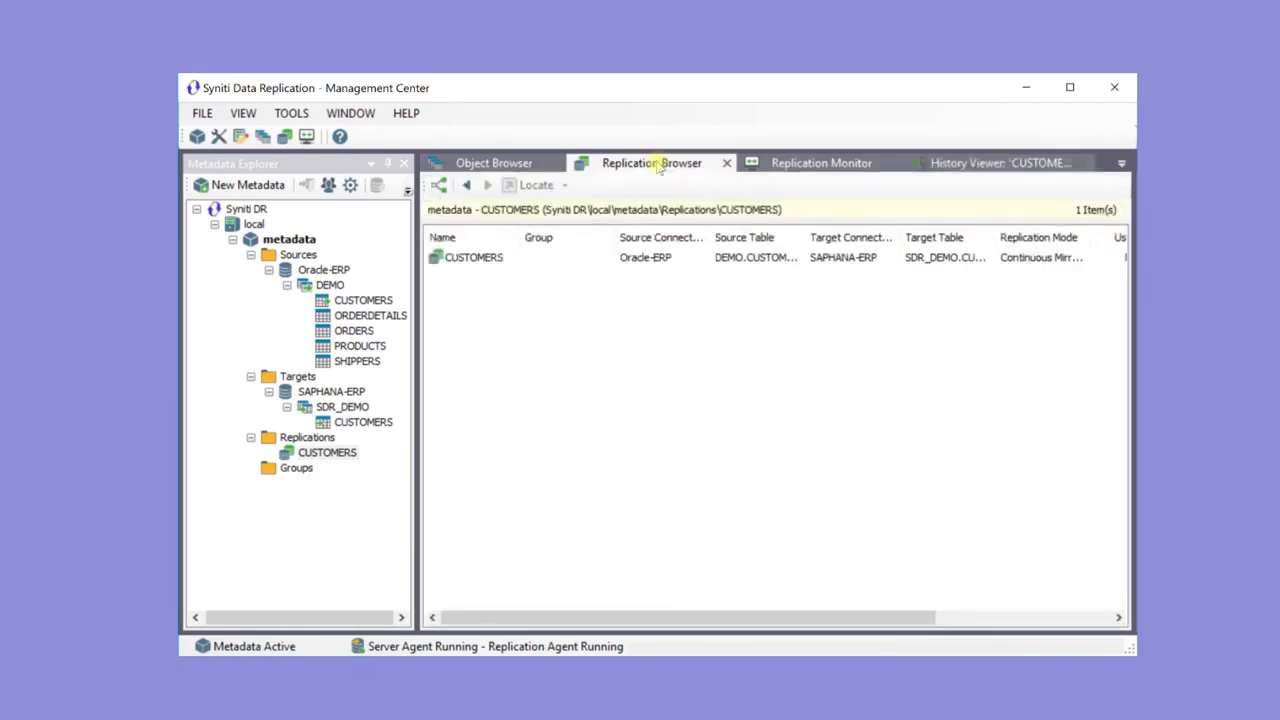
{"action": "left_click", "coordinate": [475, 257]}
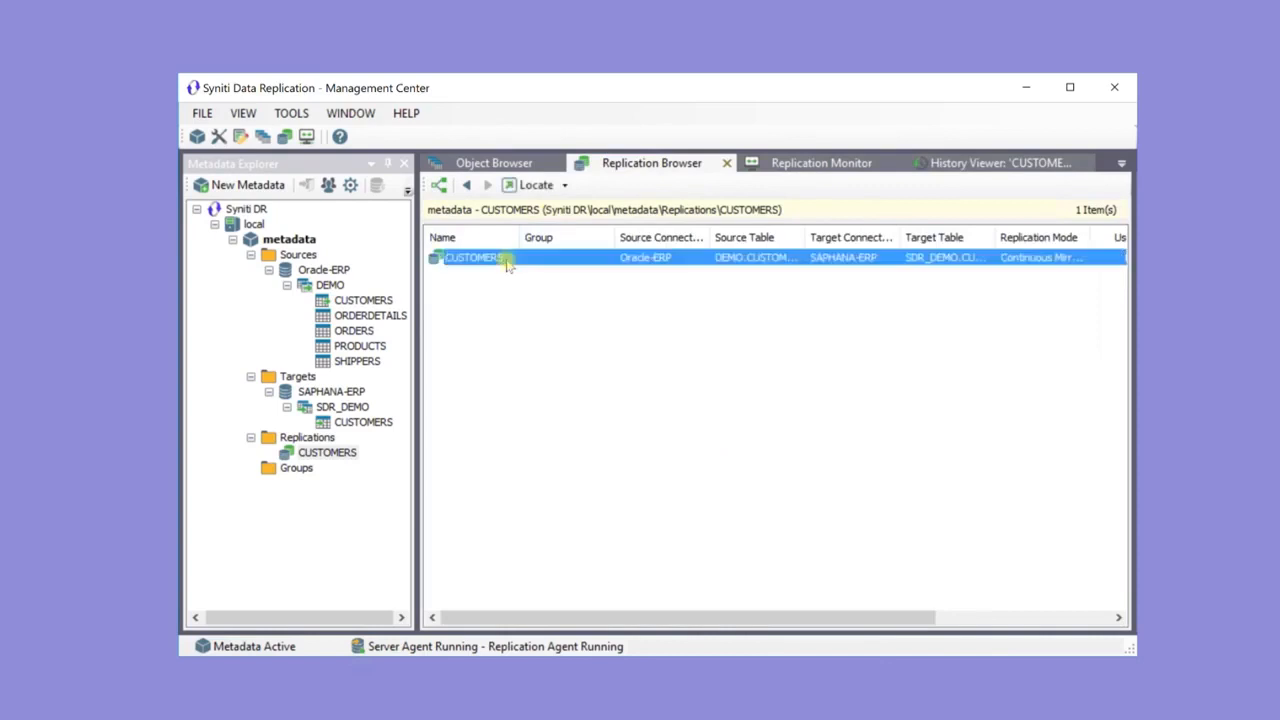
{"action": "right_click", "coordinate": [475, 257]}
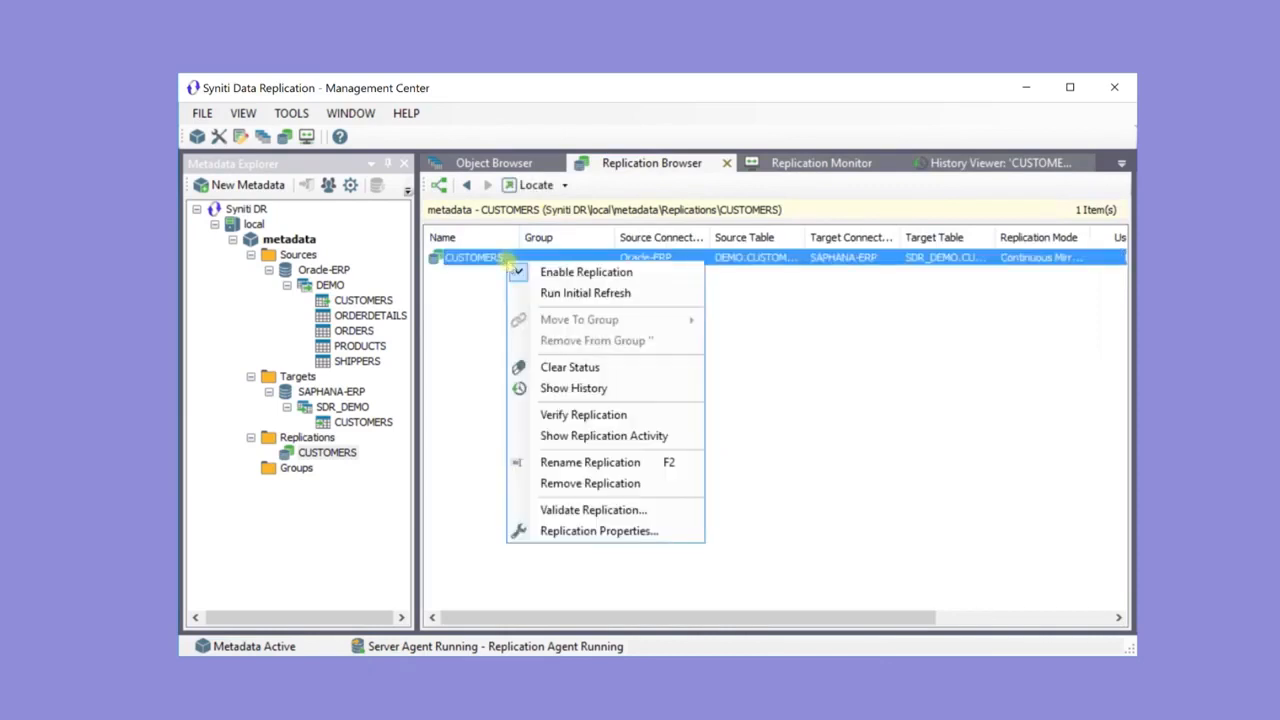
{"action": "mouse_move", "coordinate": [583, 414]}
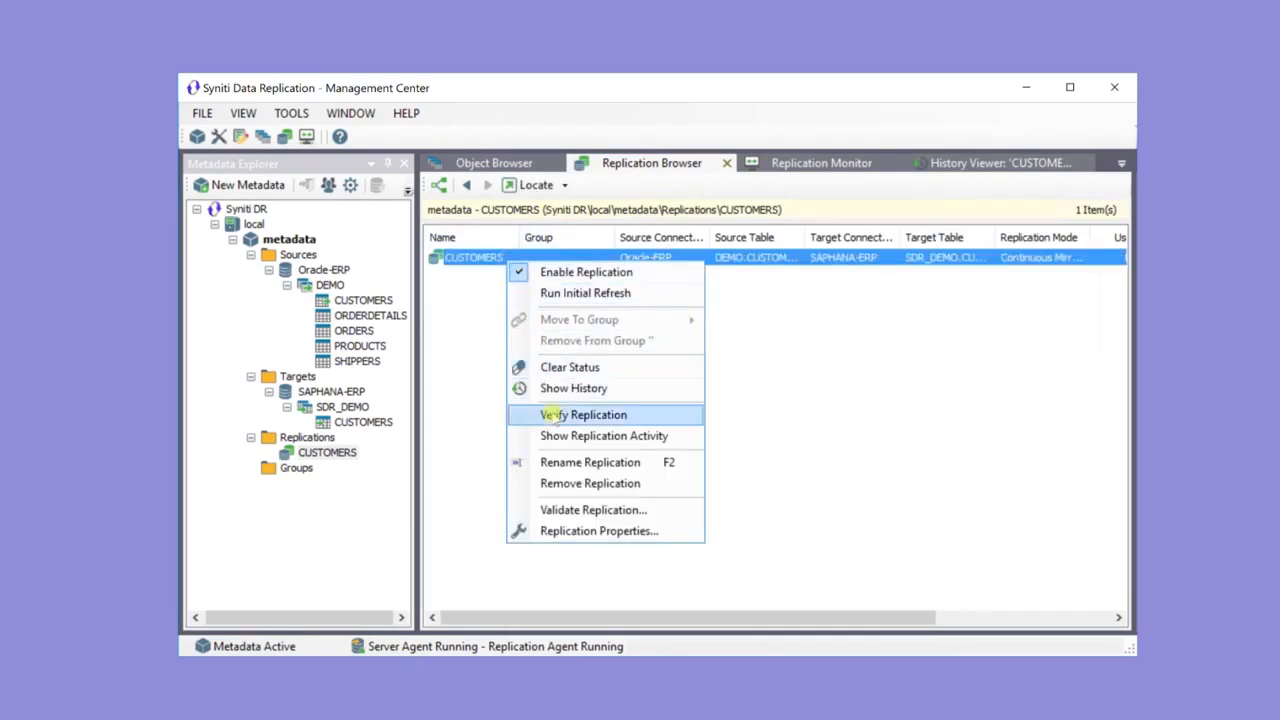
{"action": "left_click", "coordinate": [583, 415]}
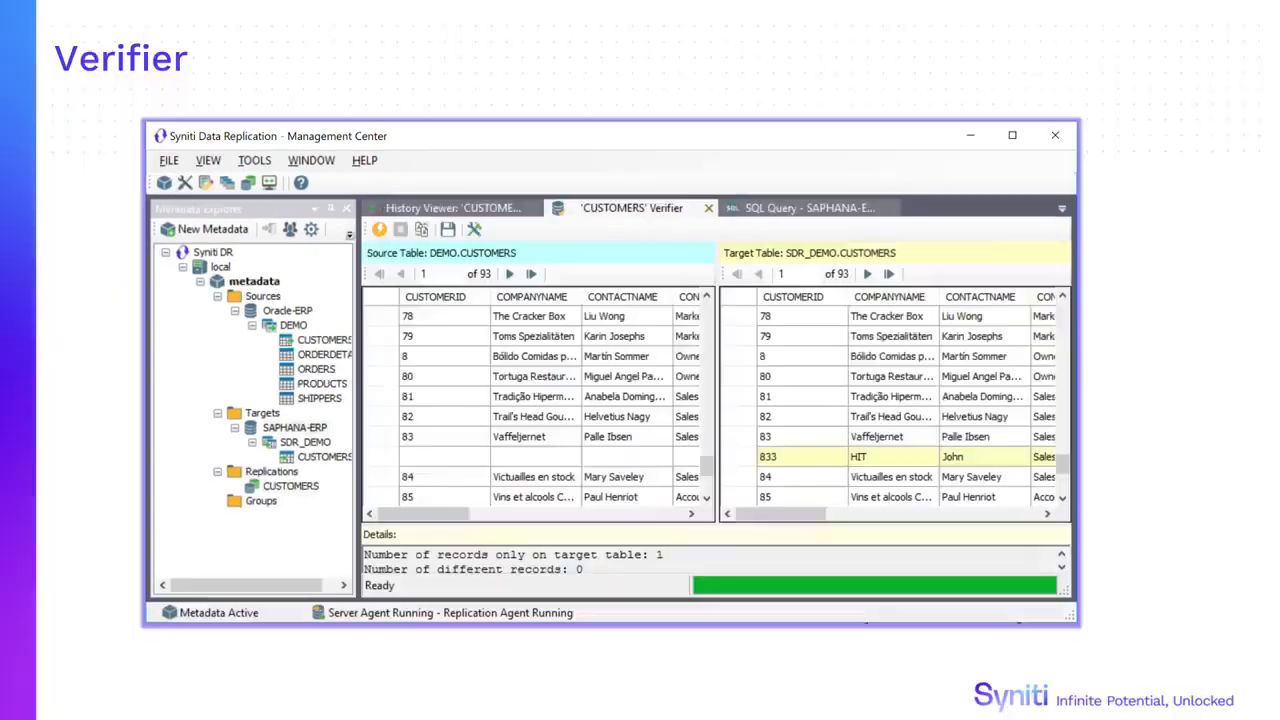